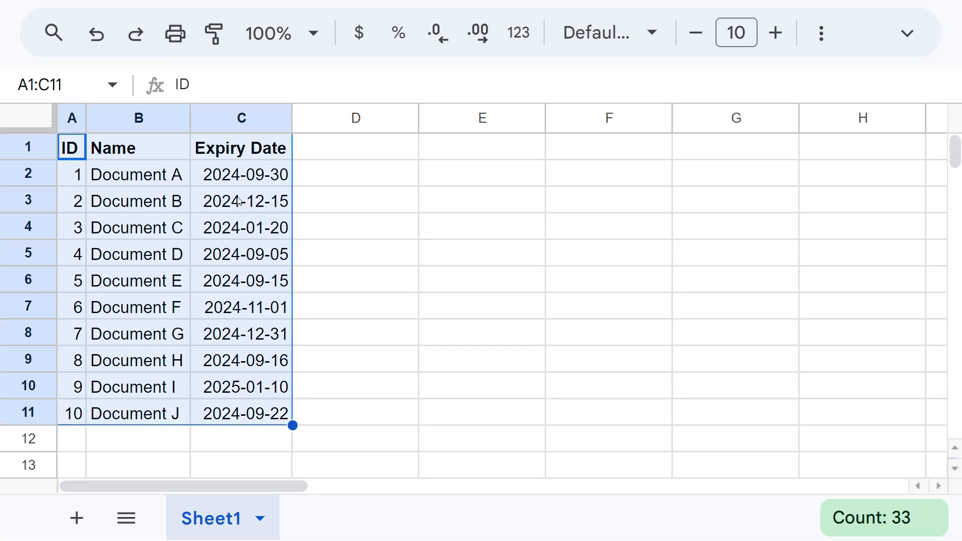
Step: Review Document A's name and expiry date, then add a Status heading in D1
click(137, 174)
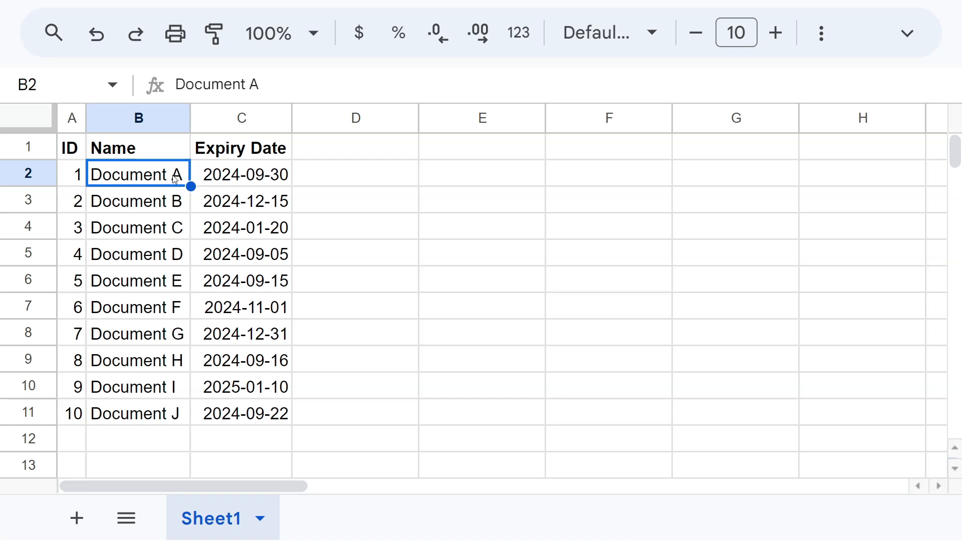
click(240, 175)
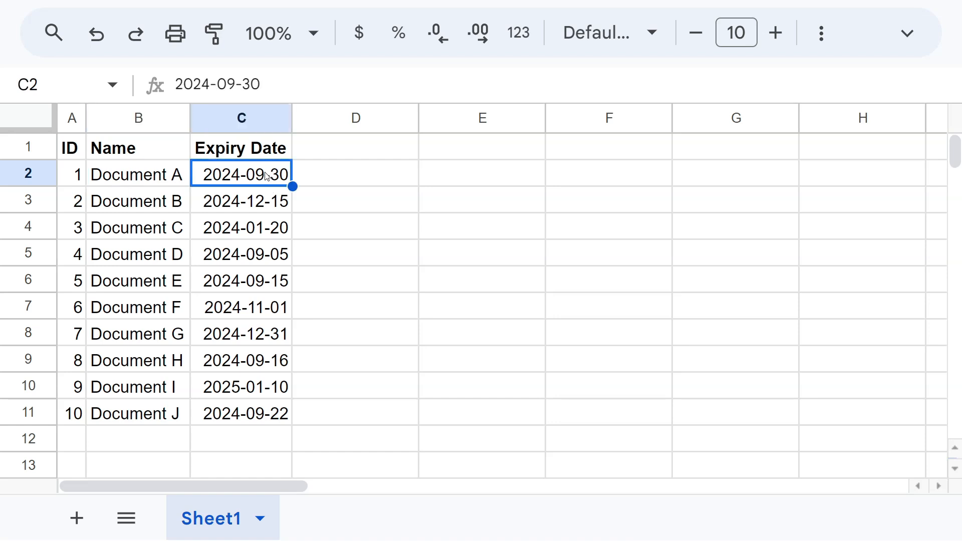
mouse_move(287, 160)
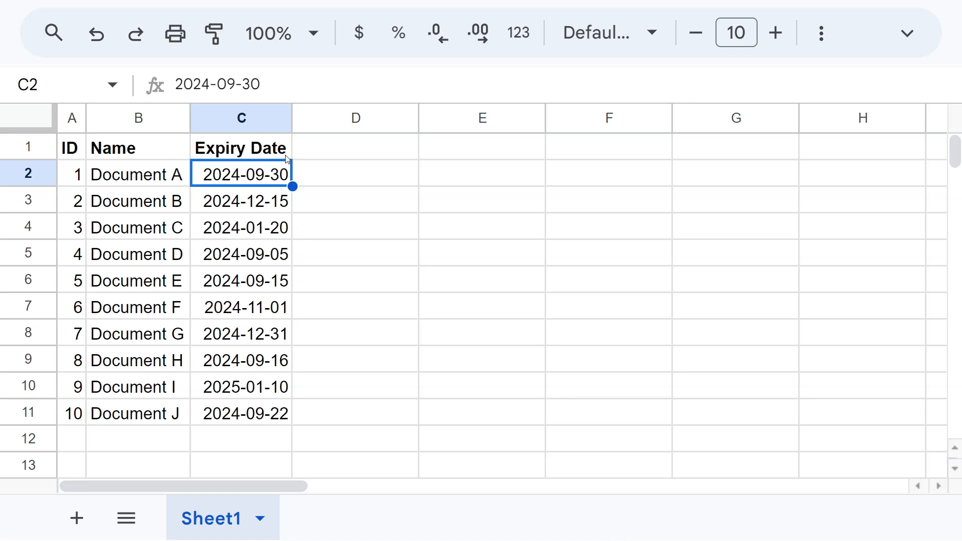
mouse_move(275, 149)
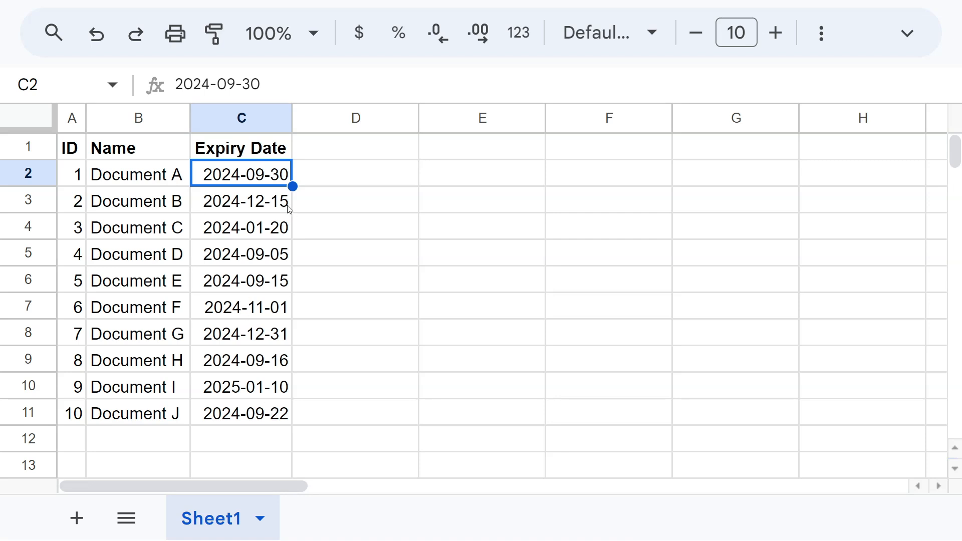
click(355, 147)
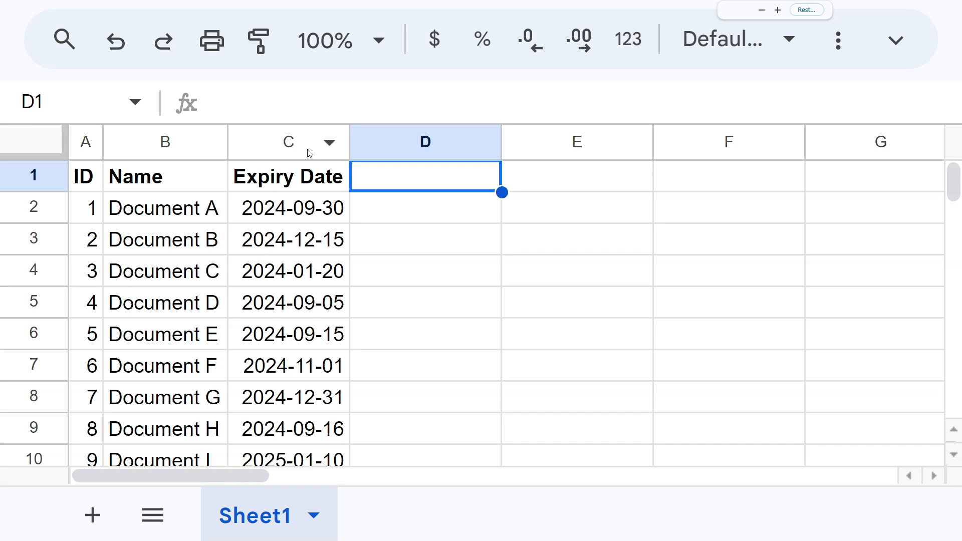
text(sTATU)
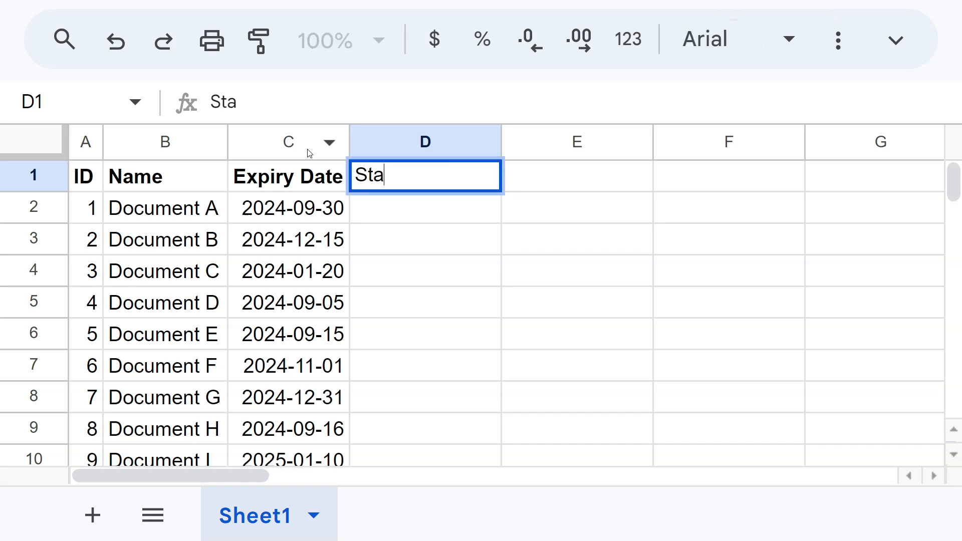
key(Enter)
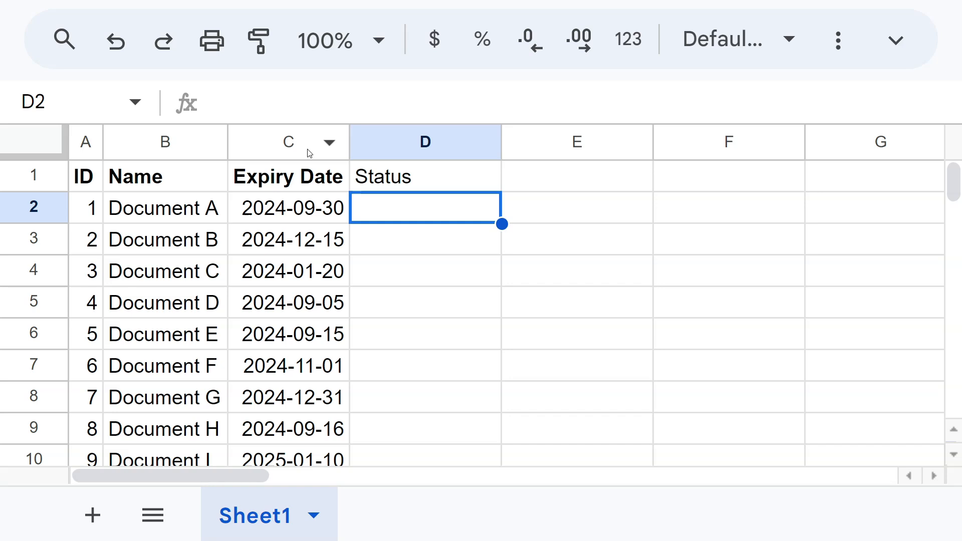
mouse_move(486, 231)
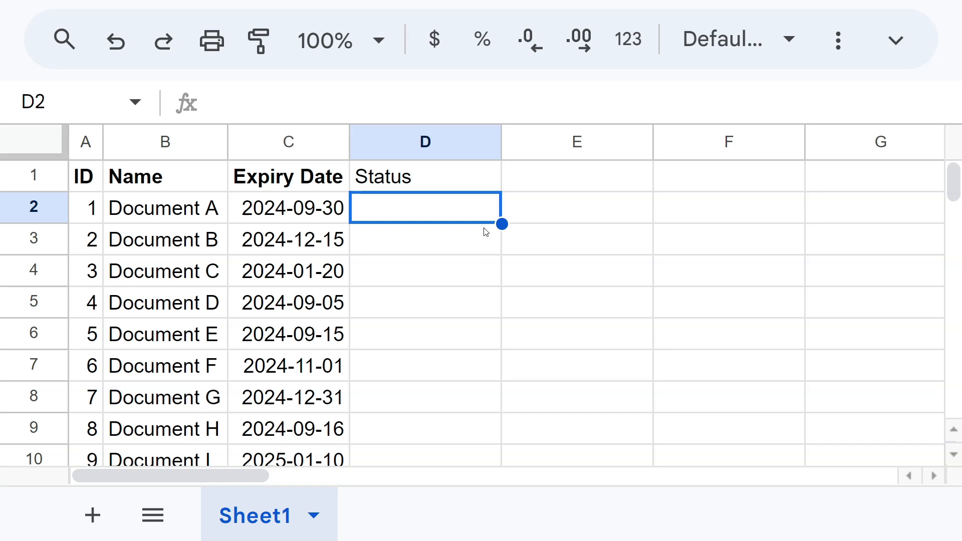
mouse_move(463, 222)
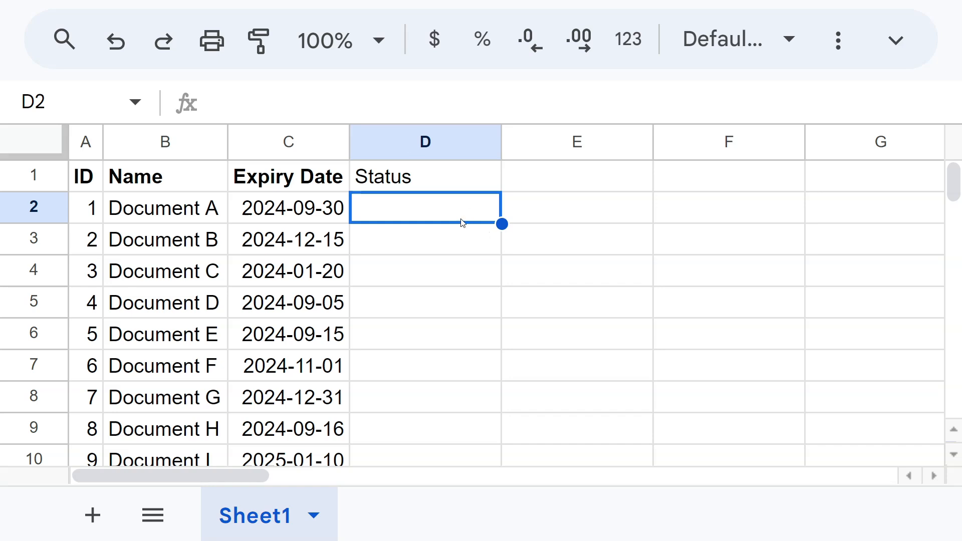
mouse_move(381, 241)
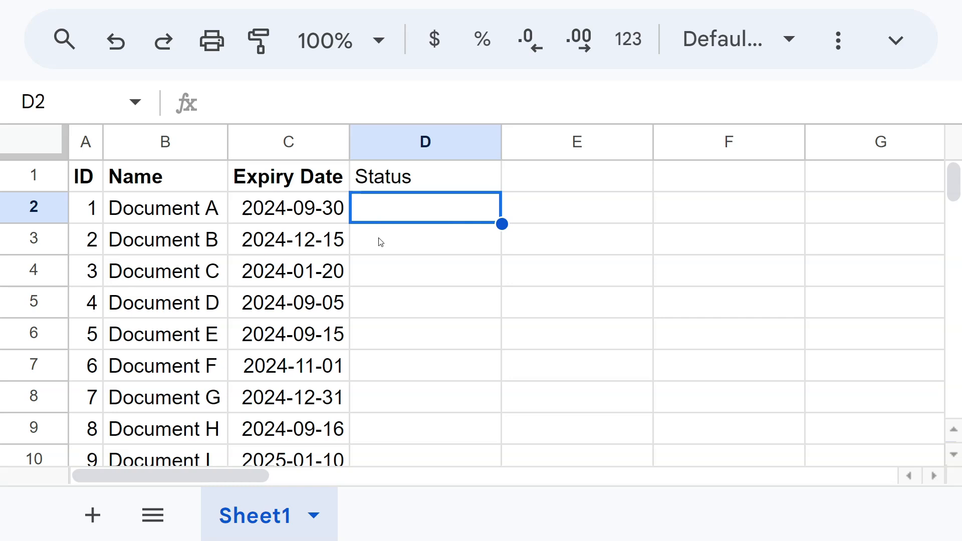
mouse_move(349, 240)
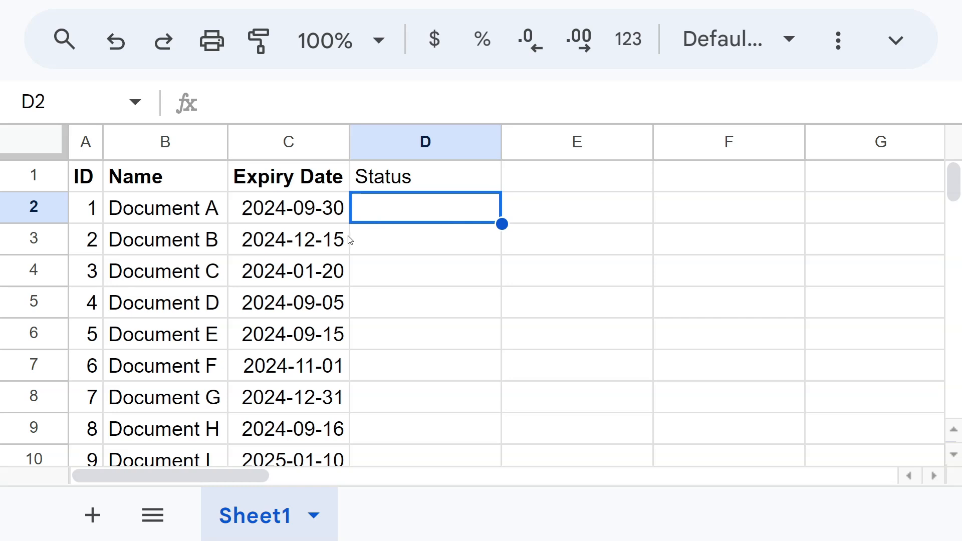
Step: Enter a =TODAY() formula in D2 showing 9/16/2024 beside Document A
text(=)
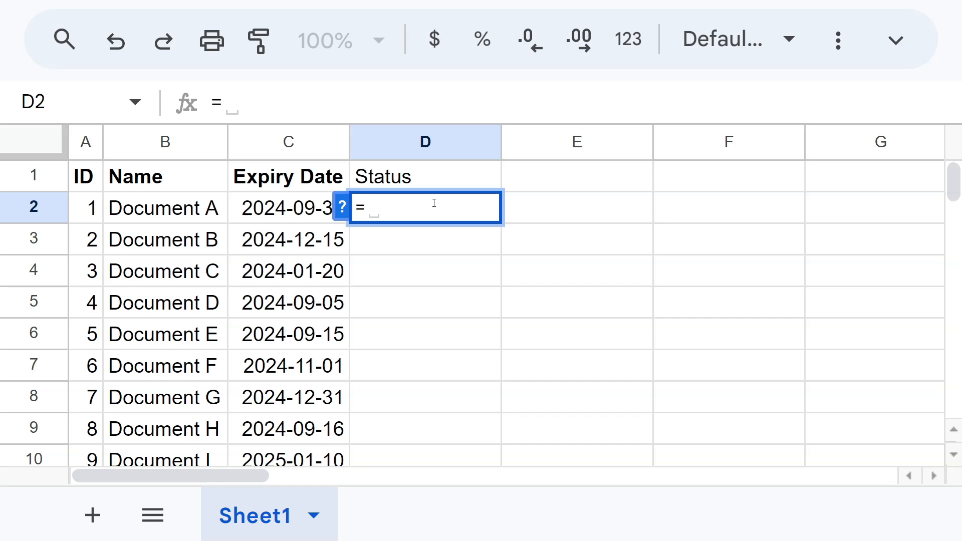
text(to)
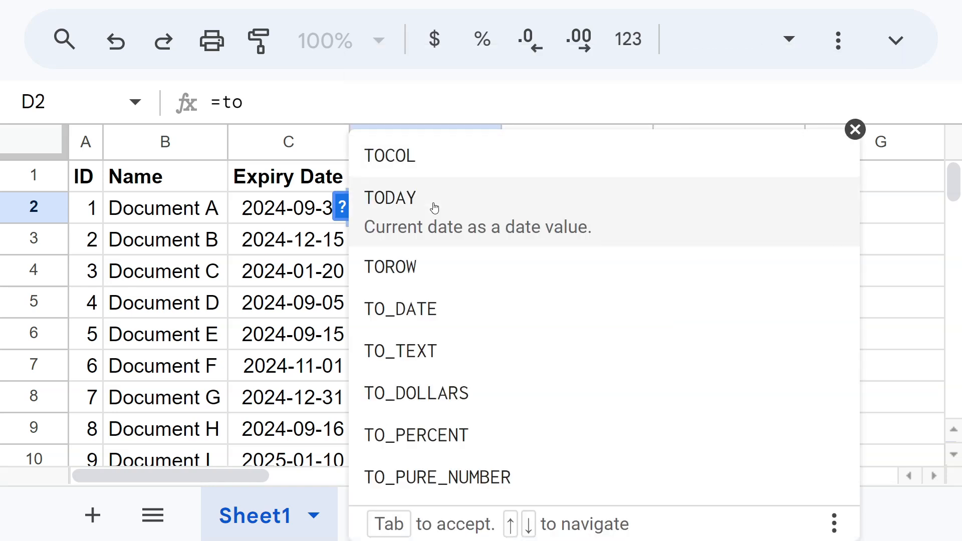
mouse_move(389, 211)
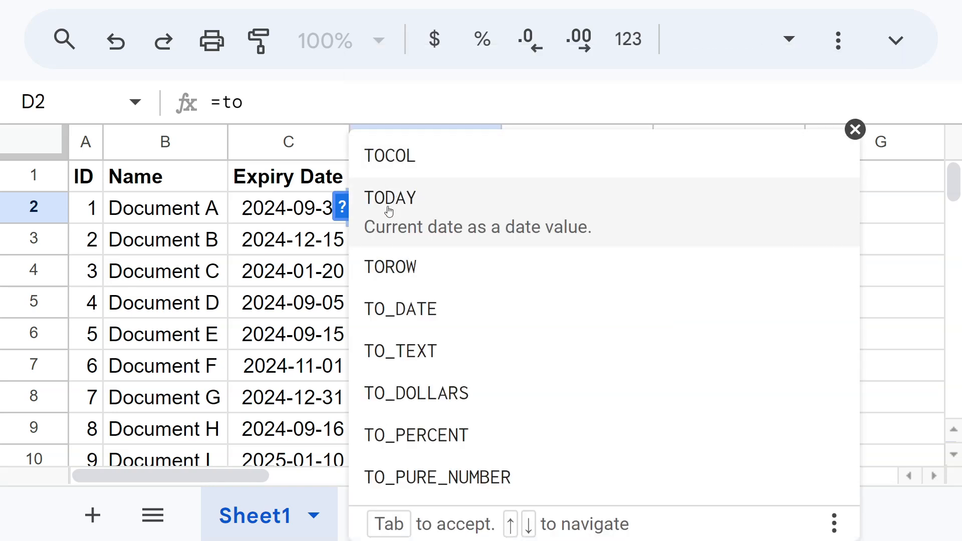
mouse_move(482, 222)
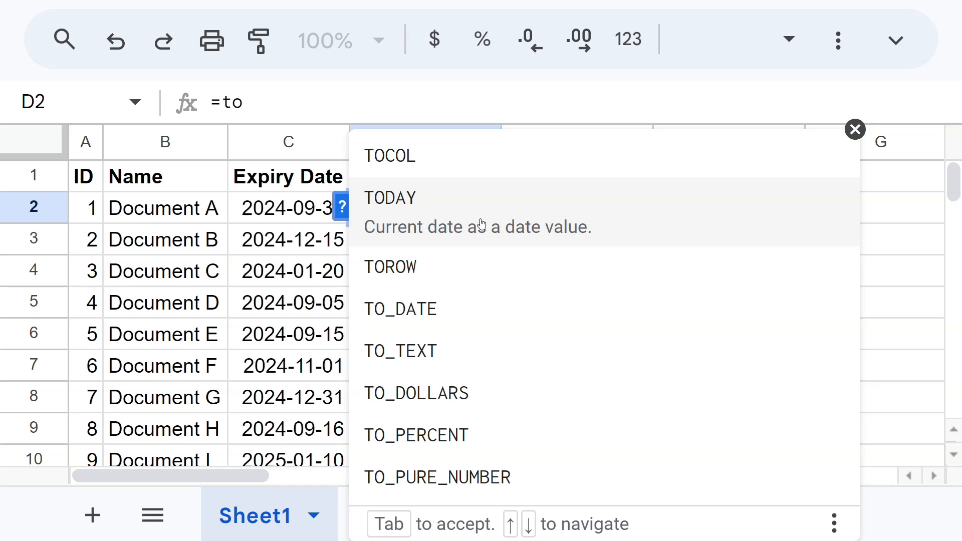
text(day)
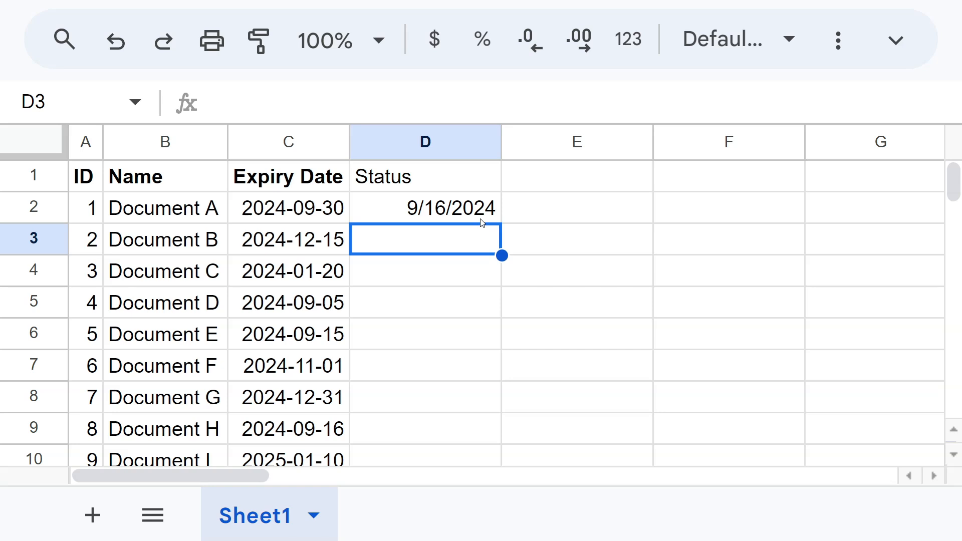
Step: Fit columns D and E and compute =C2-D2 in E2, giving 14 days for Document A
click(288, 141)
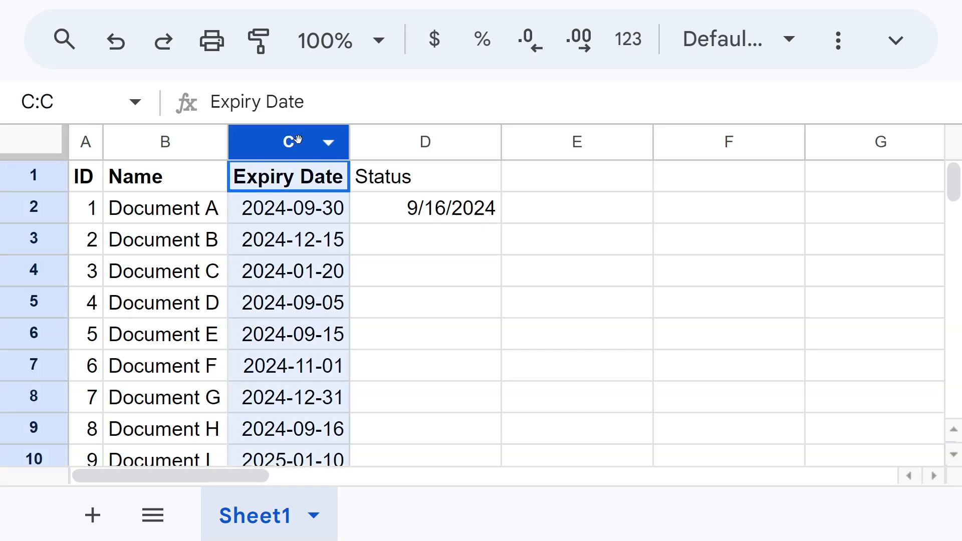
click(425, 141)
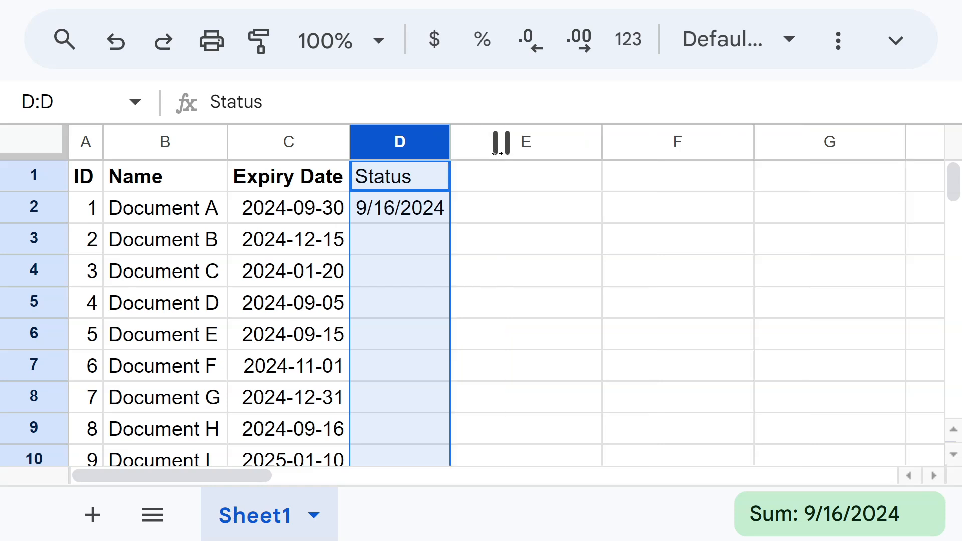
click(525, 208)
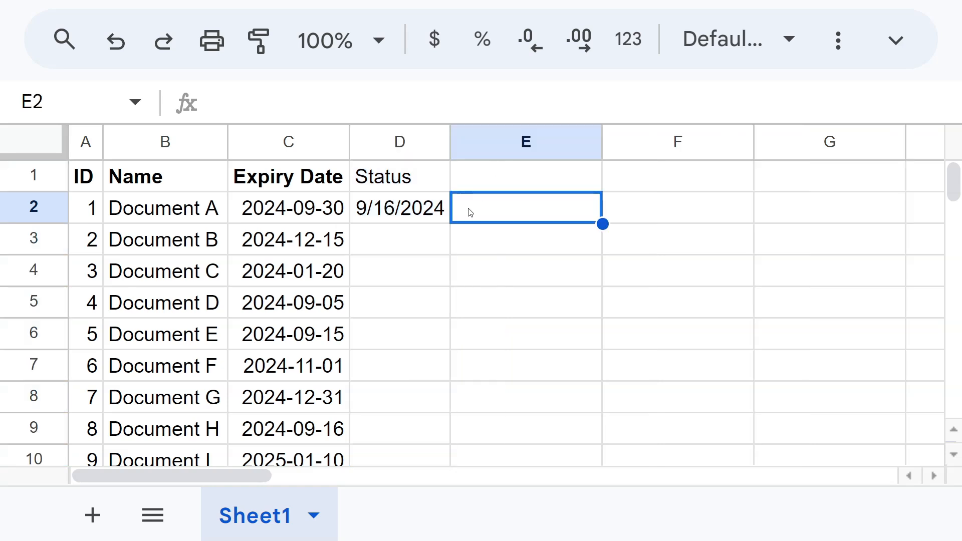
text(=C2)
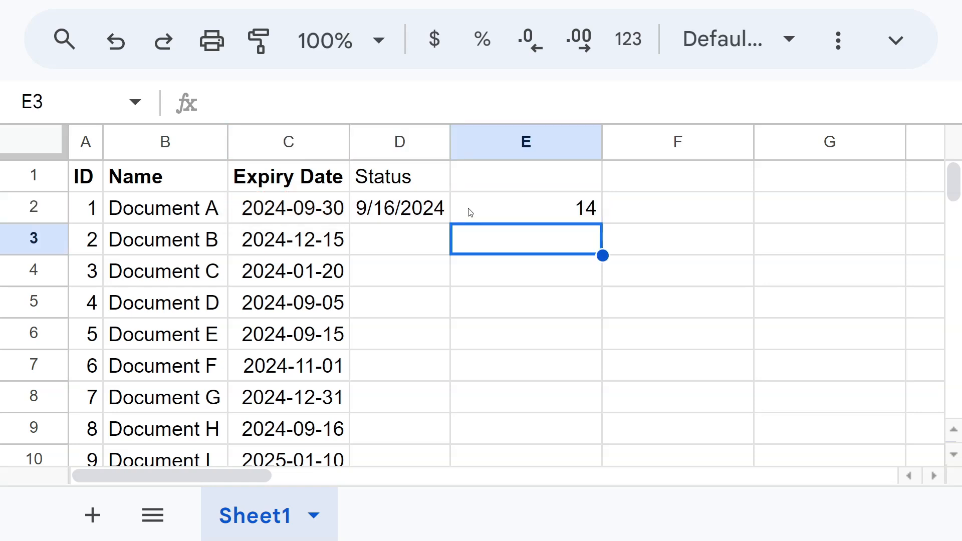
mouse_move(553, 215)
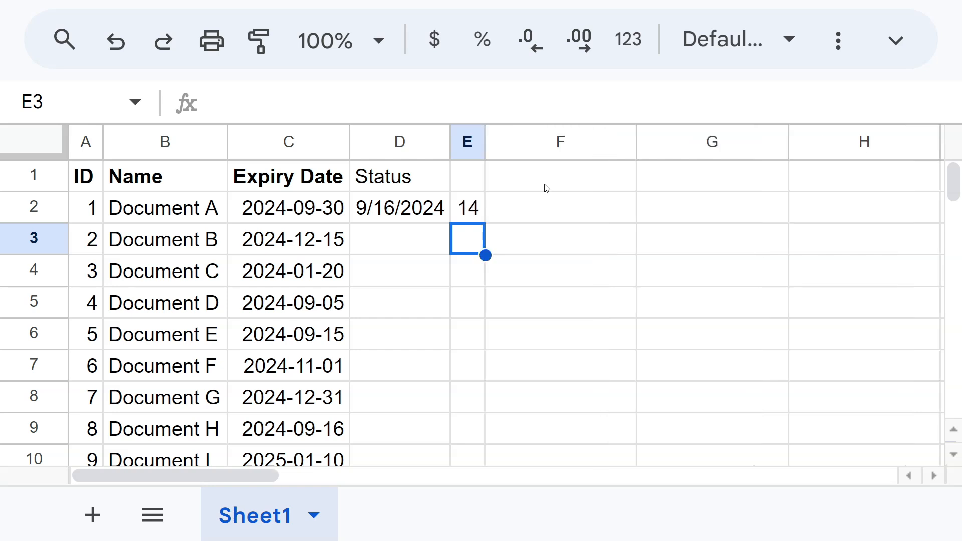
mouse_move(489, 204)
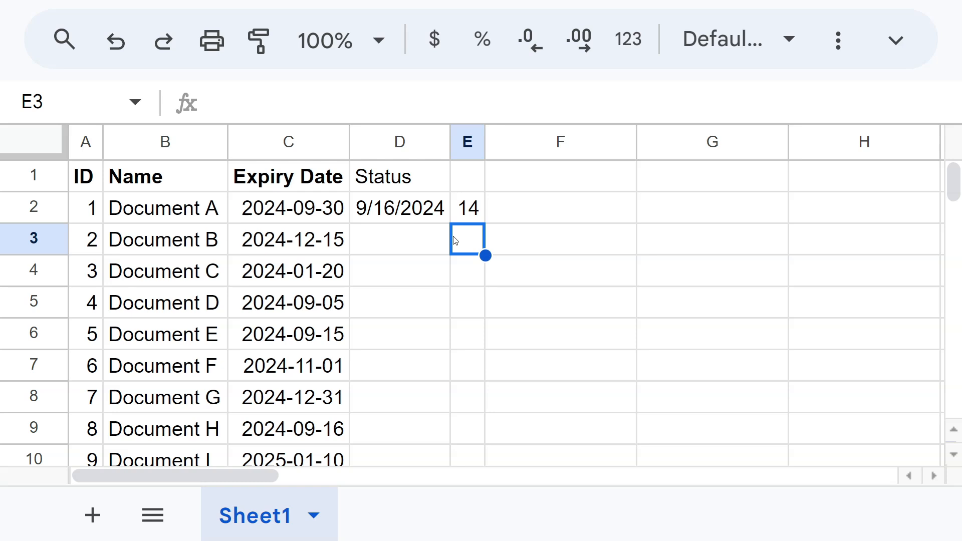
mouse_move(467, 234)
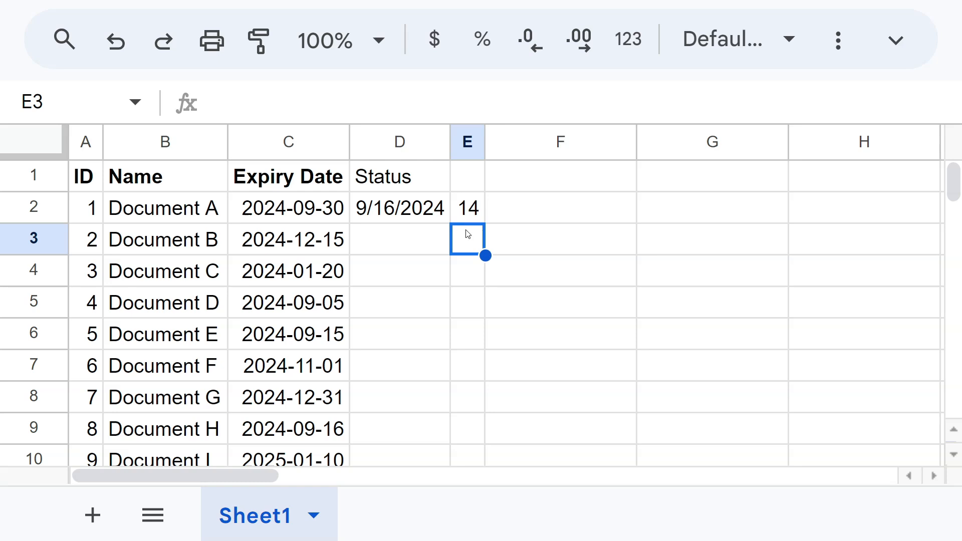
Step: Rework the difference column to =today()-C2 and fill it down every document row
click(467, 208)
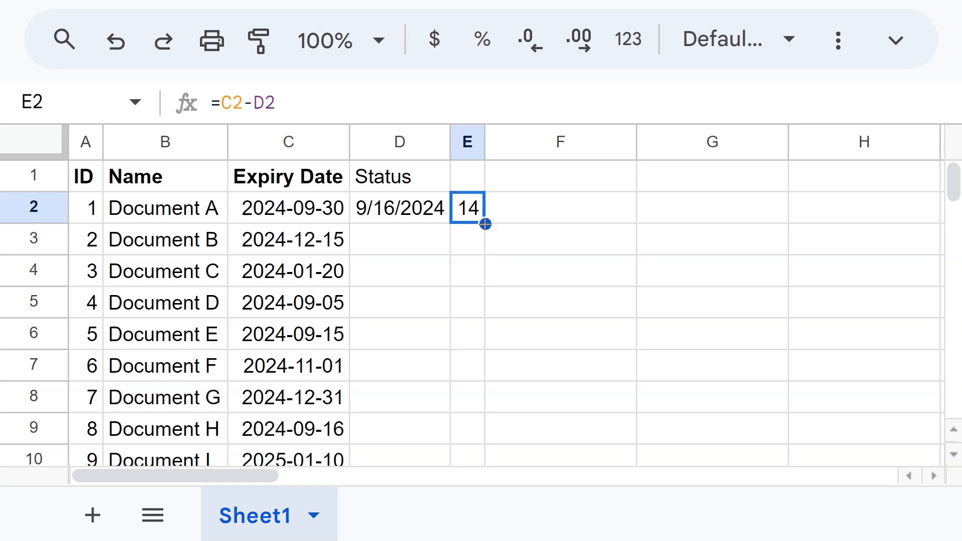
click(400, 207)
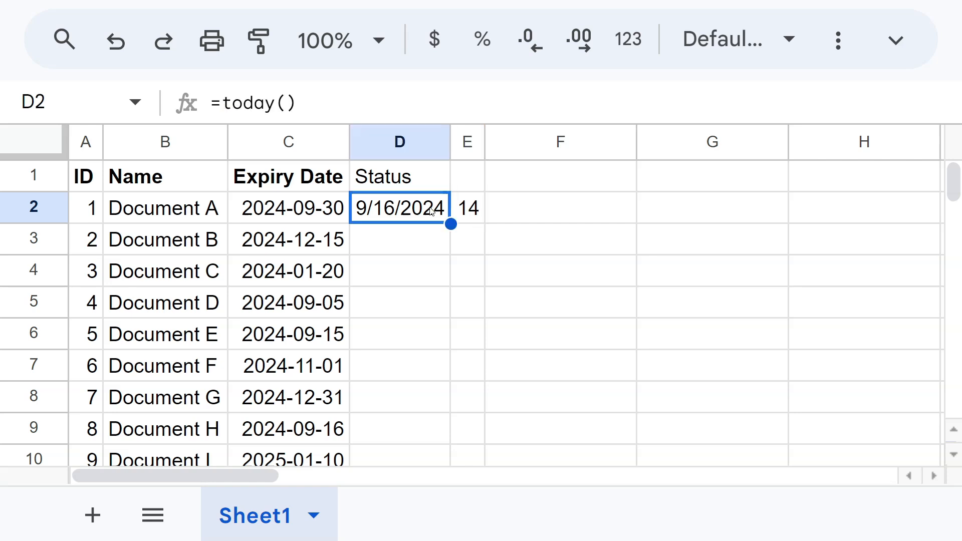
double_click(400, 207)
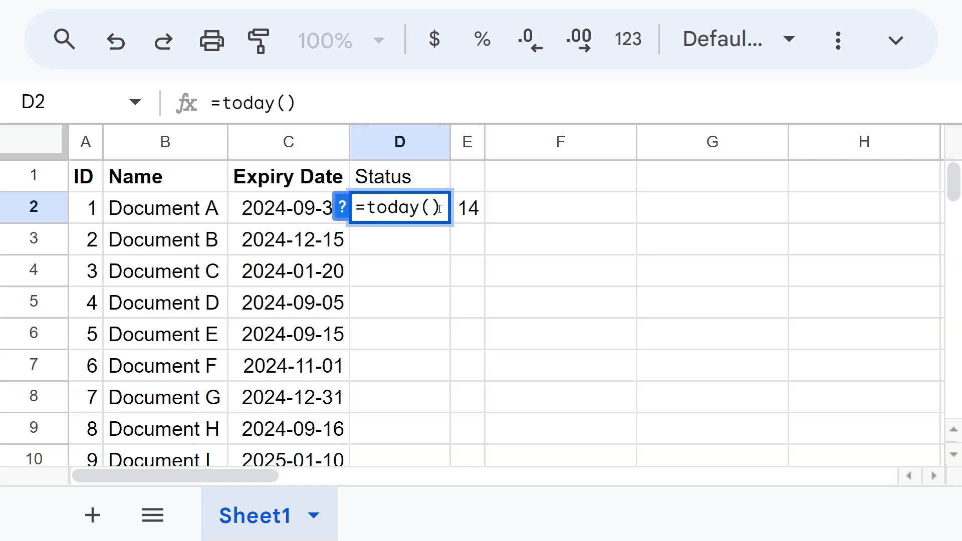
double_click(400, 206)
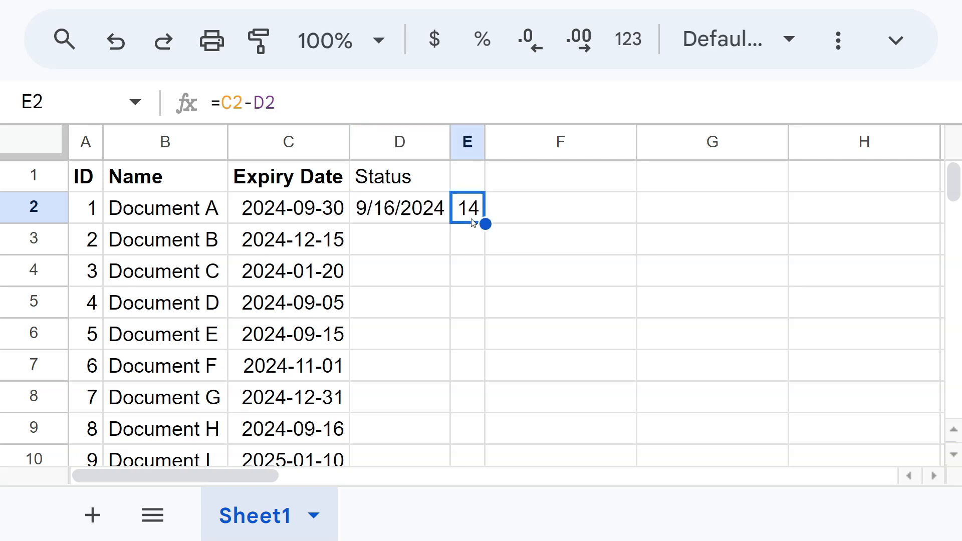
double_click(467, 208)
text(today())
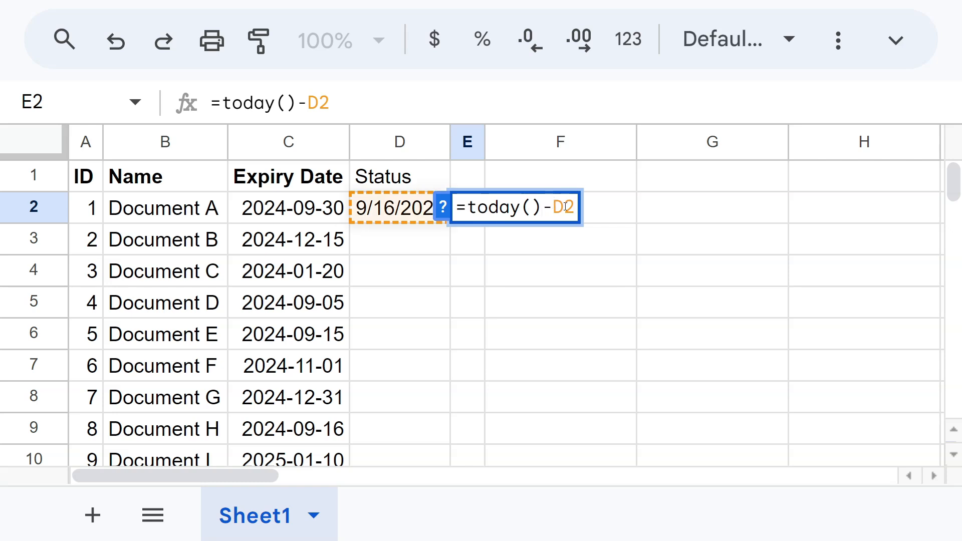
click(288, 208)
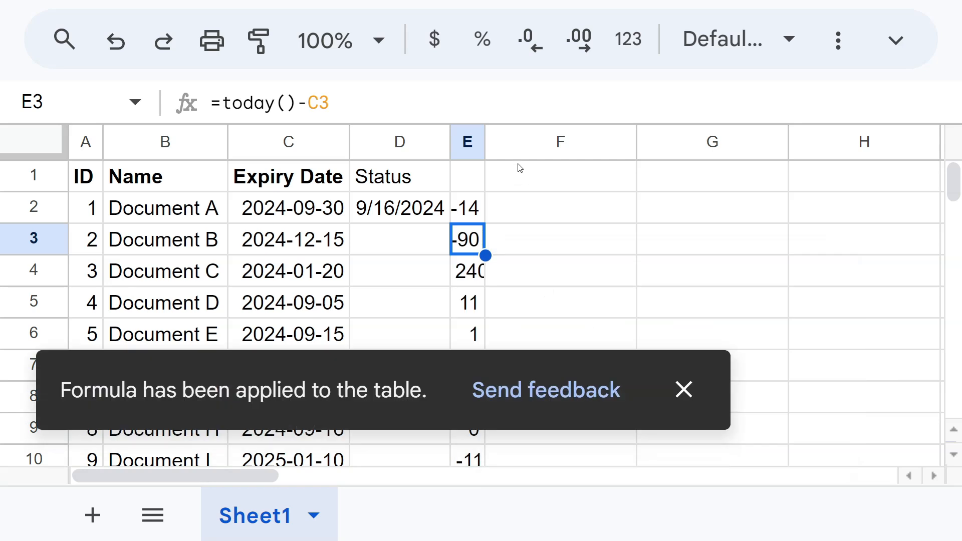
Step: Check the day differences for Documents D, A, G and H, e.g. -14, 240 and 0
click(490, 302)
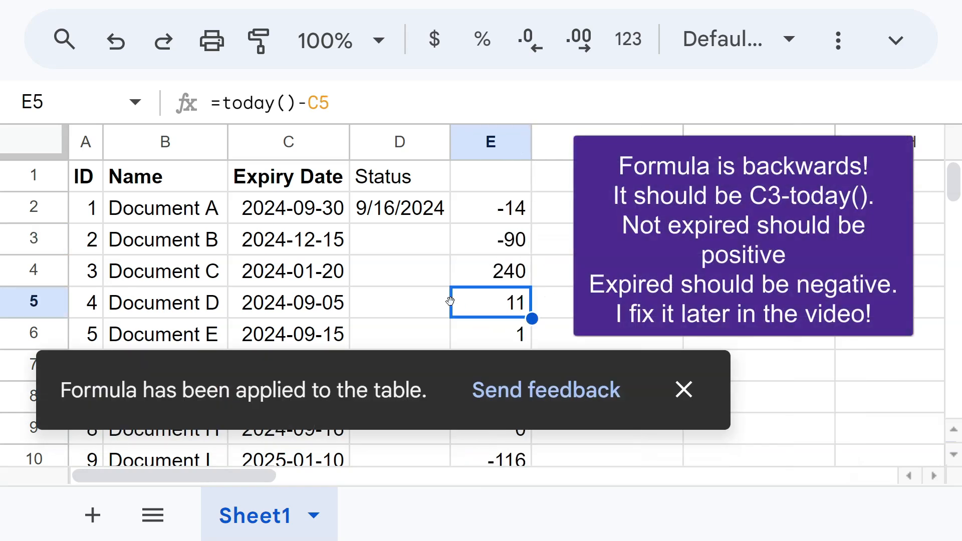
click(490, 208)
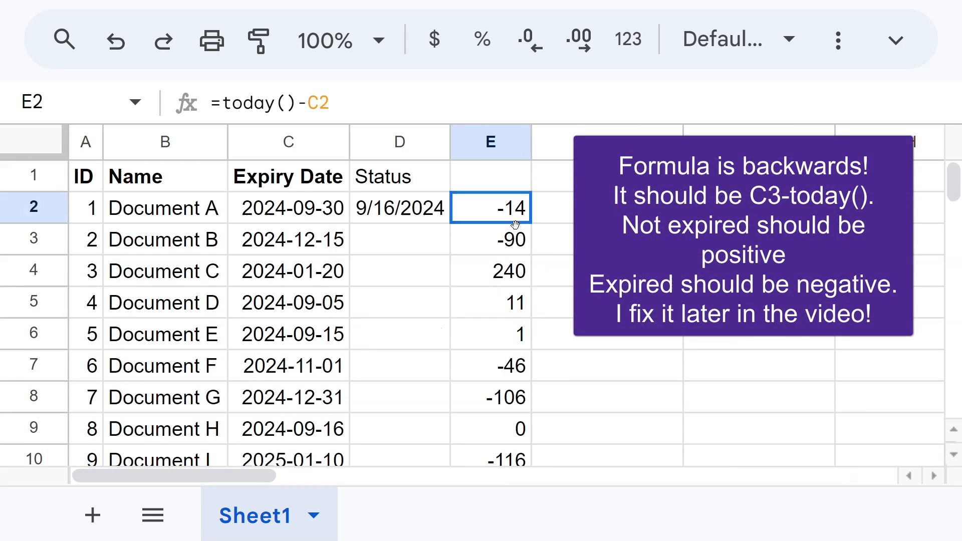
click(489, 397)
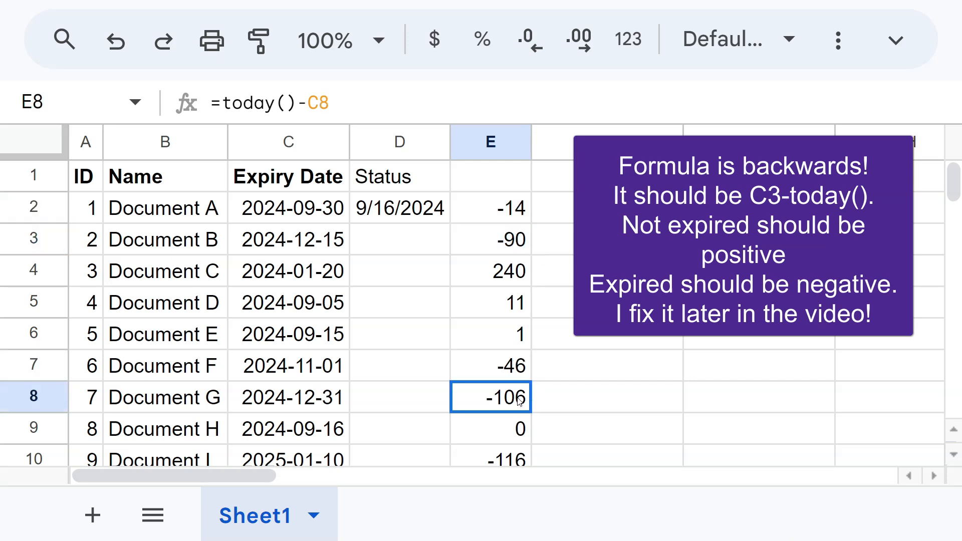
click(490, 428)
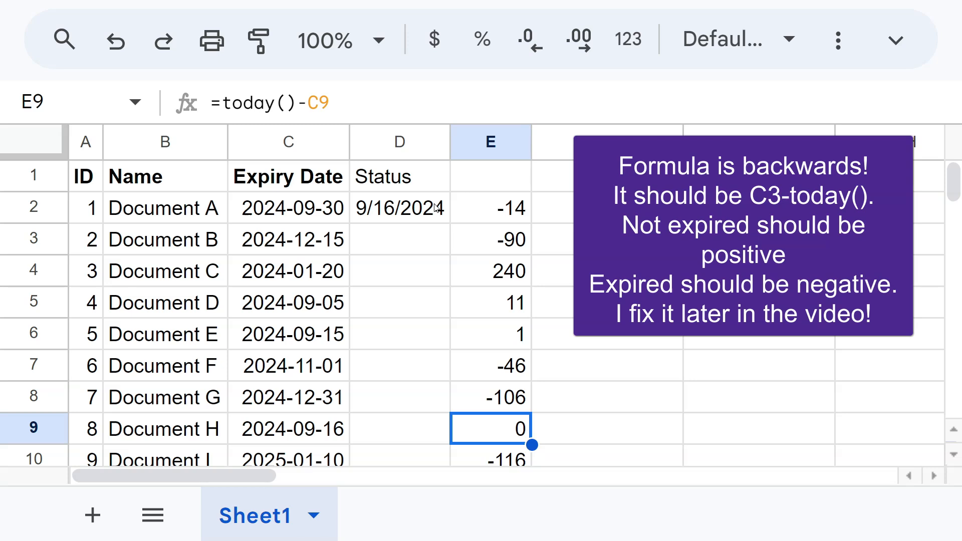
click(399, 177)
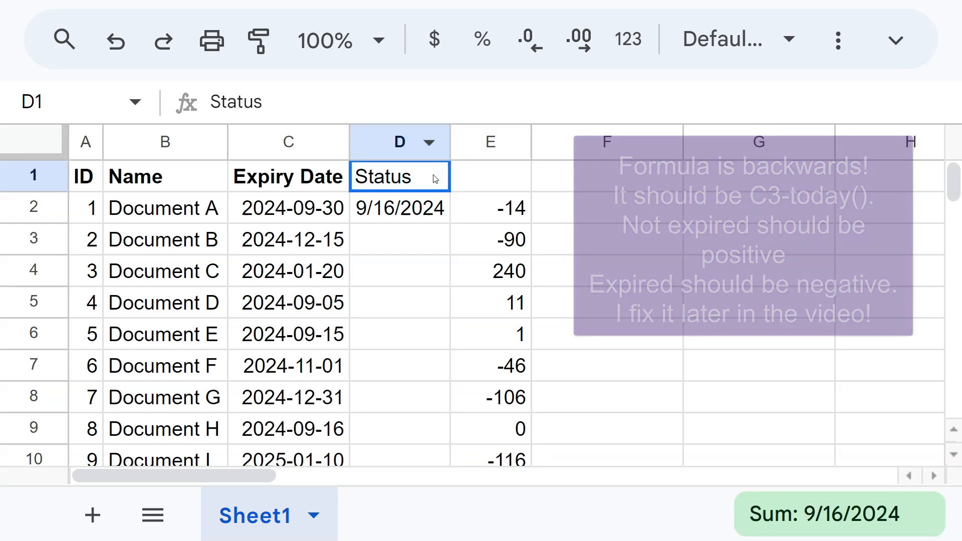
Step: Move the difference column before Status and head it Difference in D1
click(399, 141)
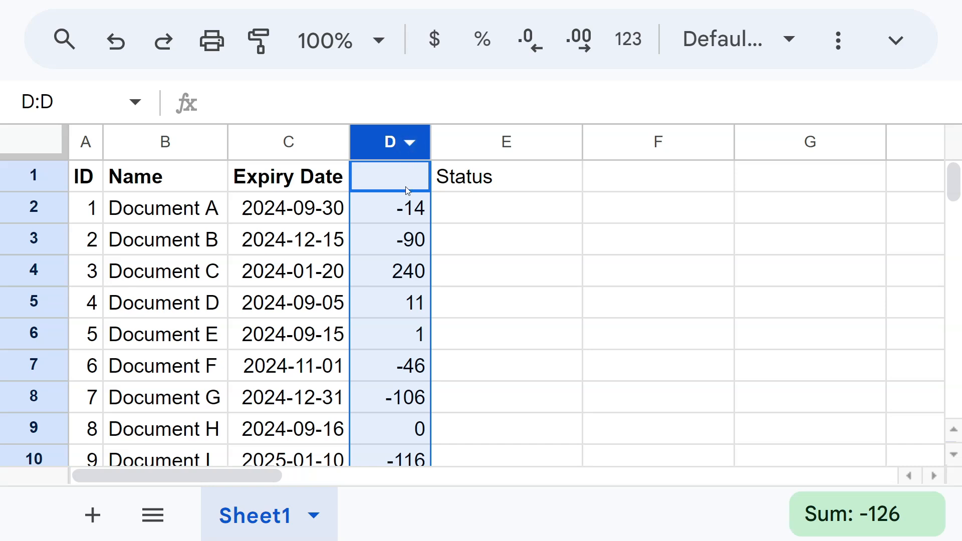
text(Dif)
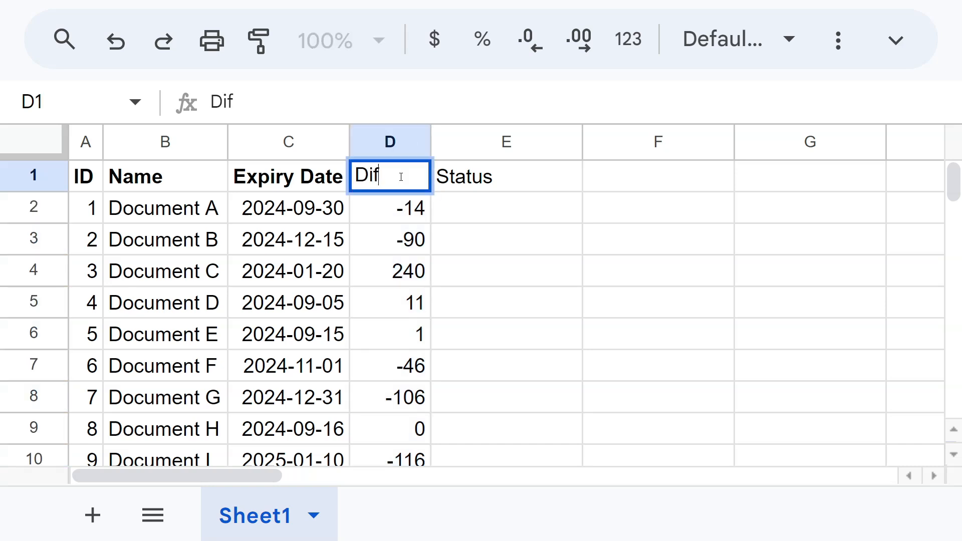
text(fernec)
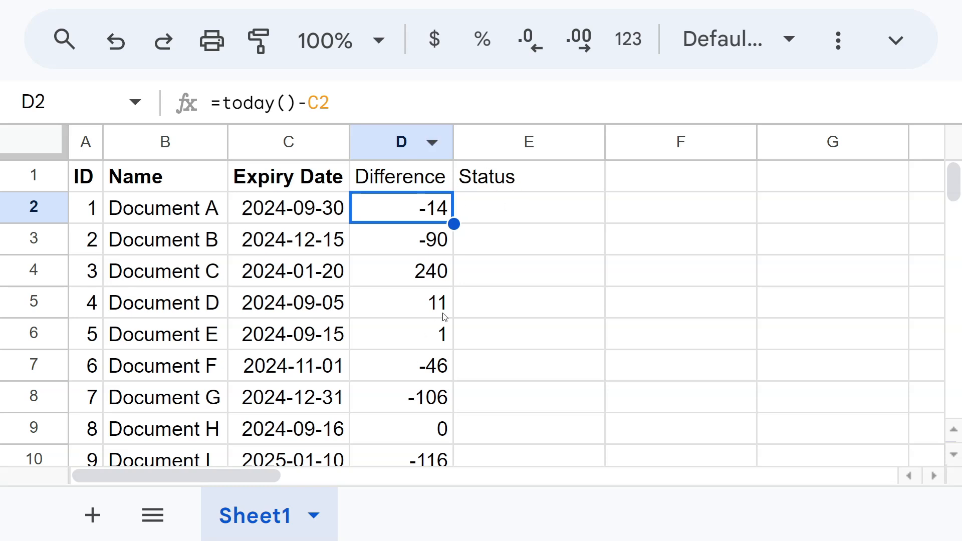
Step: Fill Status with =if(D2<0;"EXPIRED";"NOT EXPIRED") down the column
click(528, 207)
text(=if()
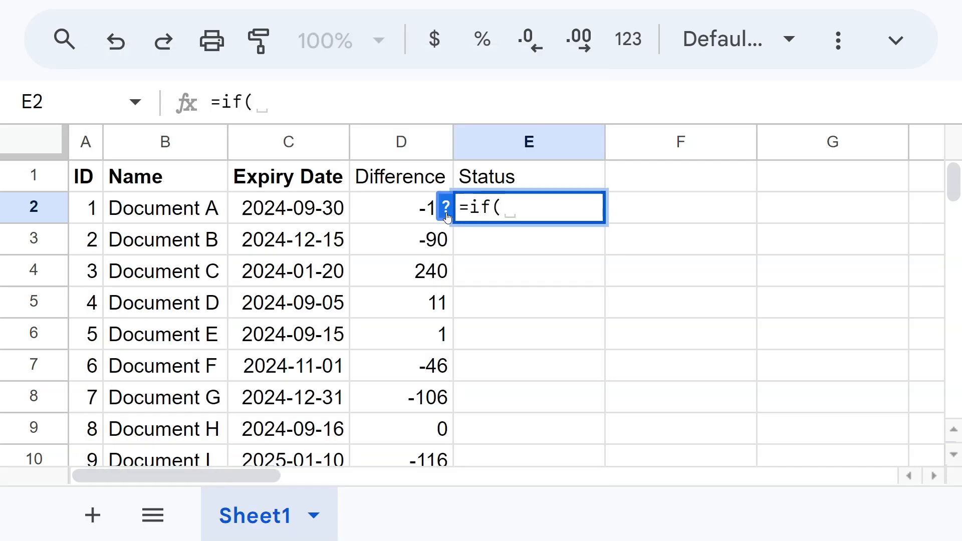
click(399, 208)
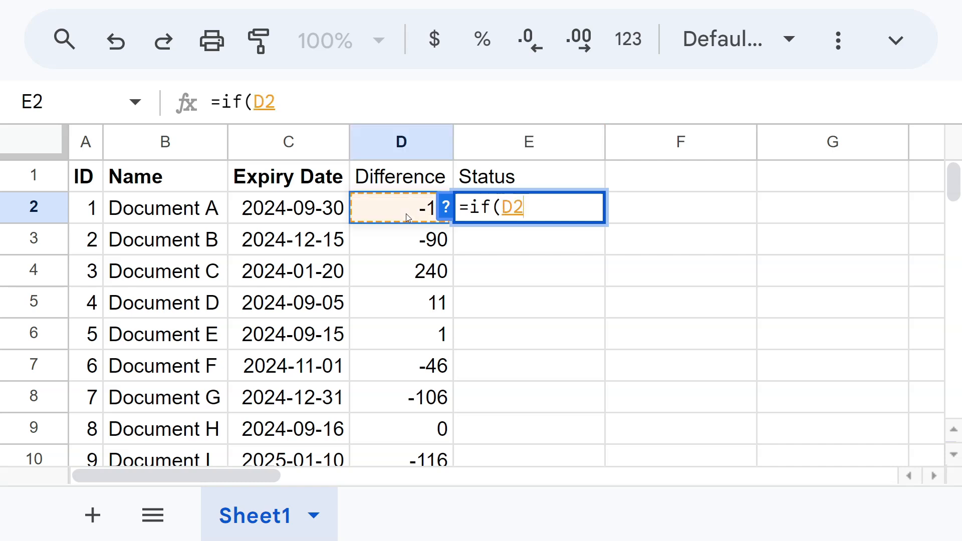
text(<0)
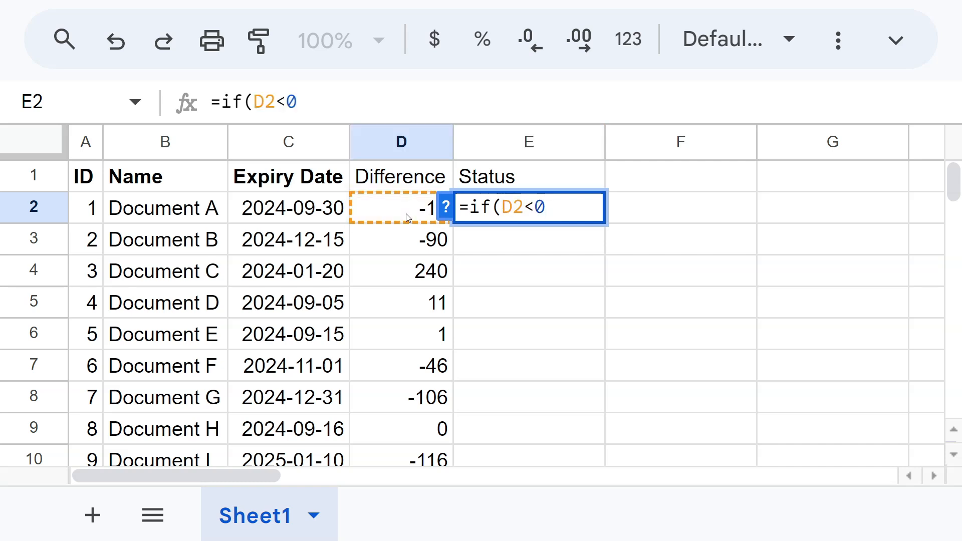
text(;"E)
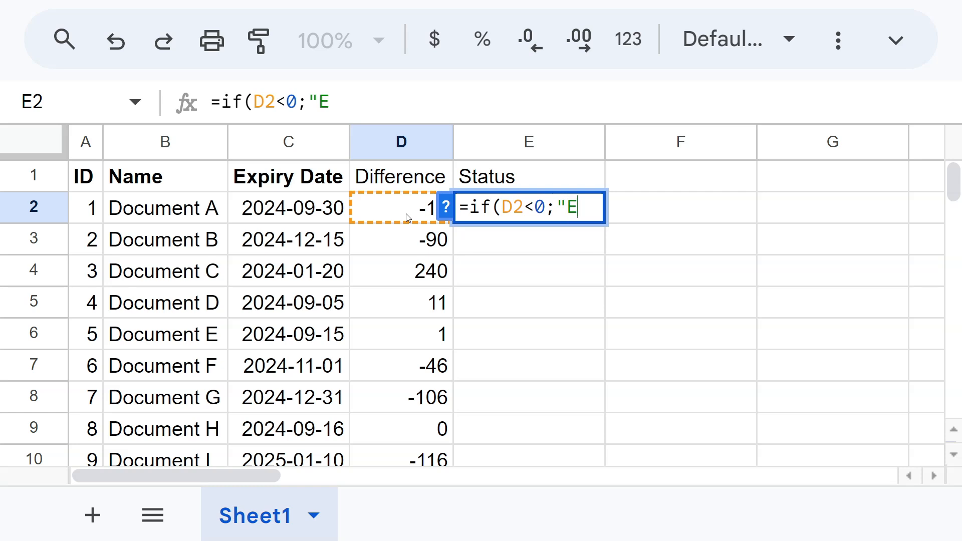
text(XPIRED)
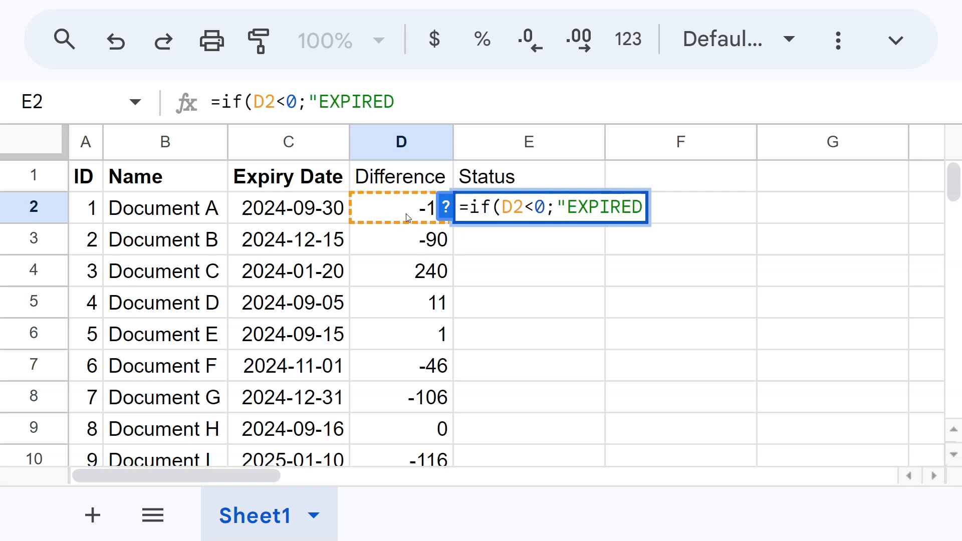
text(")
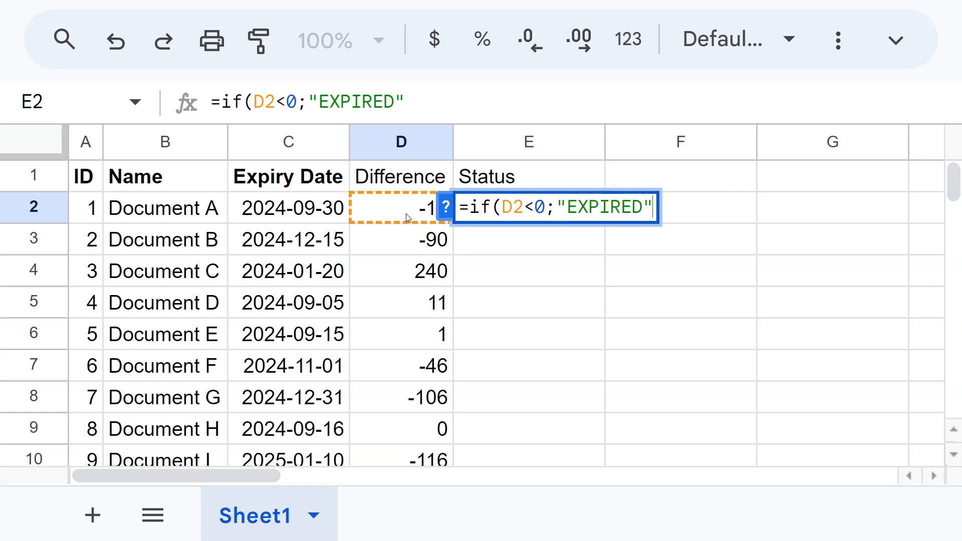
text(;")
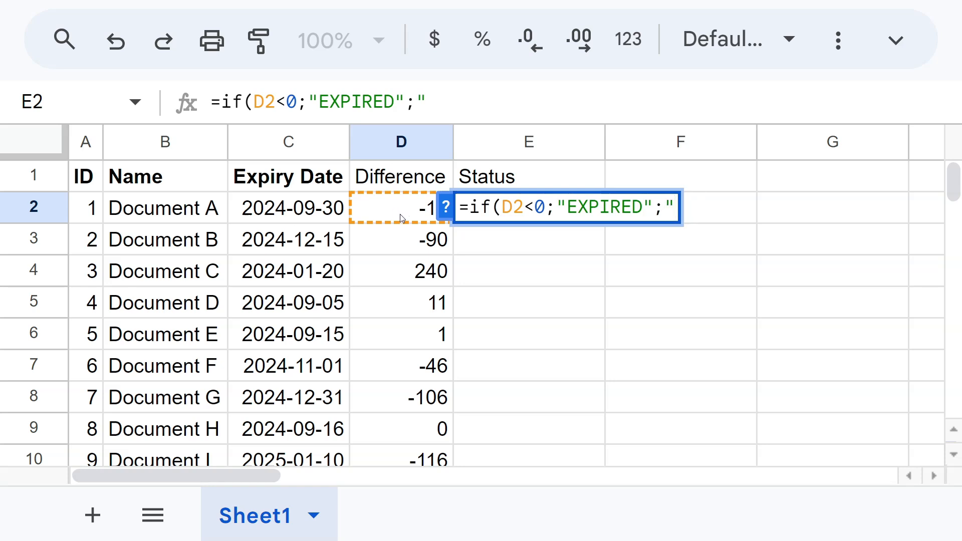
mouse_move(414, 207)
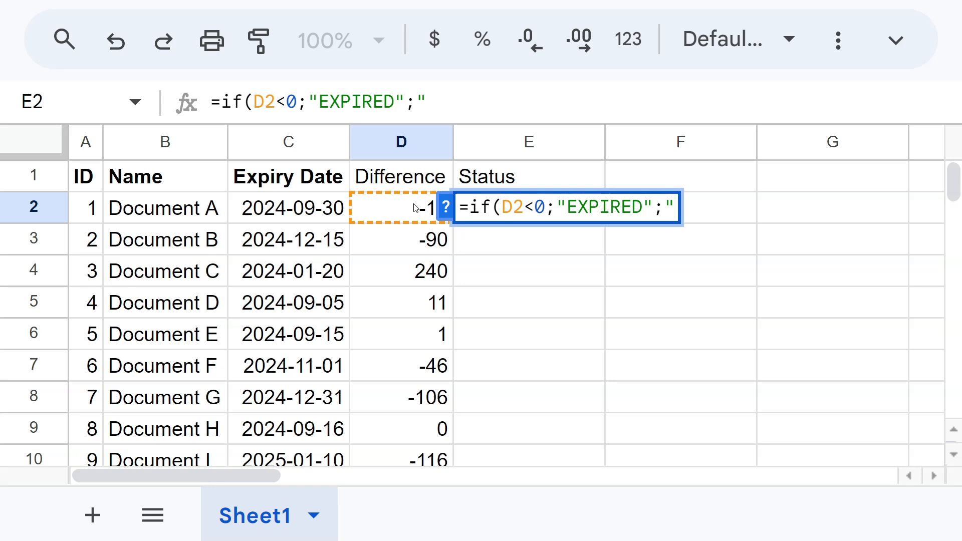
text(NOT)
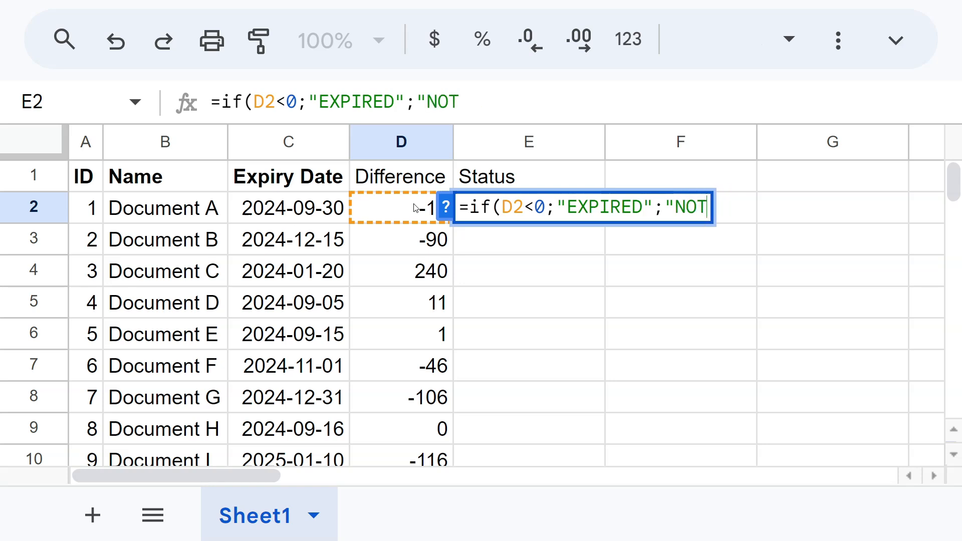
text(EXPIRED"))
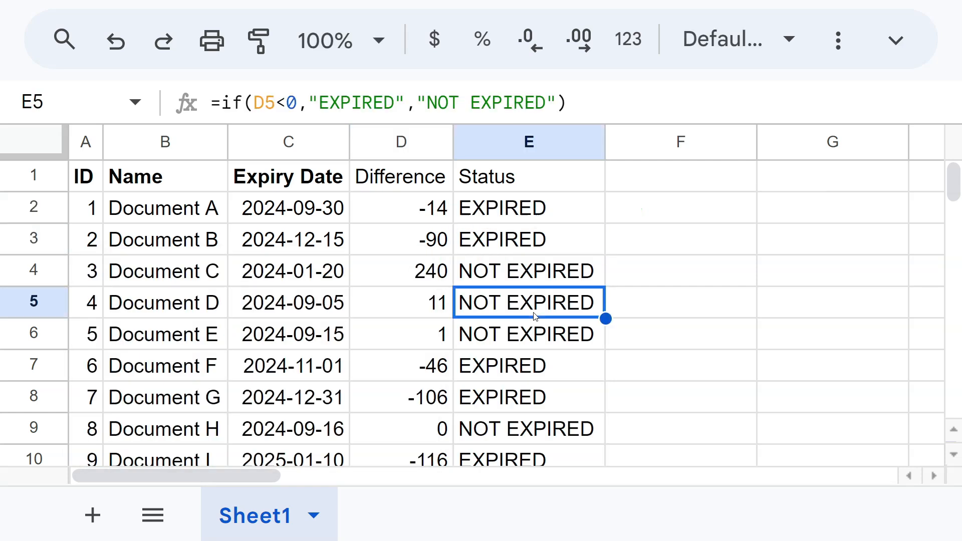
mouse_move(548, 284)
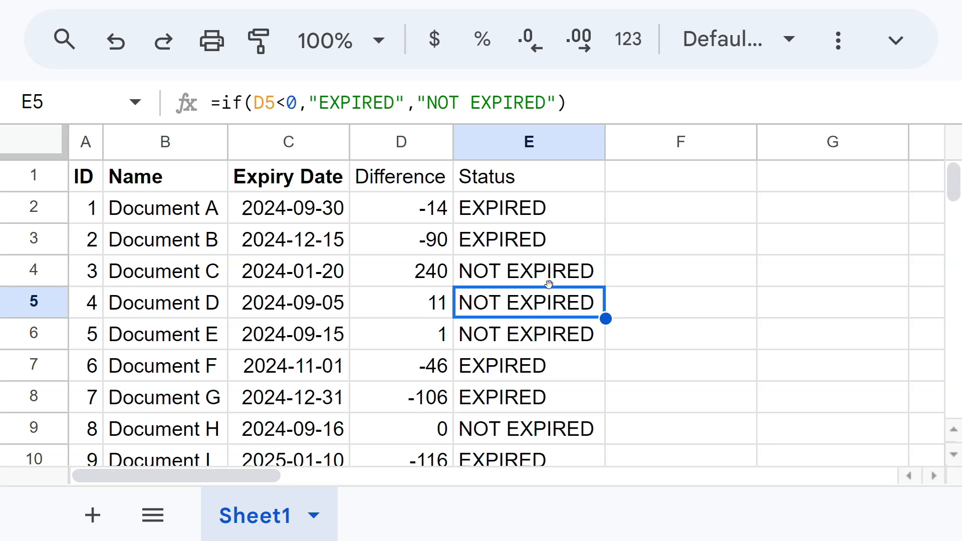
Step: Replace D2 in the Status formulas with today()-C2 and fill down column E
click(528, 208)
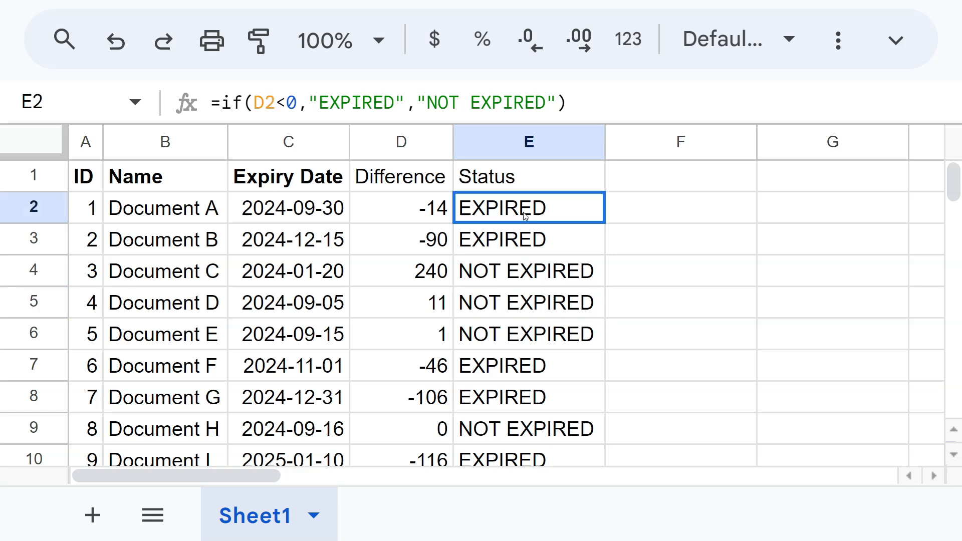
click(400, 207)
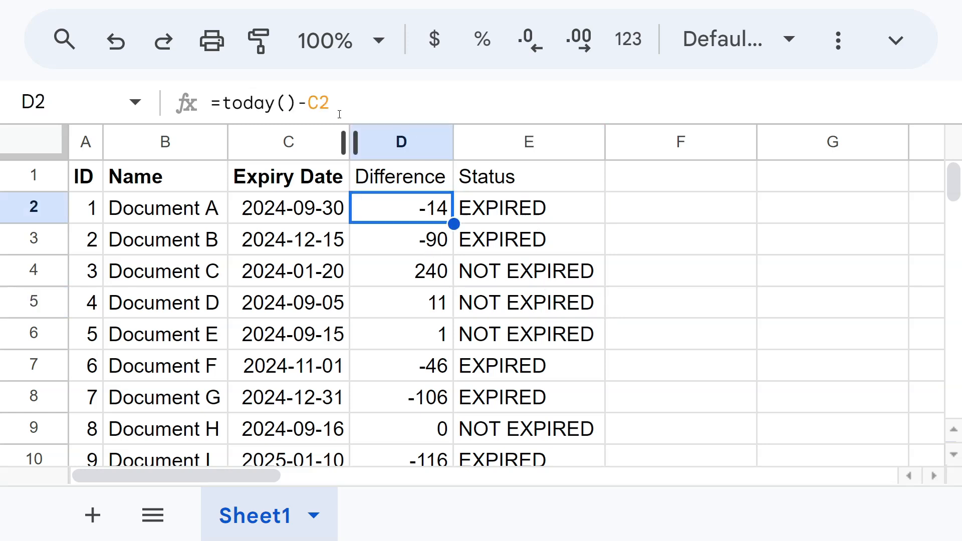
double_click(400, 208)
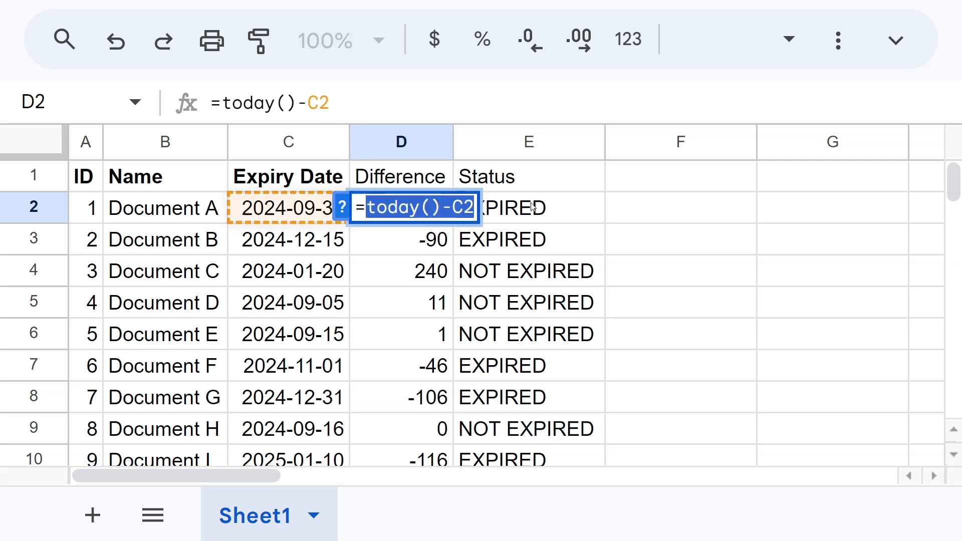
click(528, 207)
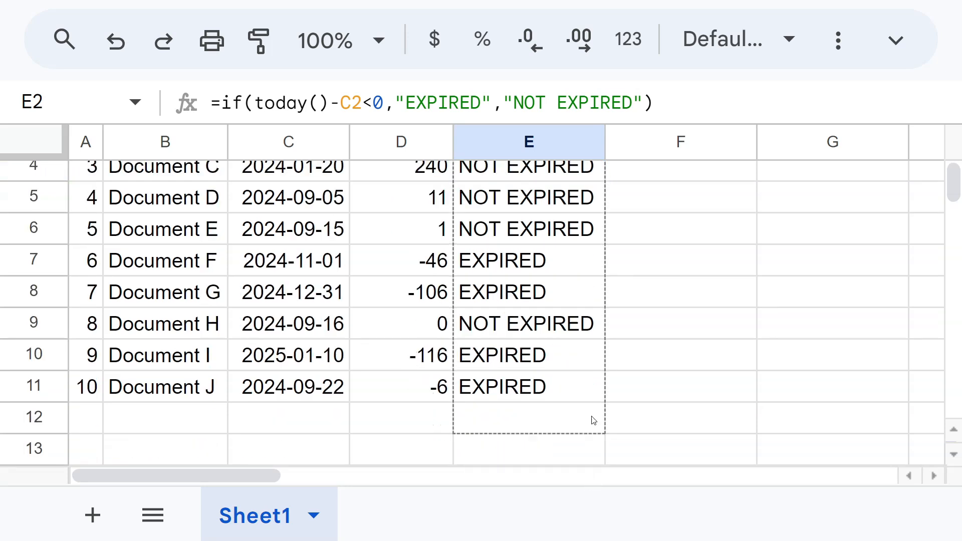
click(528, 238)
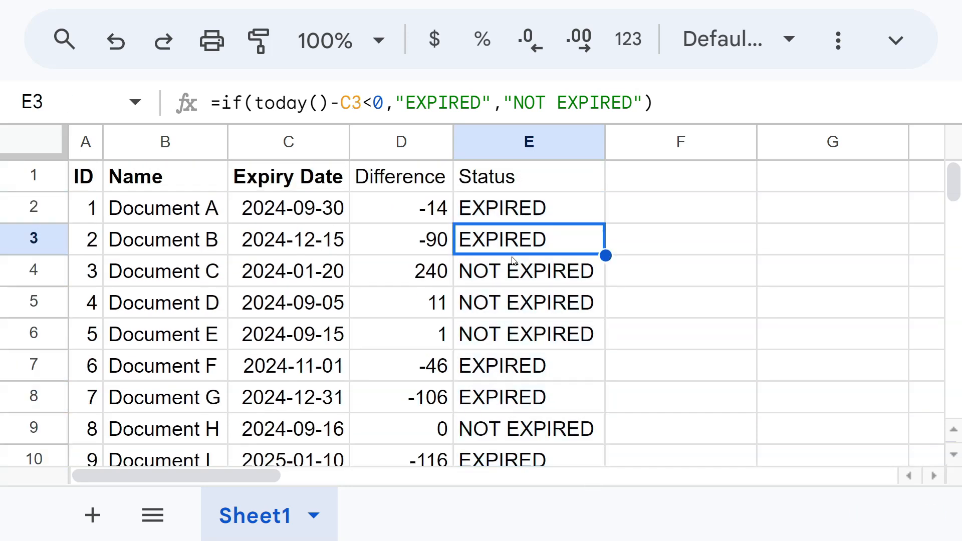
mouse_move(552, 223)
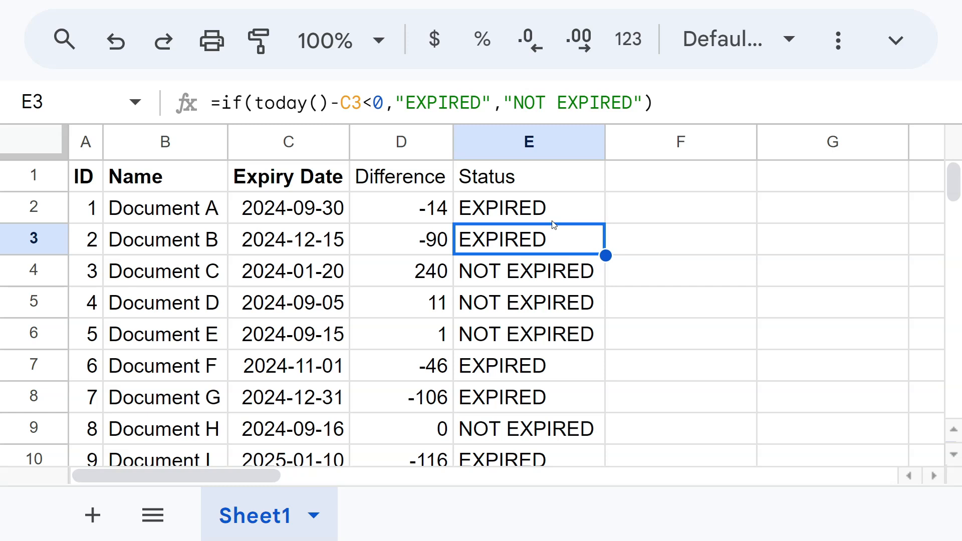
mouse_move(520, 217)
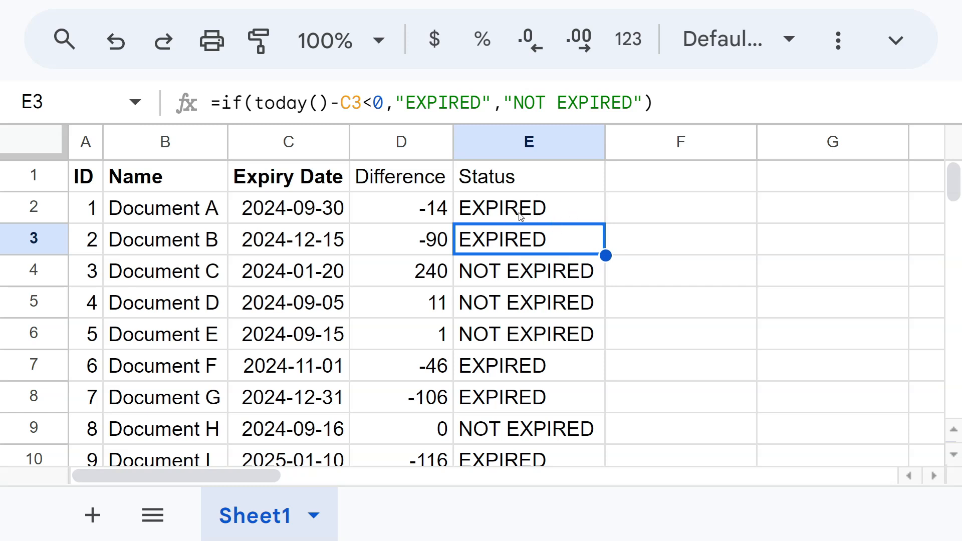
mouse_move(514, 275)
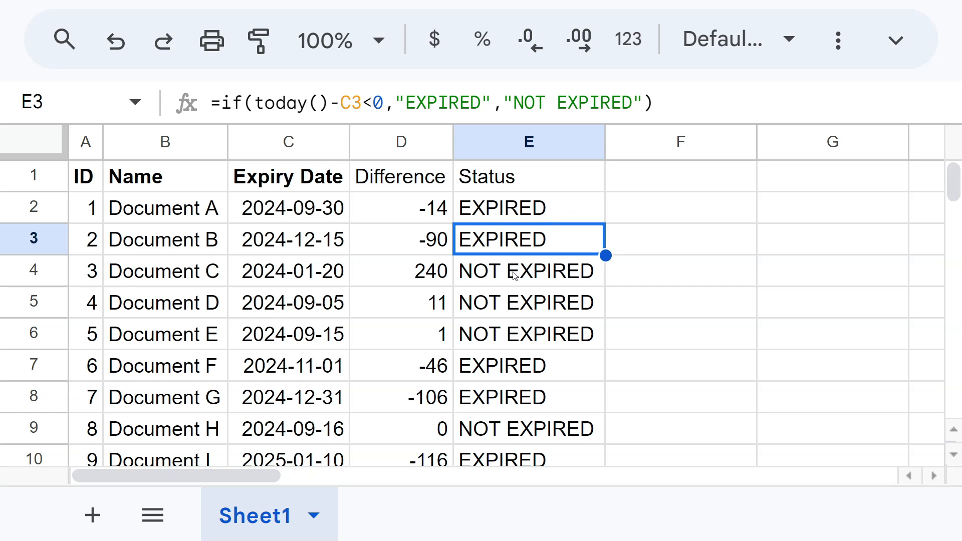
mouse_move(517, 248)
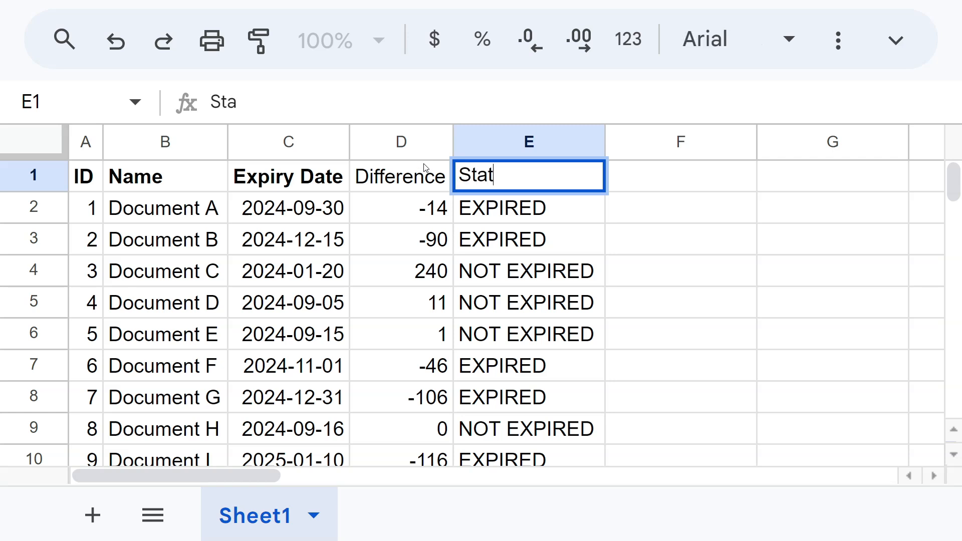
key(enter)
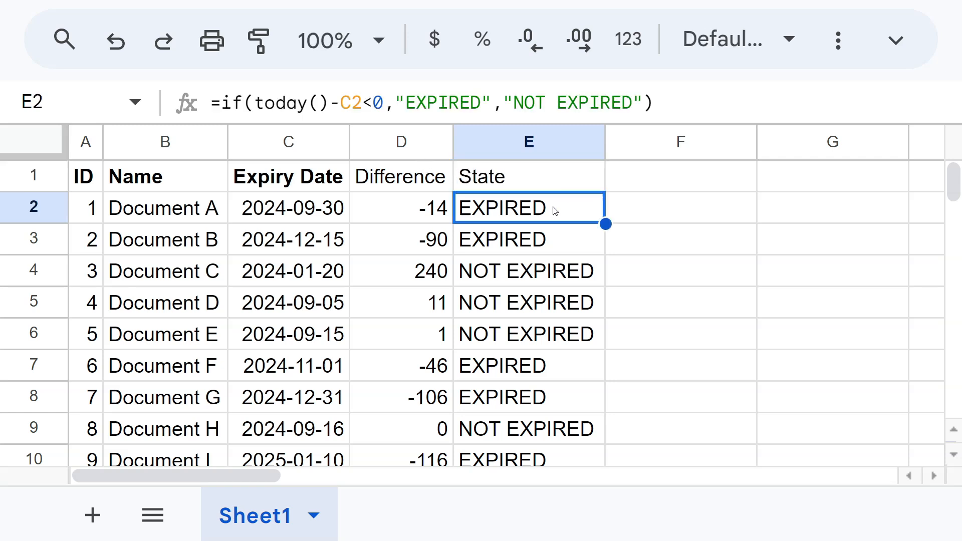
click(528, 271)
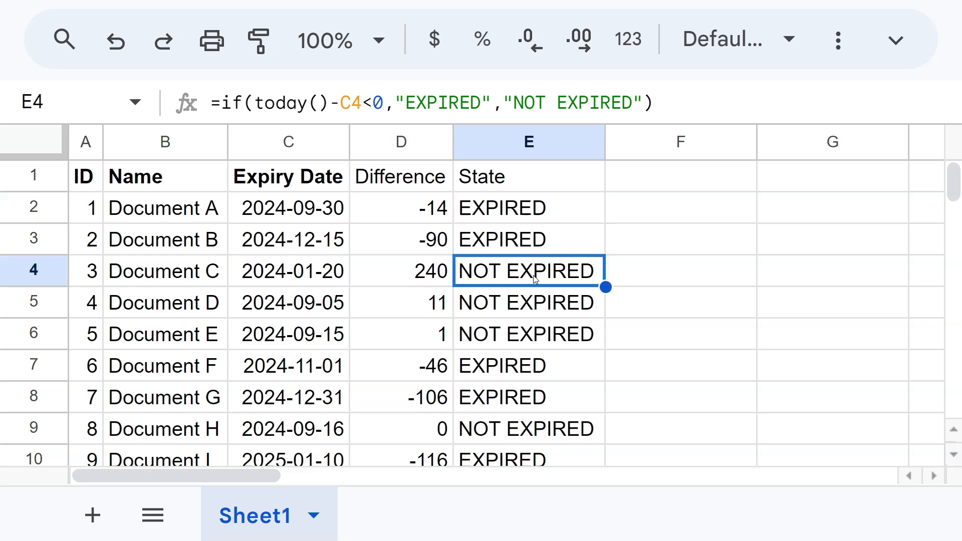
click(528, 208)
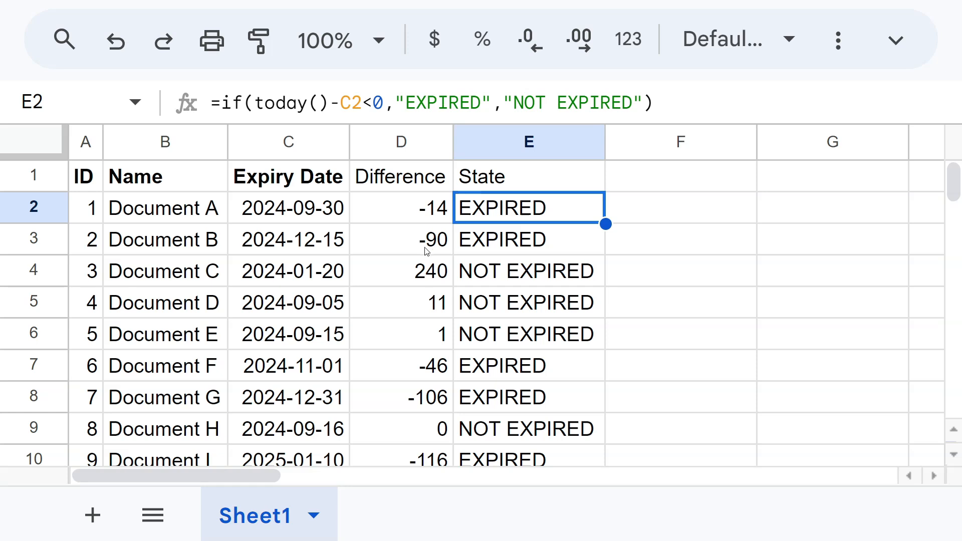
mouse_move(490, 217)
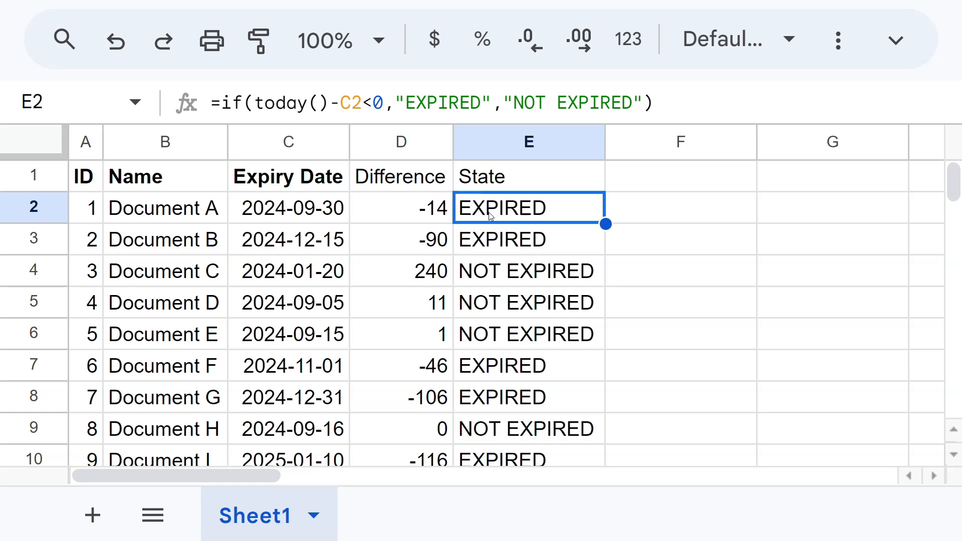
mouse_move(458, 257)
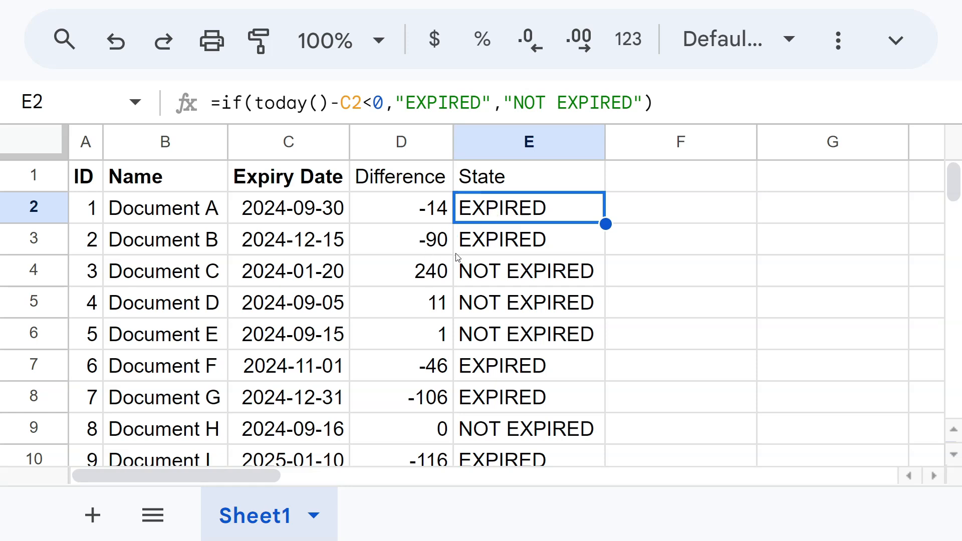
mouse_move(499, 303)
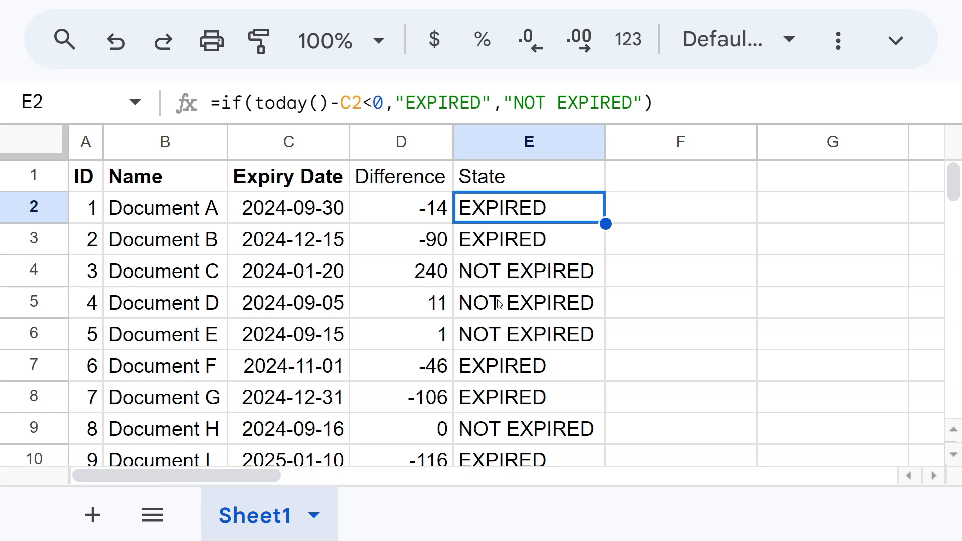
mouse_move(633, 294)
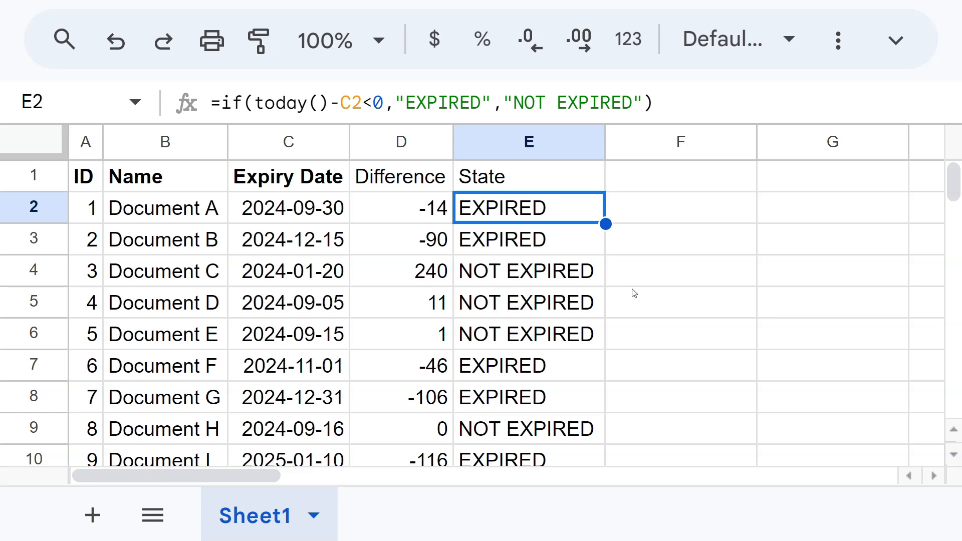
mouse_move(508, 331)
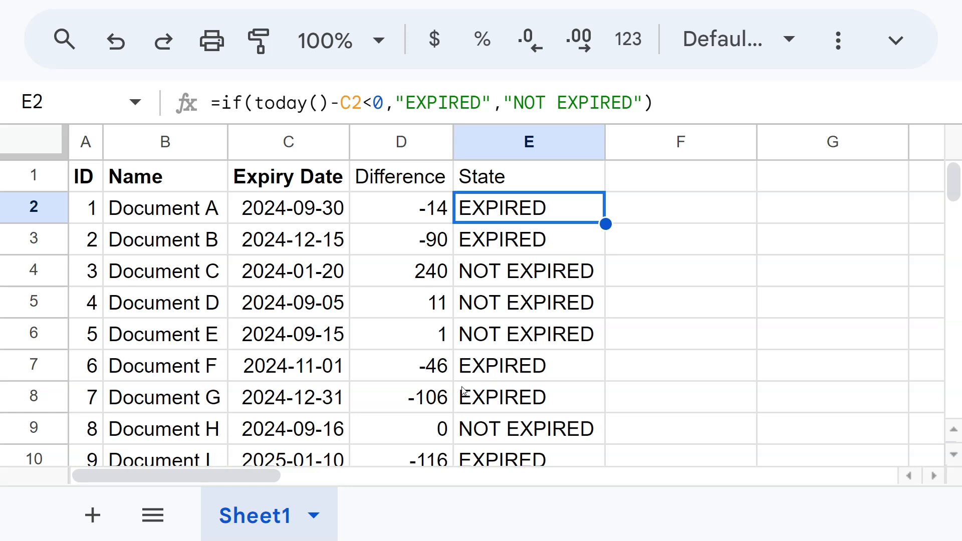
mouse_move(522, 356)
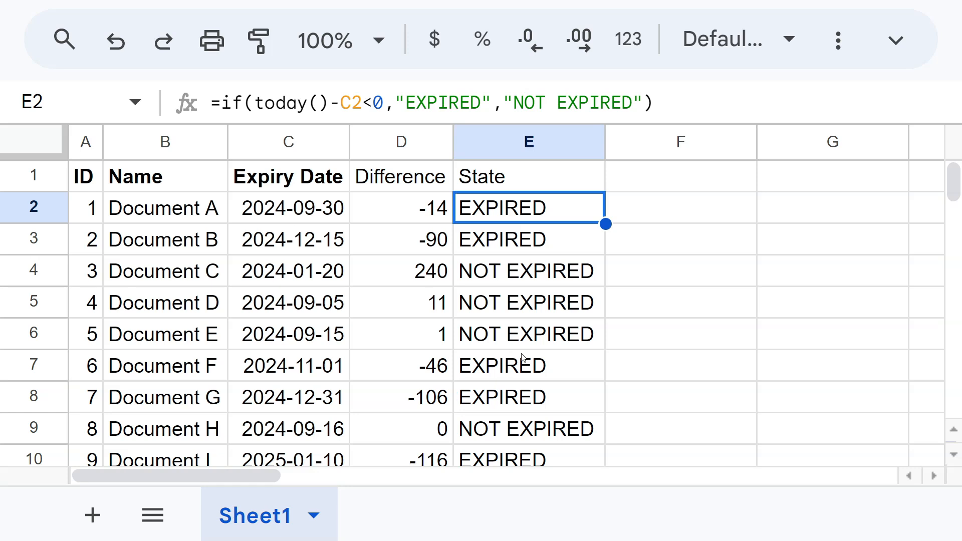
mouse_move(385, 250)
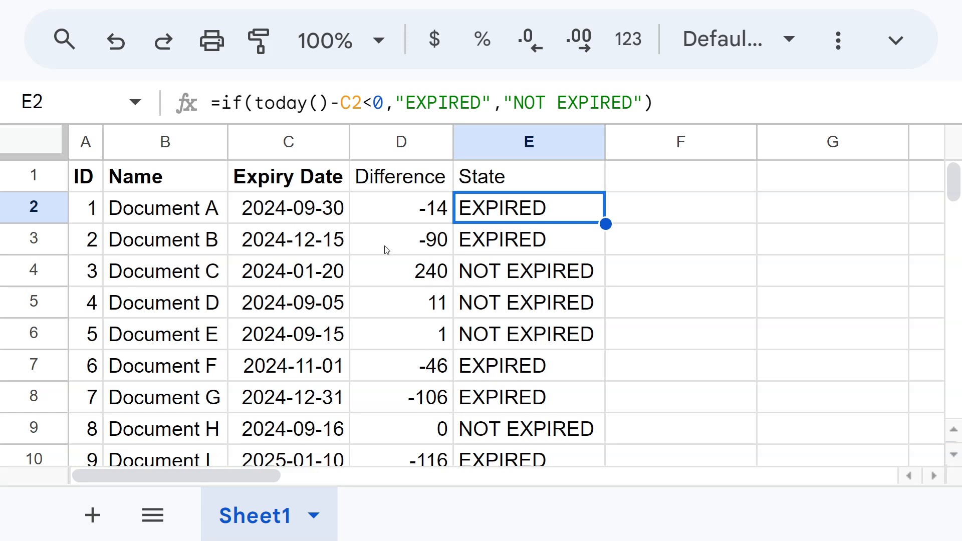
mouse_move(511, 223)
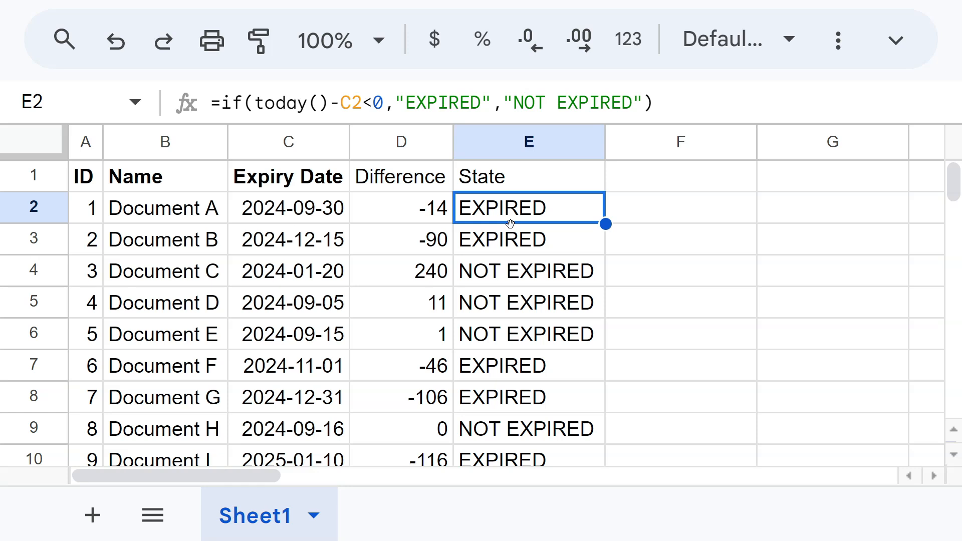
mouse_move(517, 210)
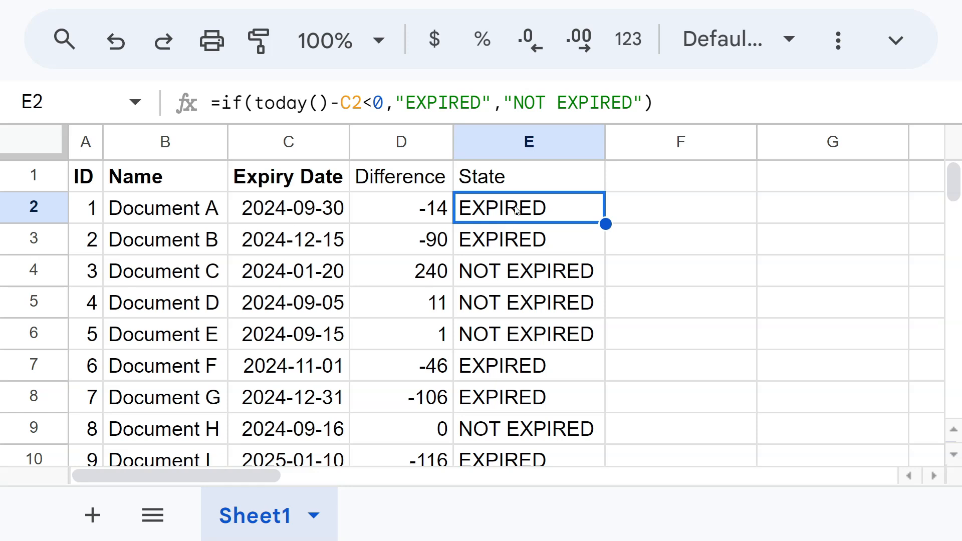
mouse_move(535, 203)
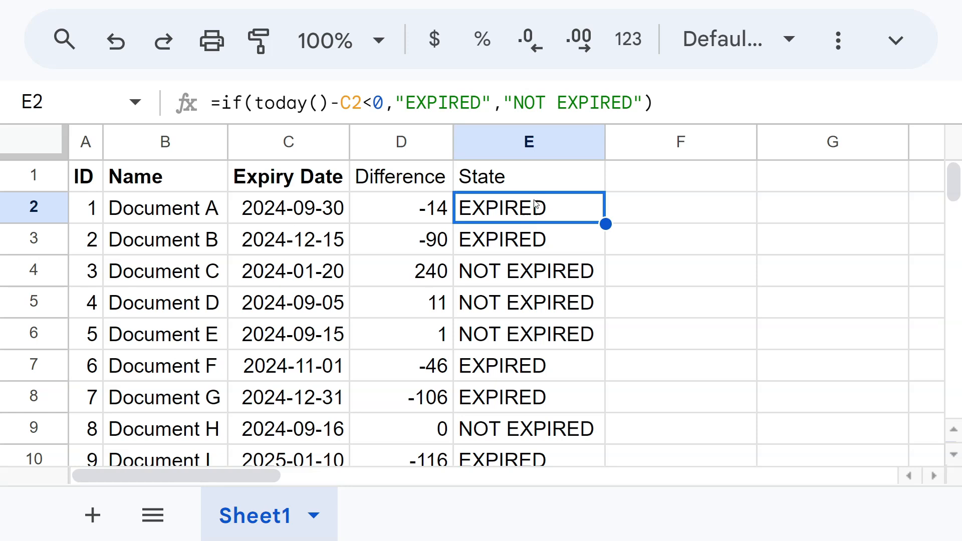
mouse_move(524, 243)
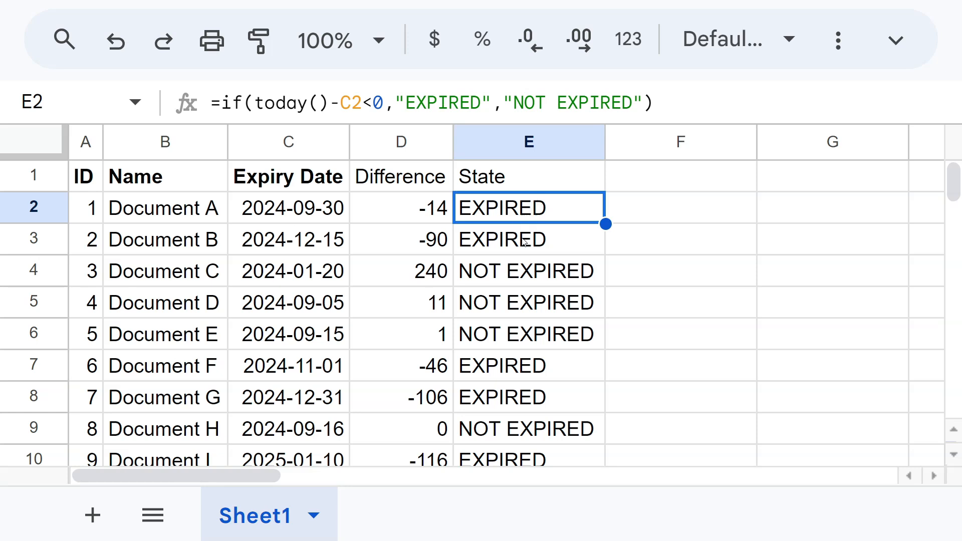
Step: Add State 2 and State 3 headings in F1 and G1, then reopen the E2 IF formula
click(528, 177)
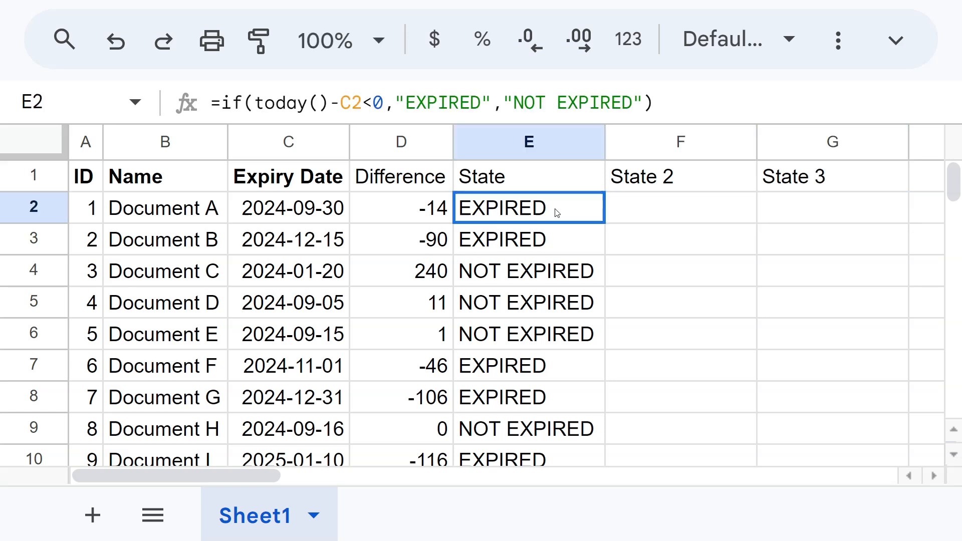
click(679, 207)
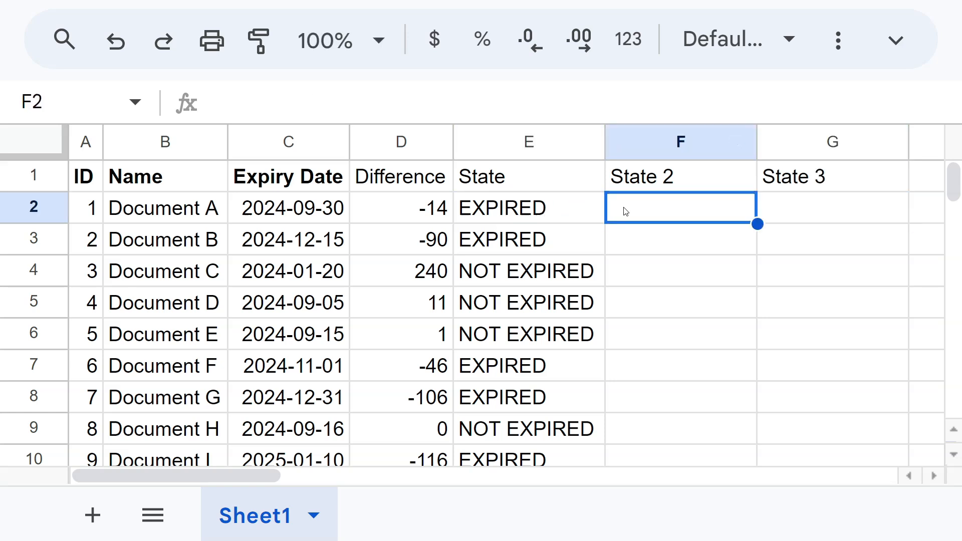
click(528, 207)
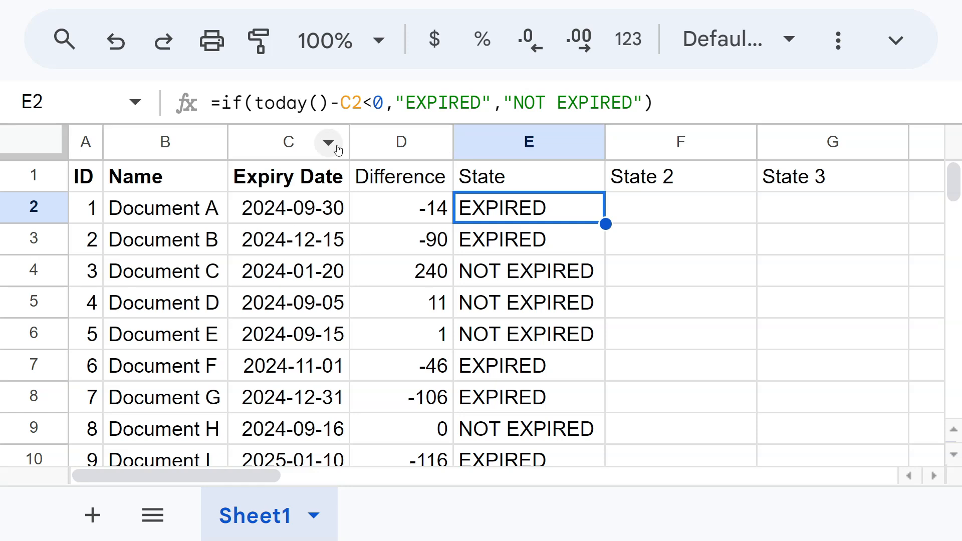
double_click(528, 208)
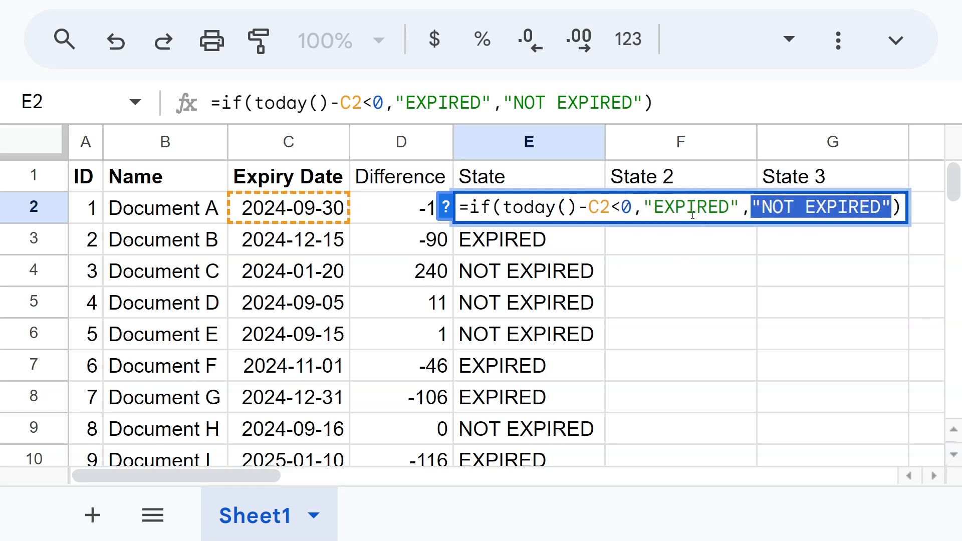
mouse_move(705, 234)
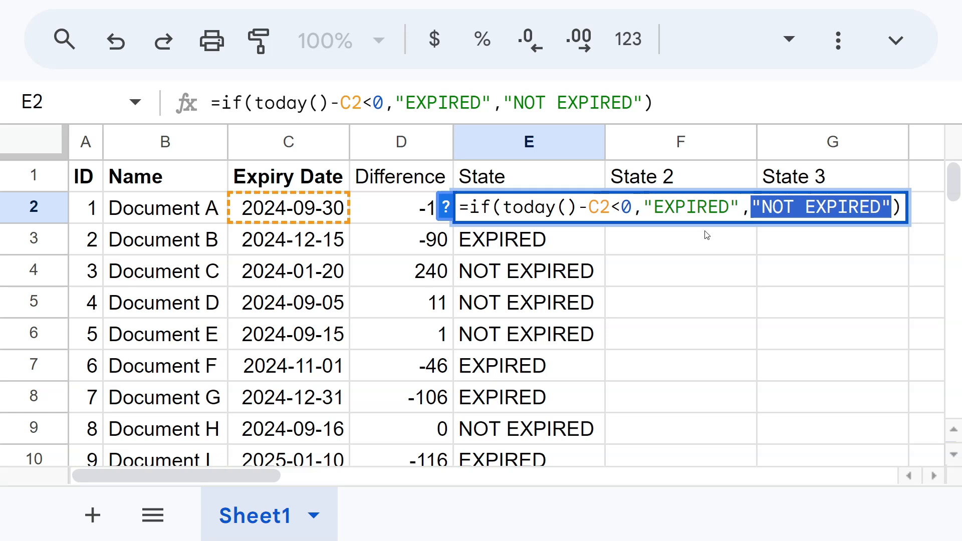
mouse_move(798, 222)
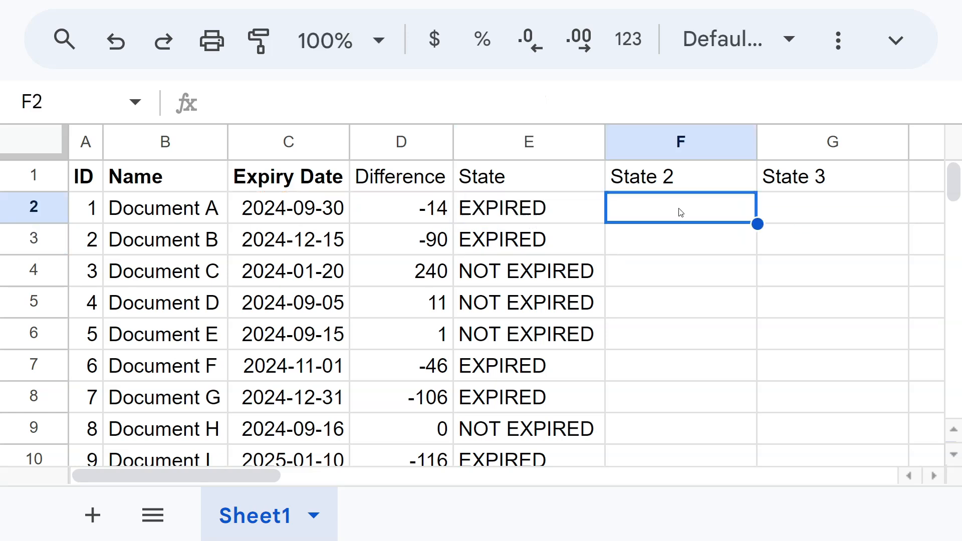
Step: Start an IFS formula in F2 labelling C2-TODAY()<0 as EXPIRED
text(=)
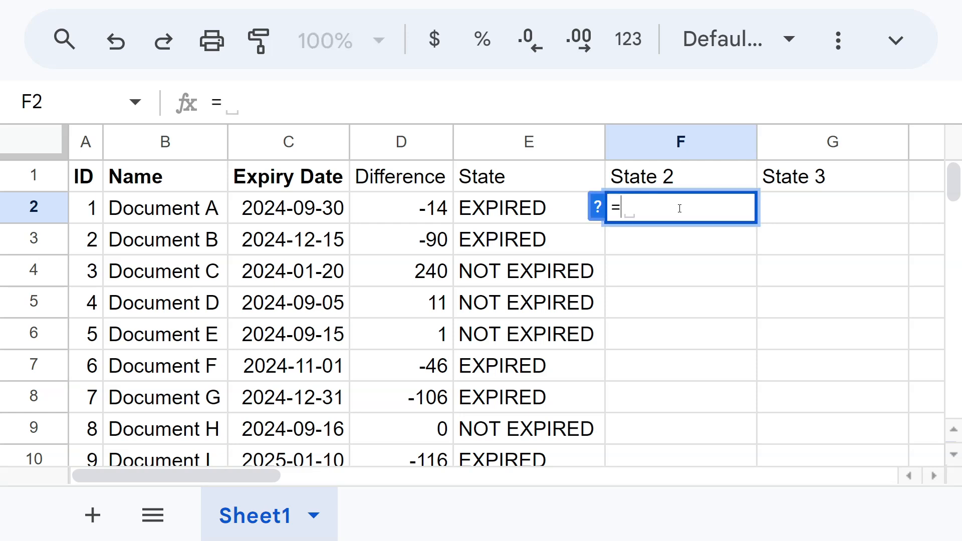
text(ifs)
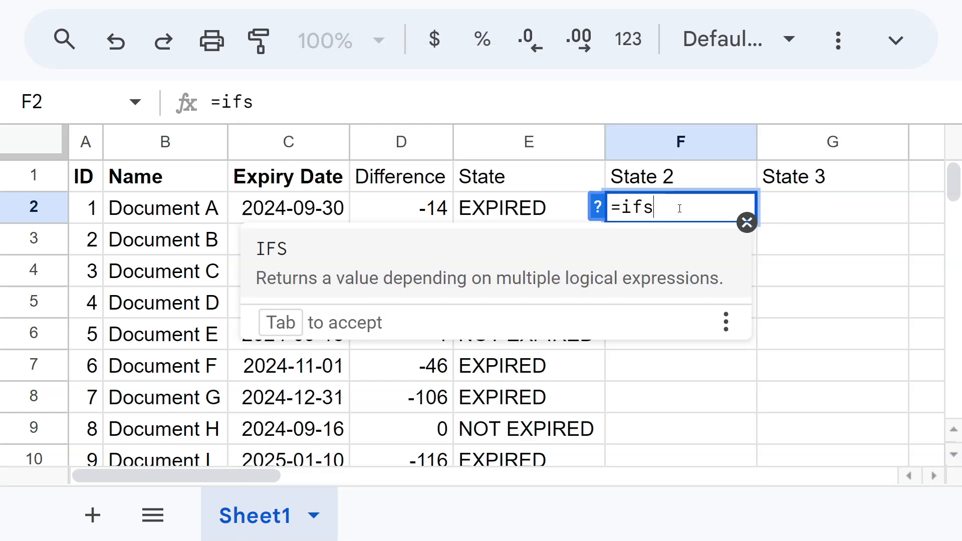
mouse_move(494, 280)
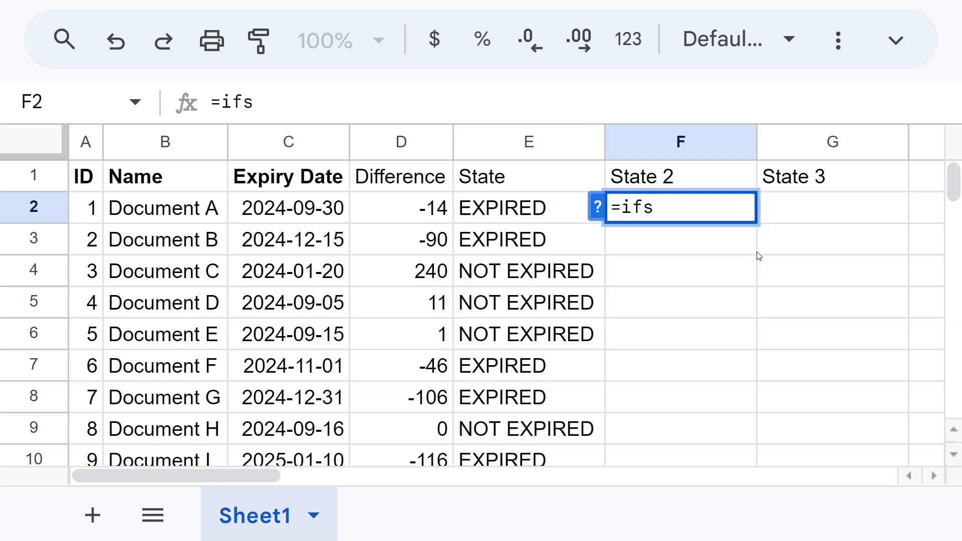
text(()
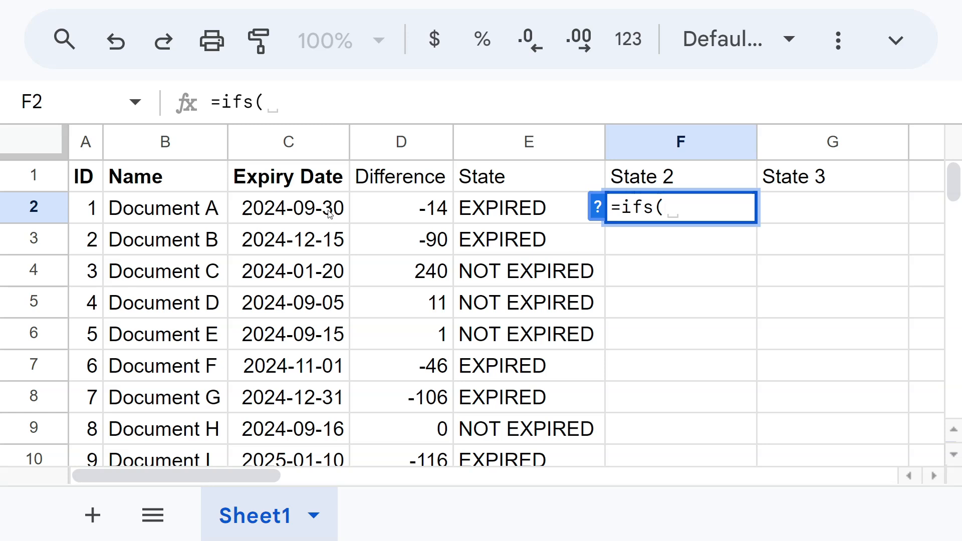
click(288, 207)
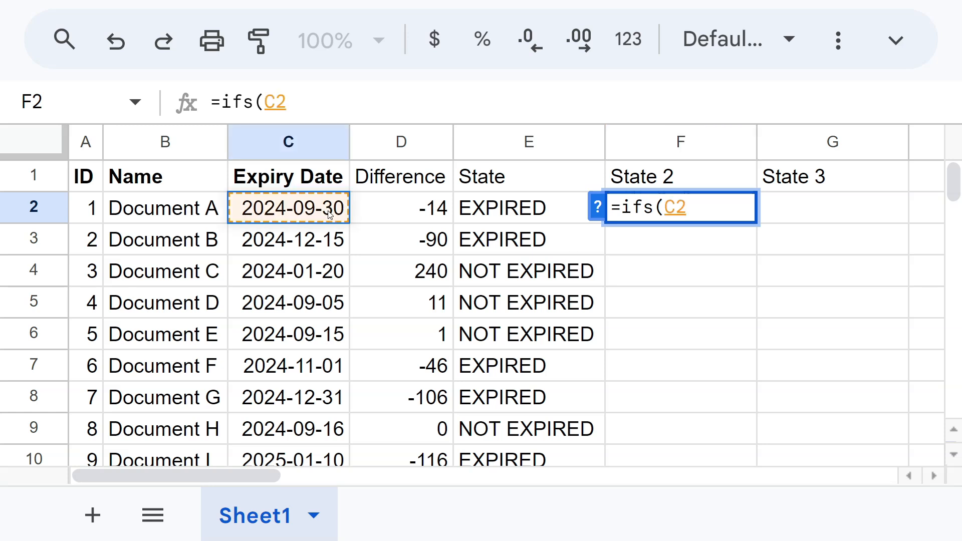
text(-today())
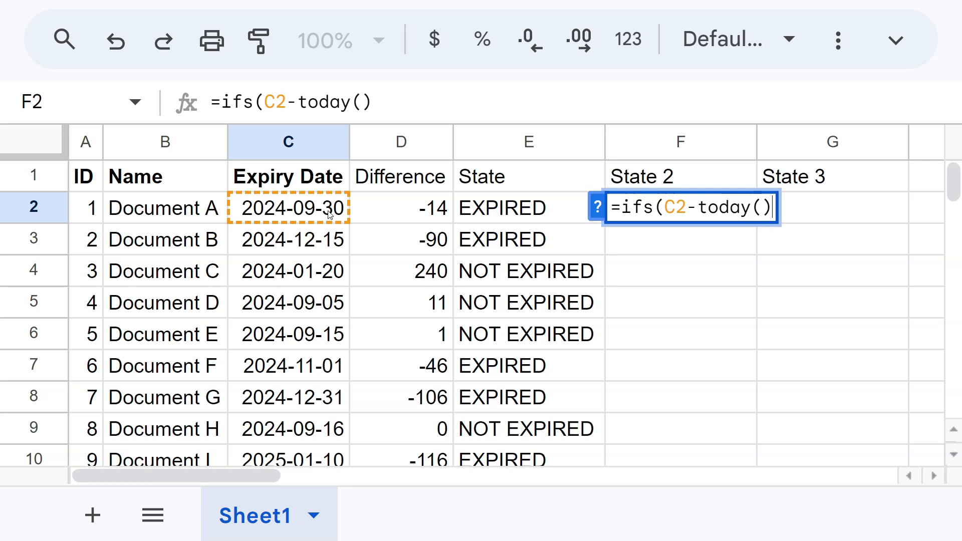
text(<)
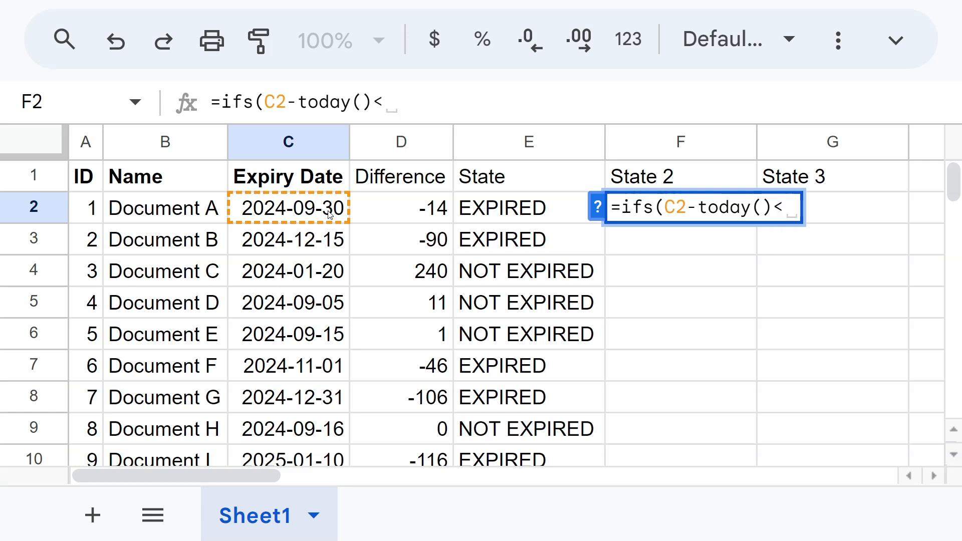
text(0;")
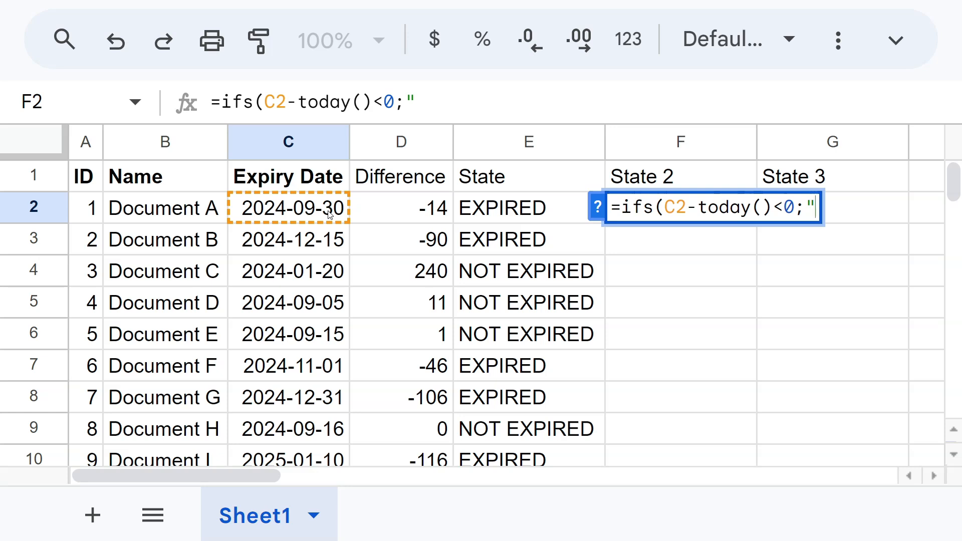
text(e)
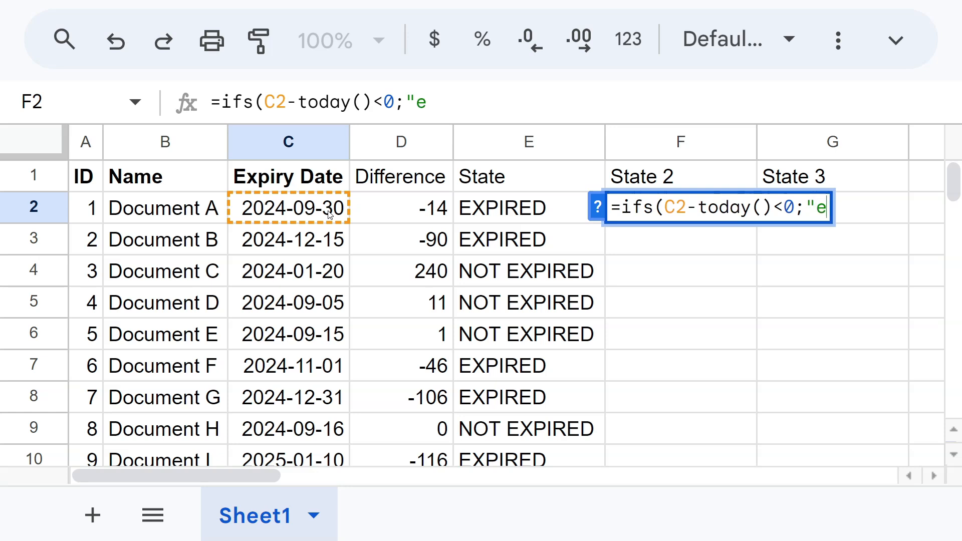
text(XPIRED";)
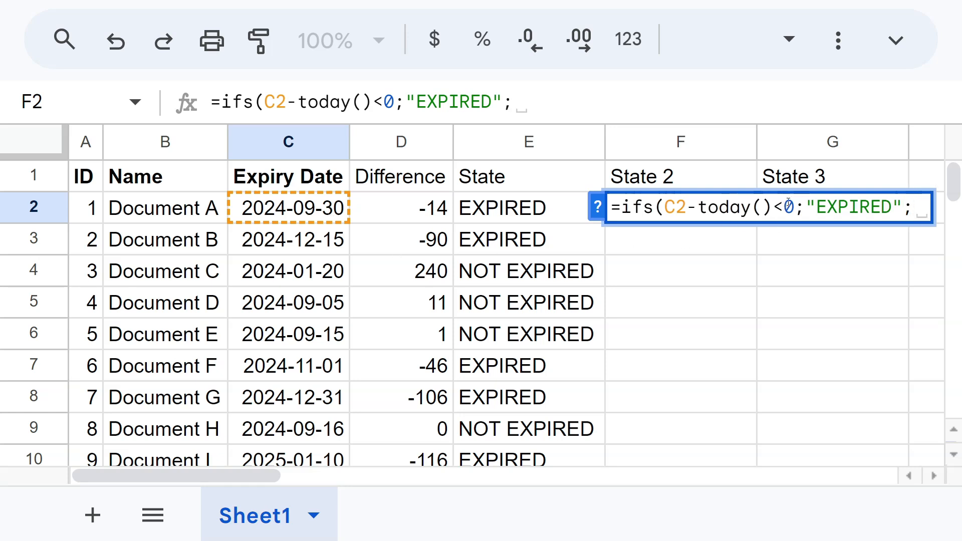
Step: Add ABOUT TO EXPIRE under 5 days and NOT EXPIRED at 5 or more, filling State 2 down
text(C2-)
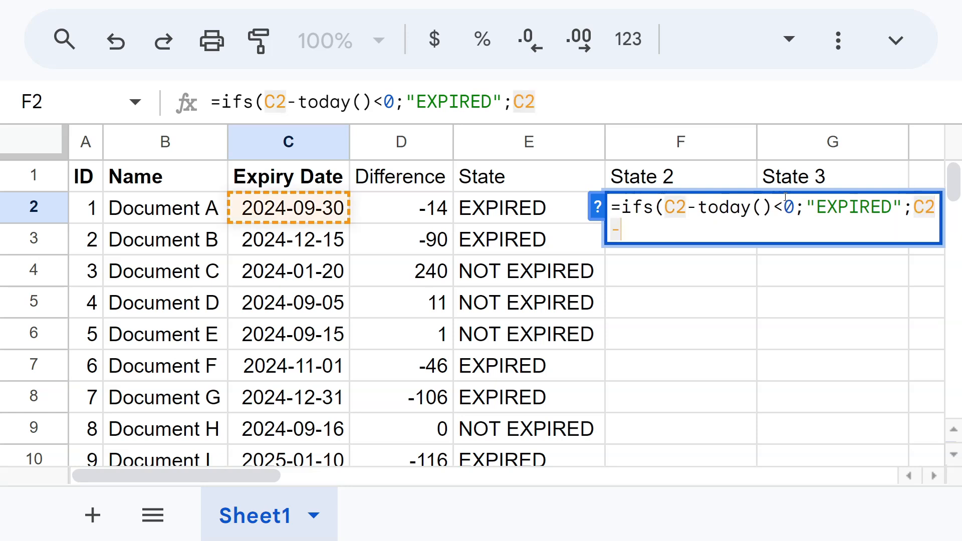
text(TODAY)
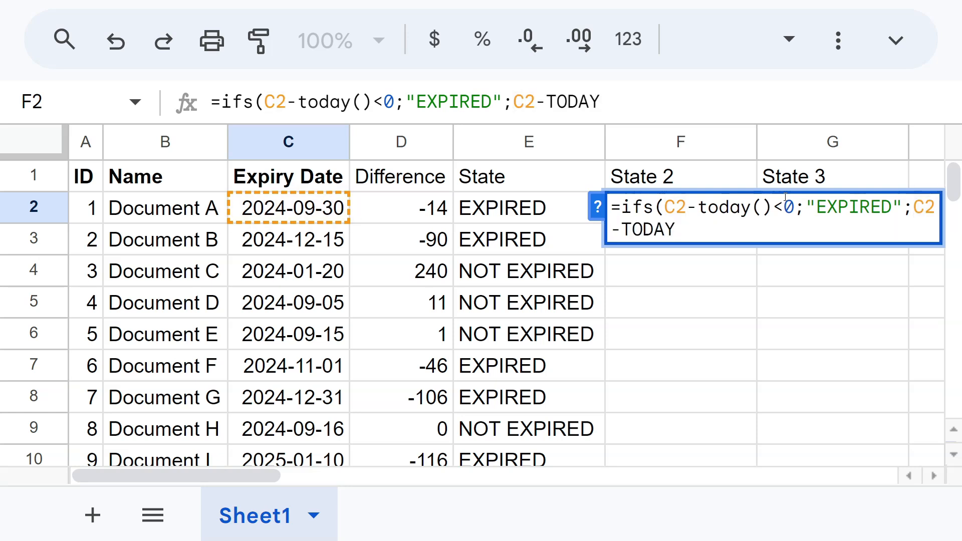
text(()<)
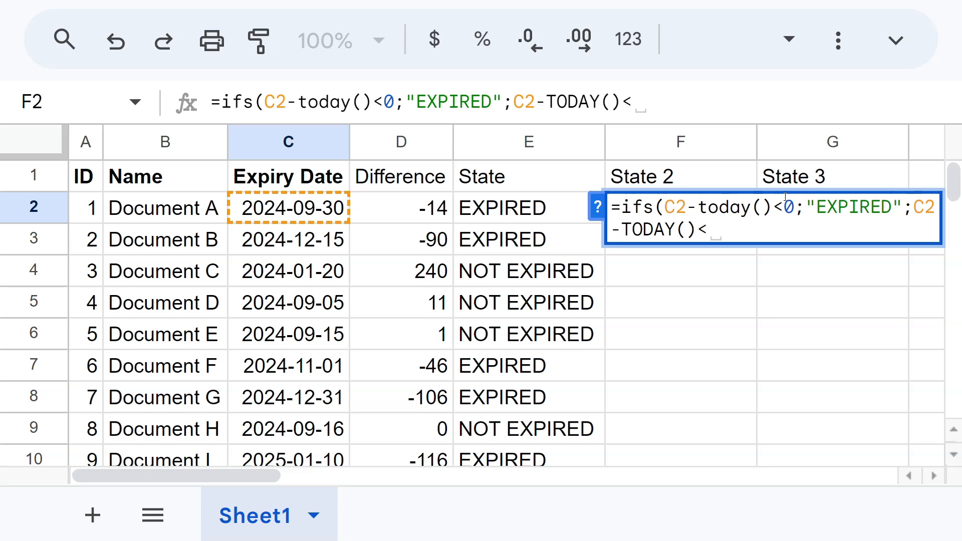
text(5;"ABOU)
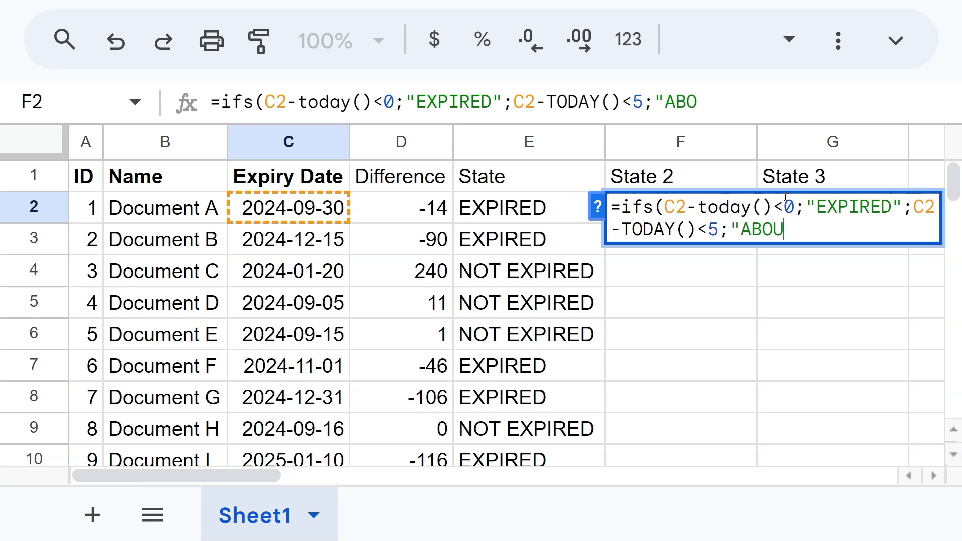
text(T TO EXPIRE")
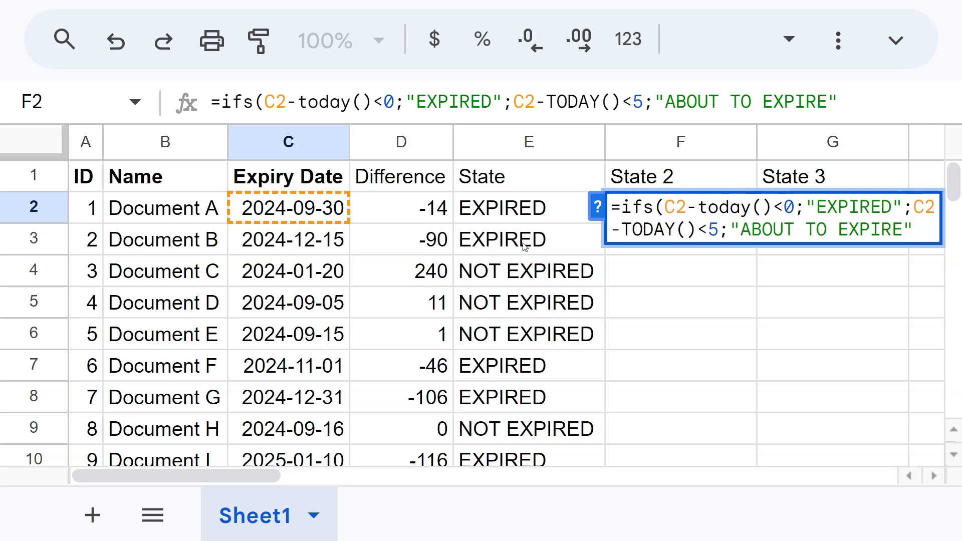
mouse_move(370, 209)
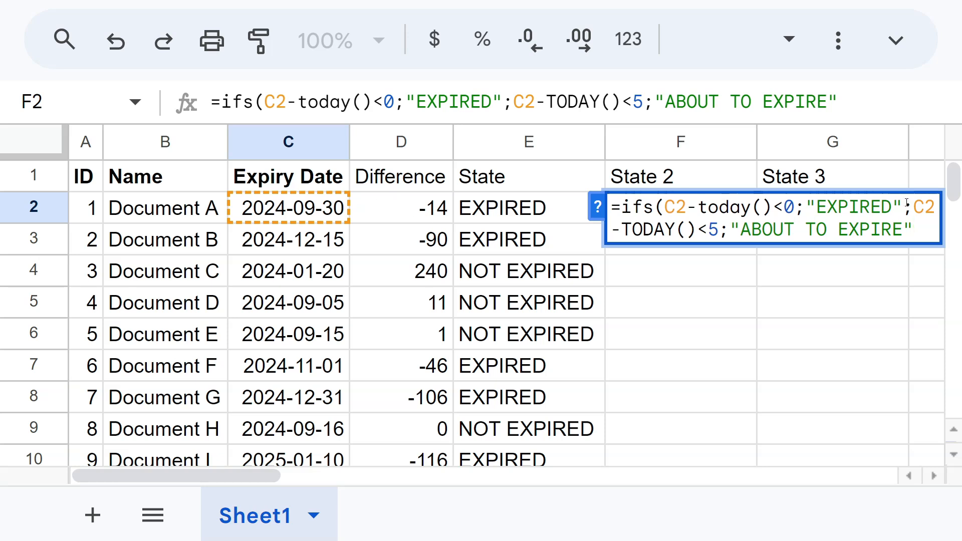
text(;C2)
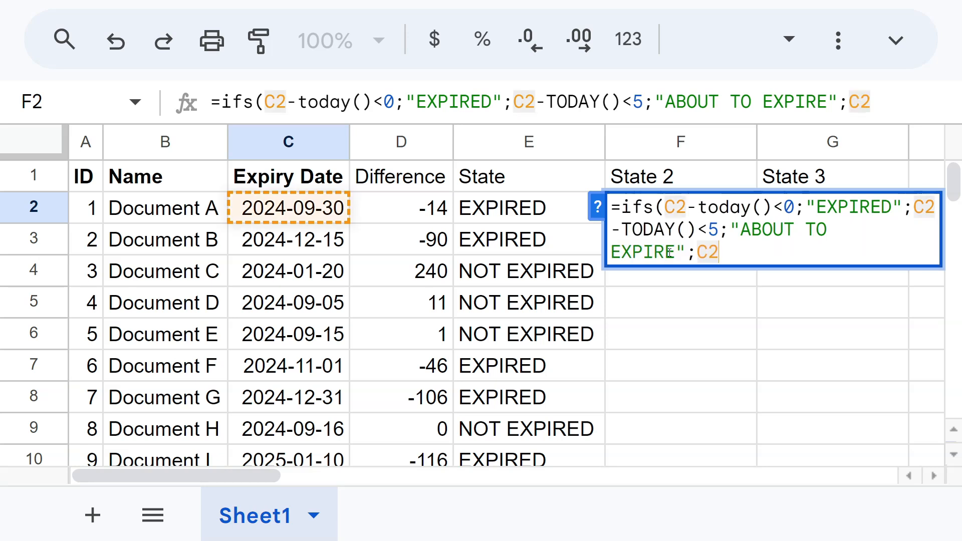
text(-TODAY()
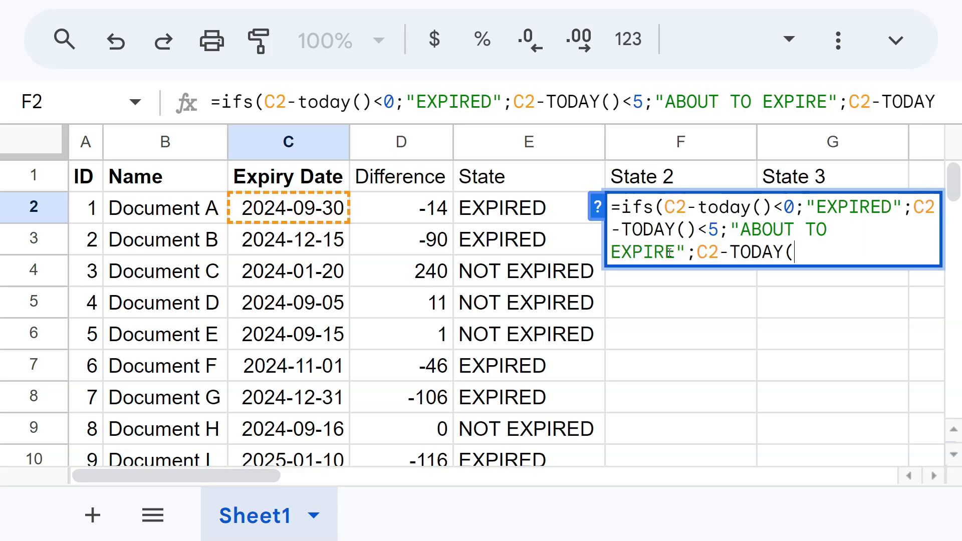
text()>=)
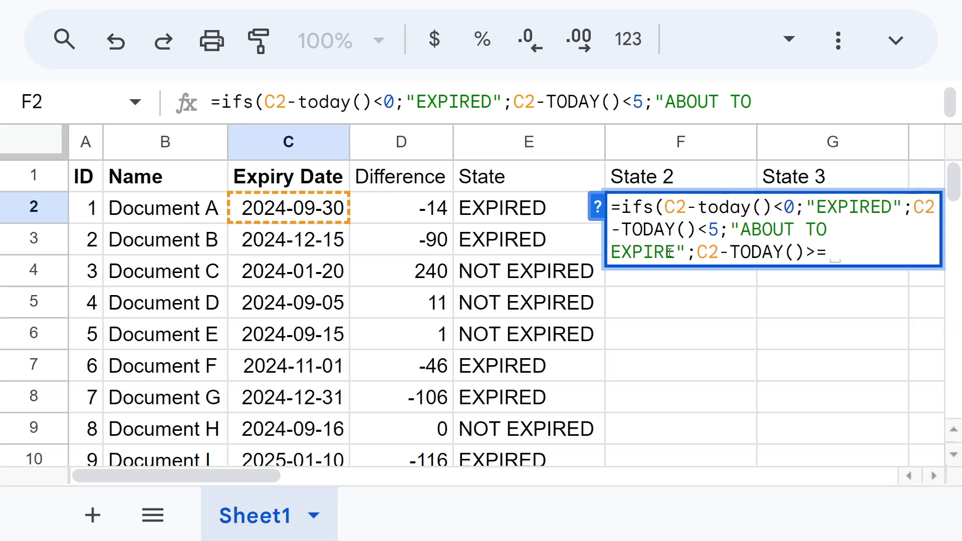
text(5;)
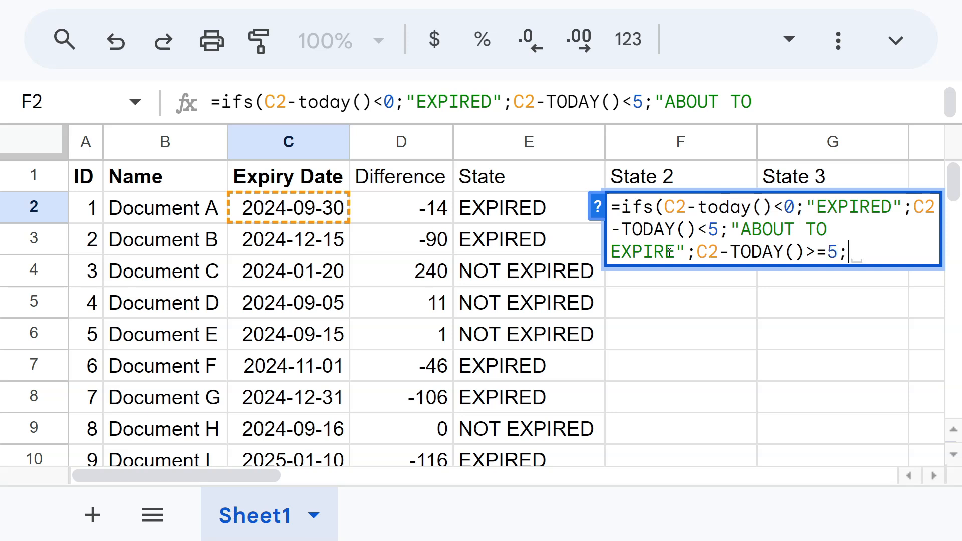
text("NOT)
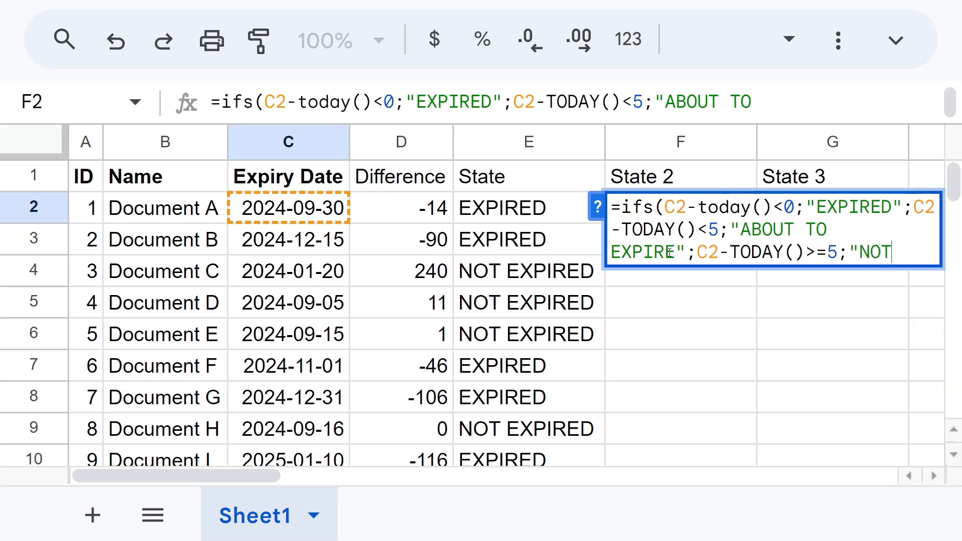
text(EXPIRED")
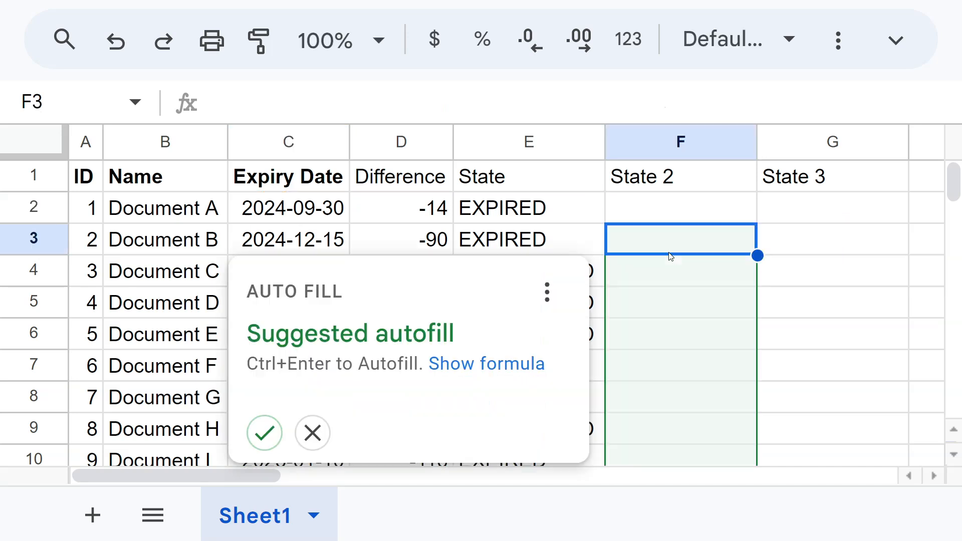
click(264, 432)
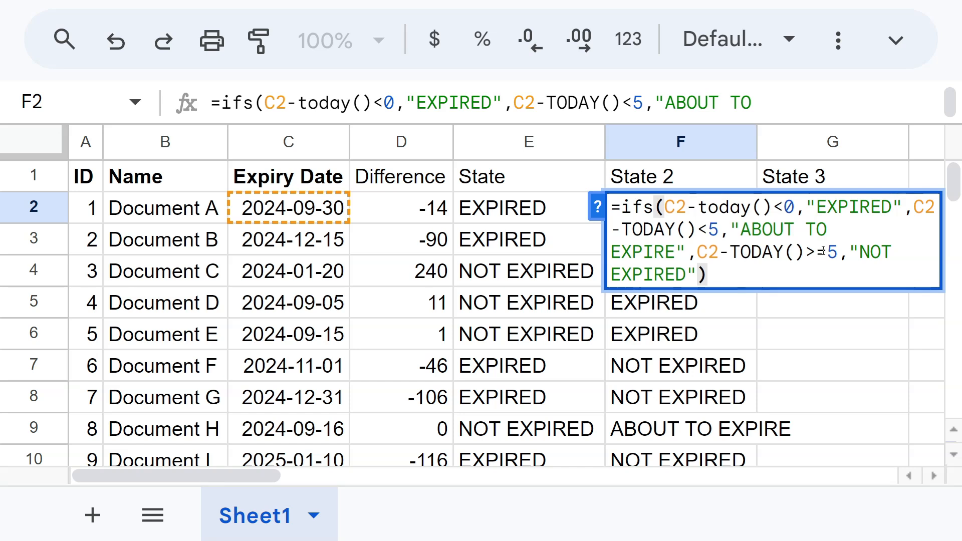
Step: Replace the C2-TODAY()>=5 condition with TRUE as the NOT EXPIRED catch-all
double_click(766, 253)
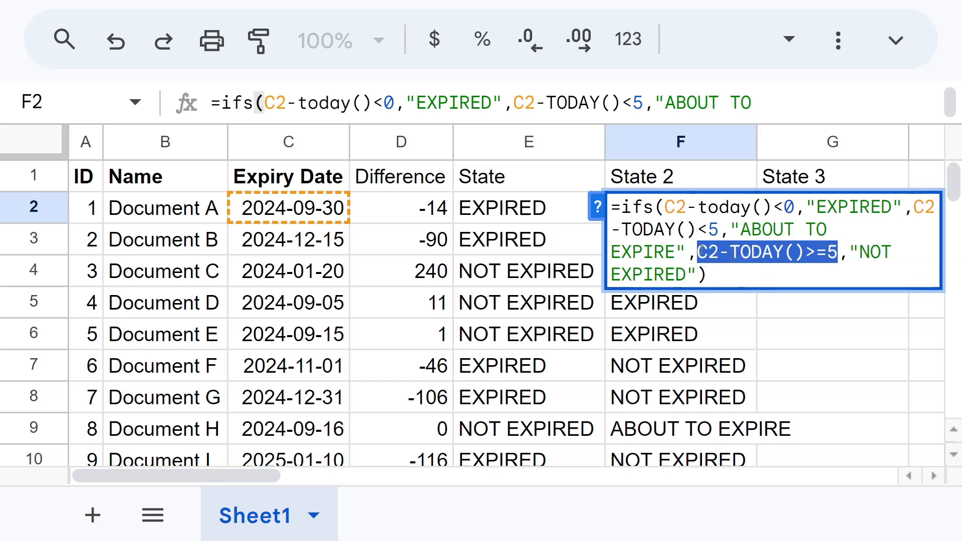
text(TRU)
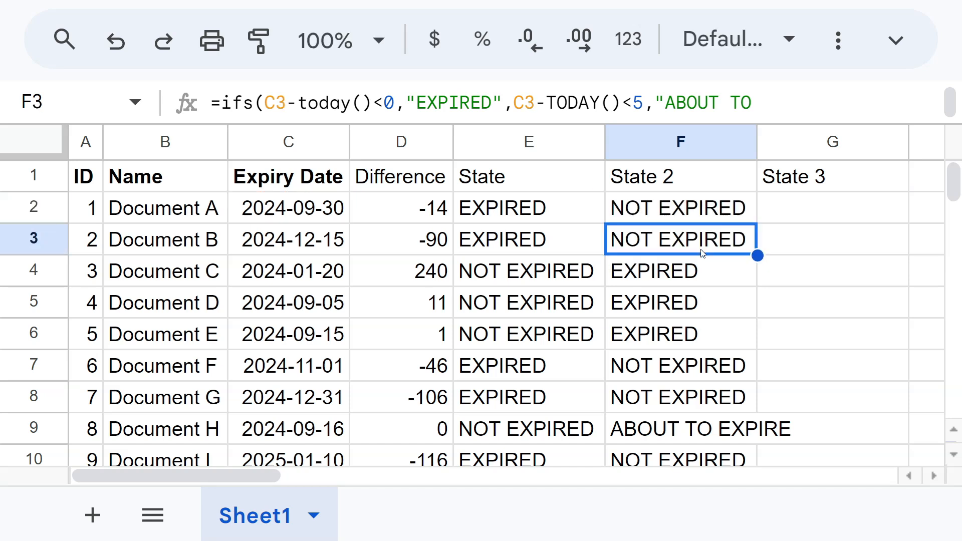
click(679, 207)
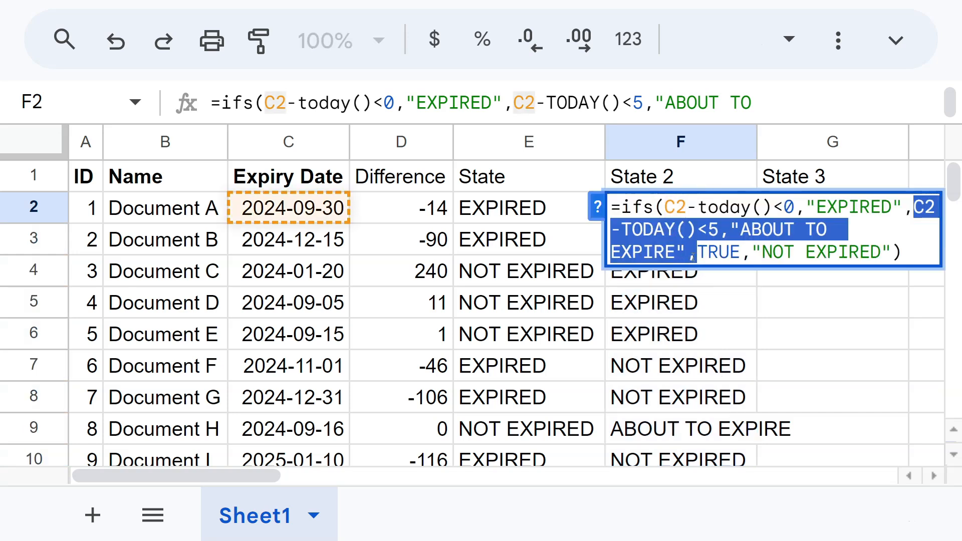
double_click(719, 251)
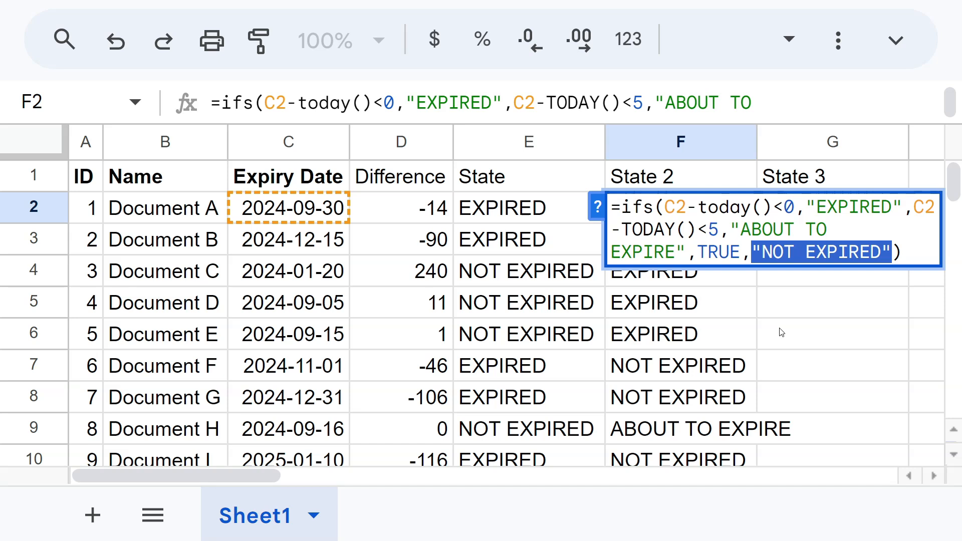
mouse_move(760, 370)
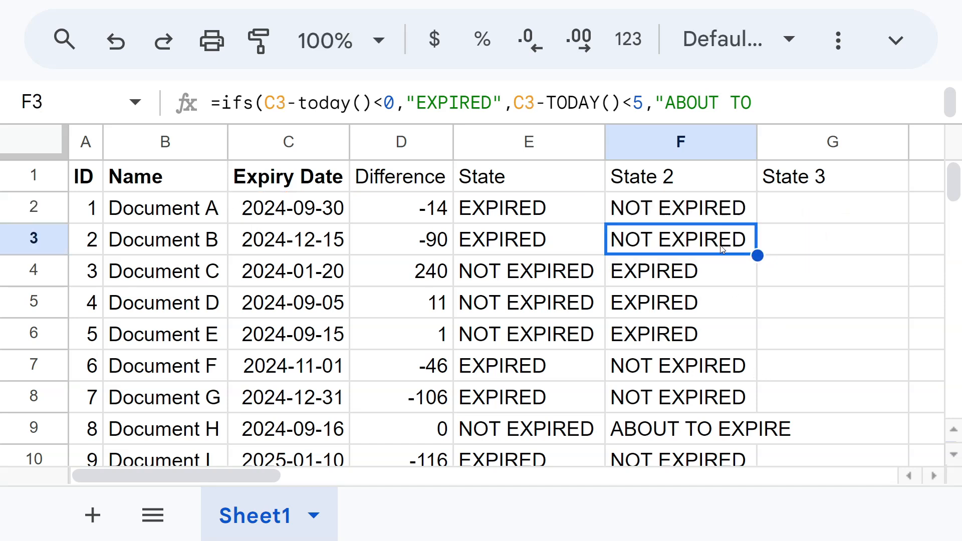
click(678, 208)
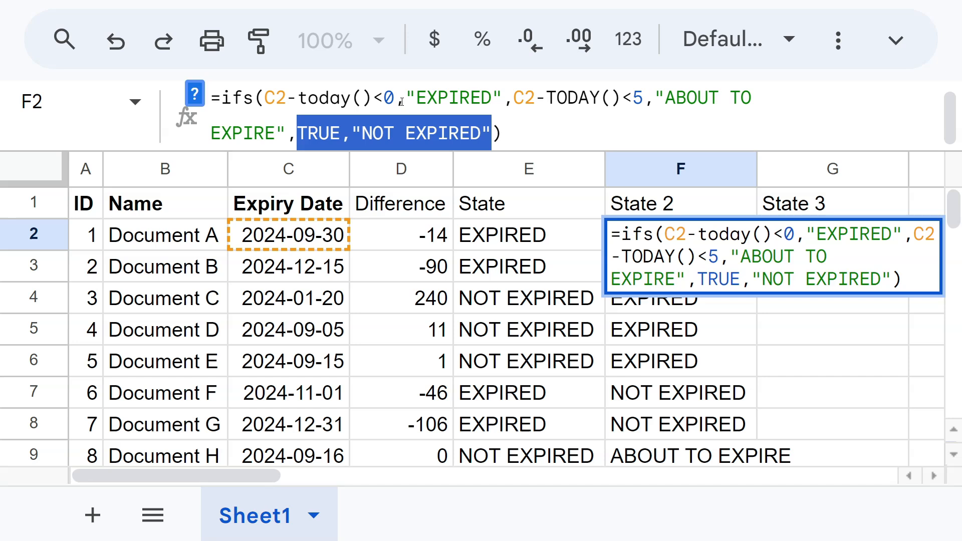
mouse_move(448, 268)
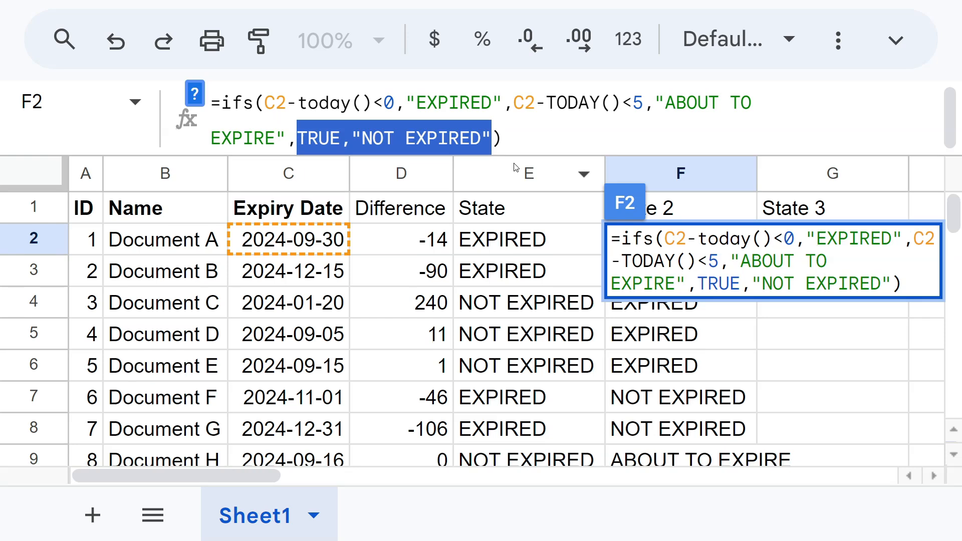
mouse_move(433, 172)
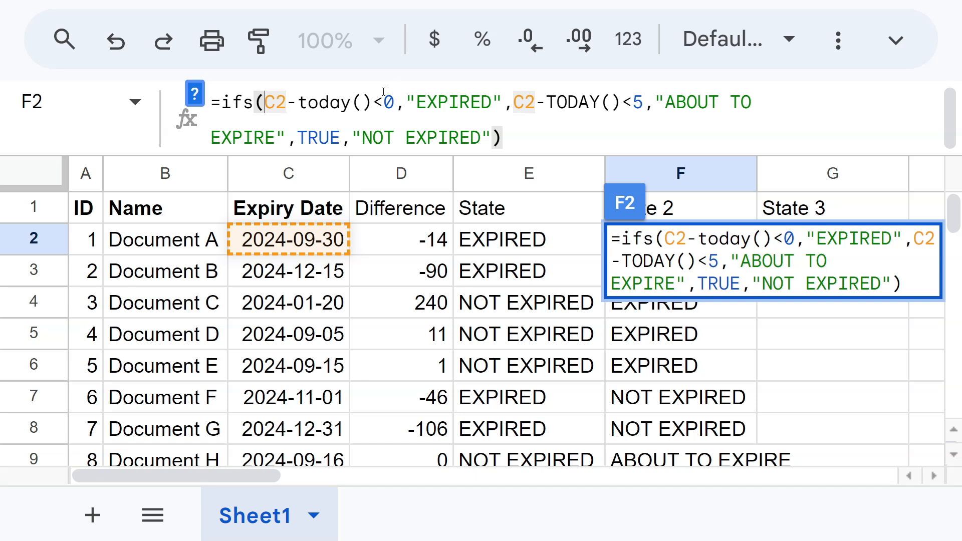
mouse_move(517, 107)
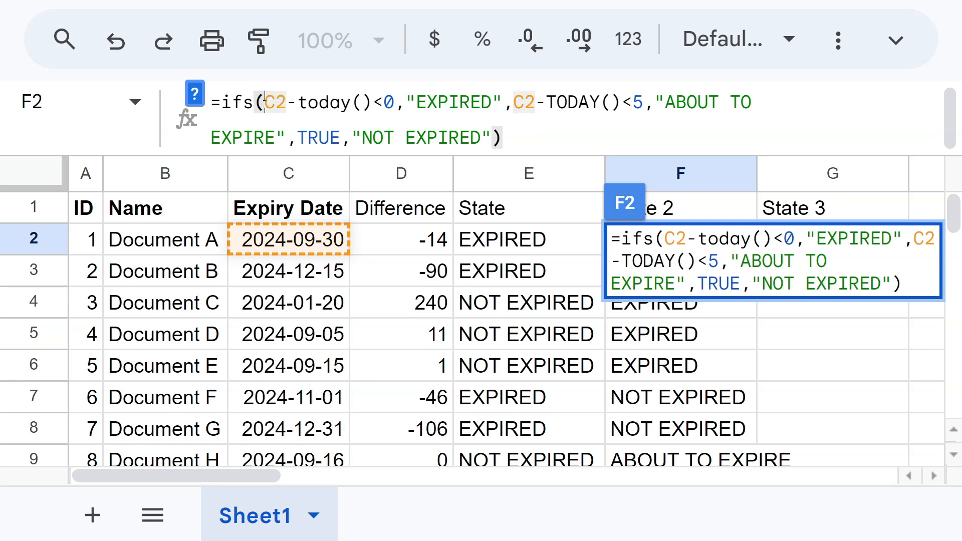
Step: Prepend a below -30 days check returning "> 30 DAYS PD" to the State 2 IFS formula
text(C2-today()<0,"EXPIRED",)
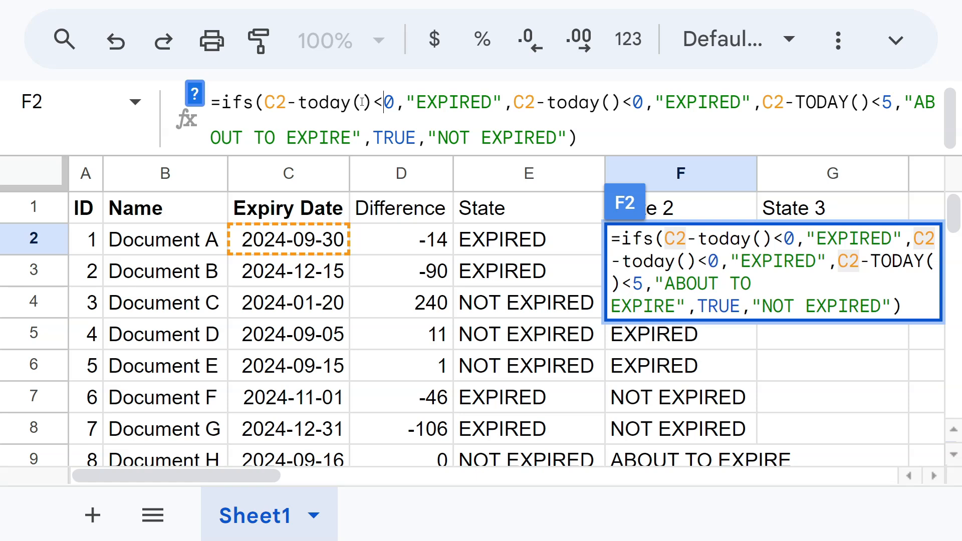
double_click(390, 102)
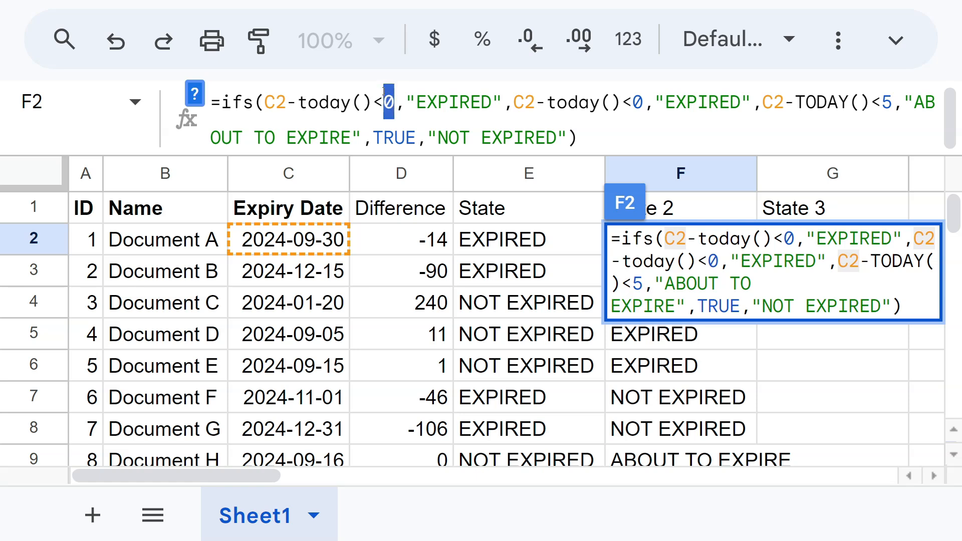
text(-3)
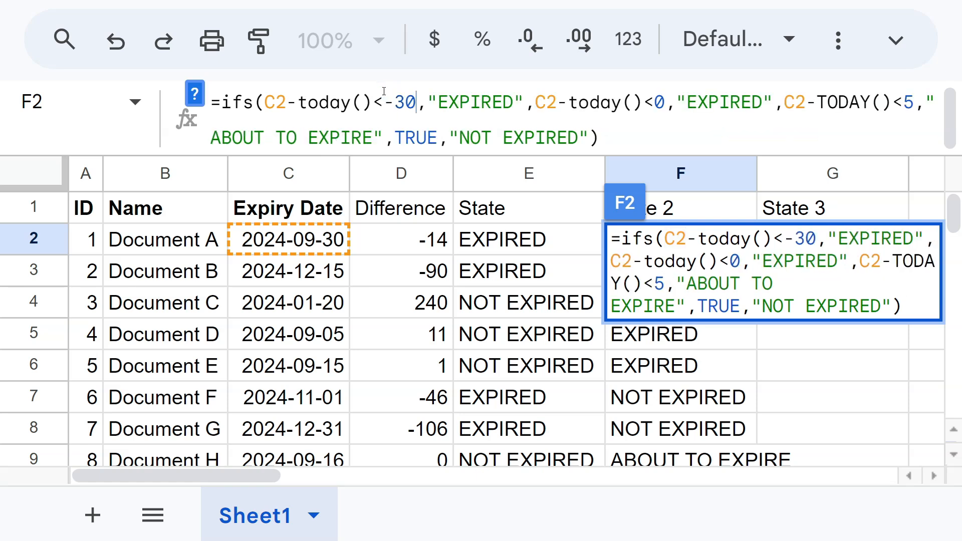
double_click(475, 102)
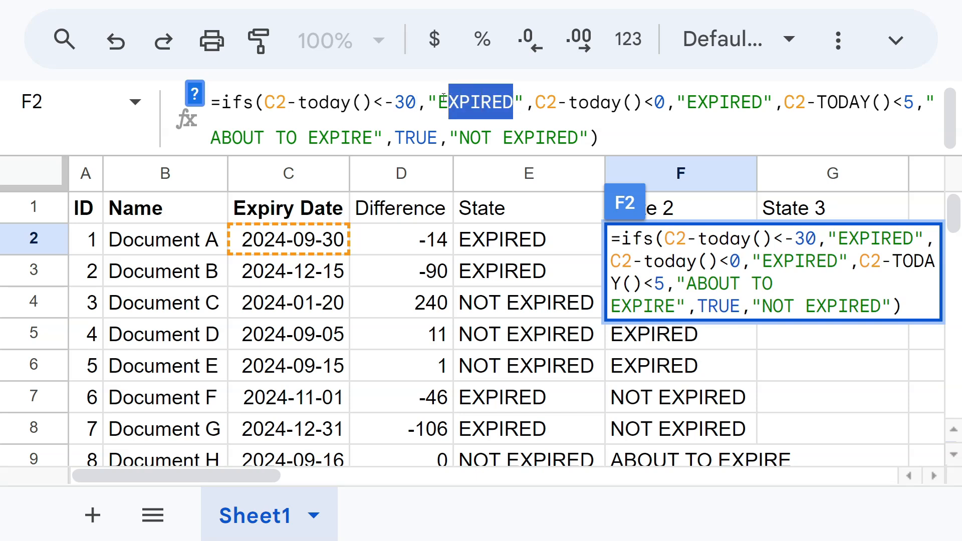
text(PAST DUE)
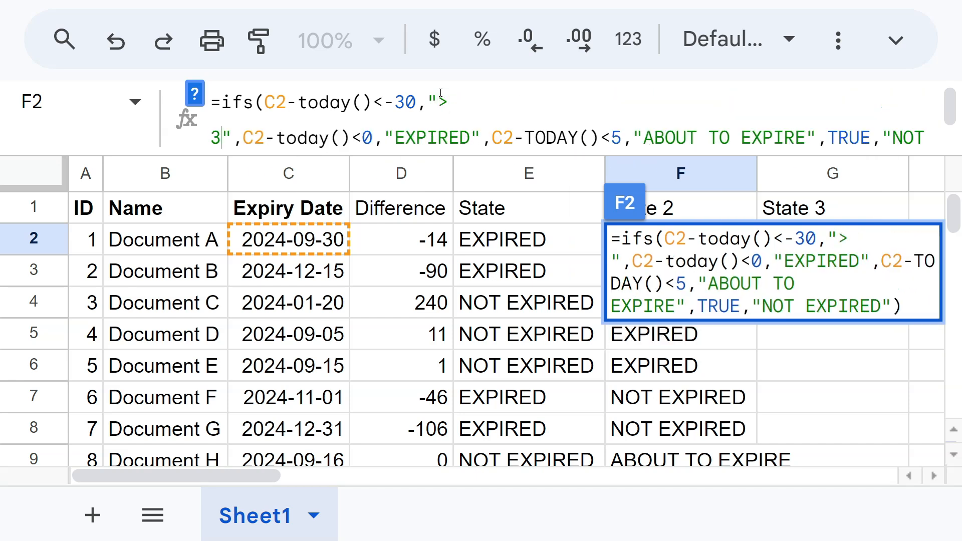
text(30 DAYS PD)
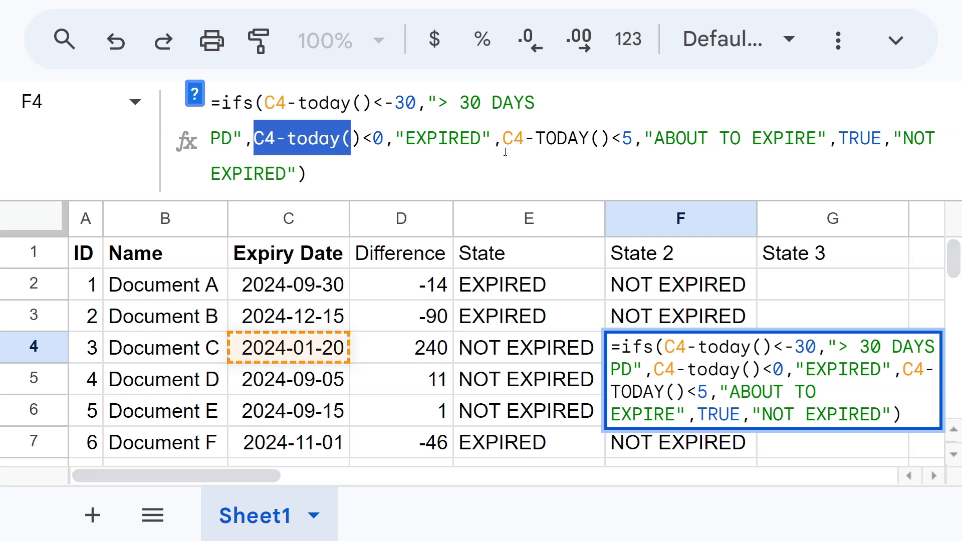
mouse_move(387, 235)
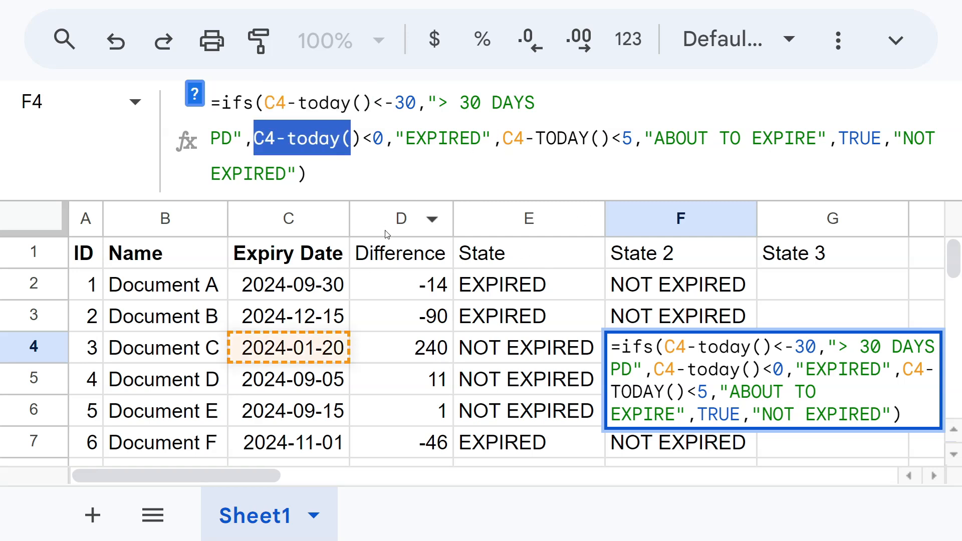
mouse_move(360, 272)
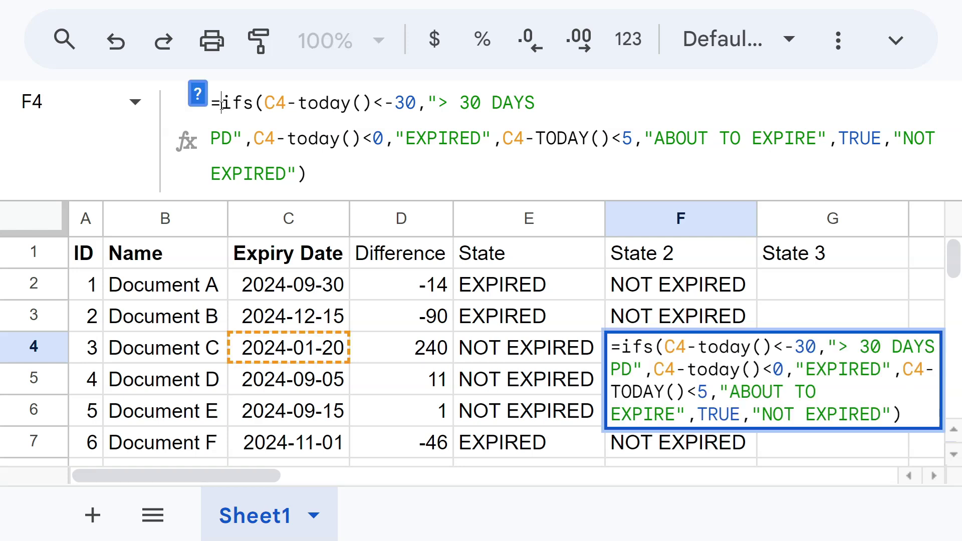
Step: Wrap F4 in =LET(dif,C4-TODAY(),IFS(...)) and replace each C4-today() with dif
text(let)
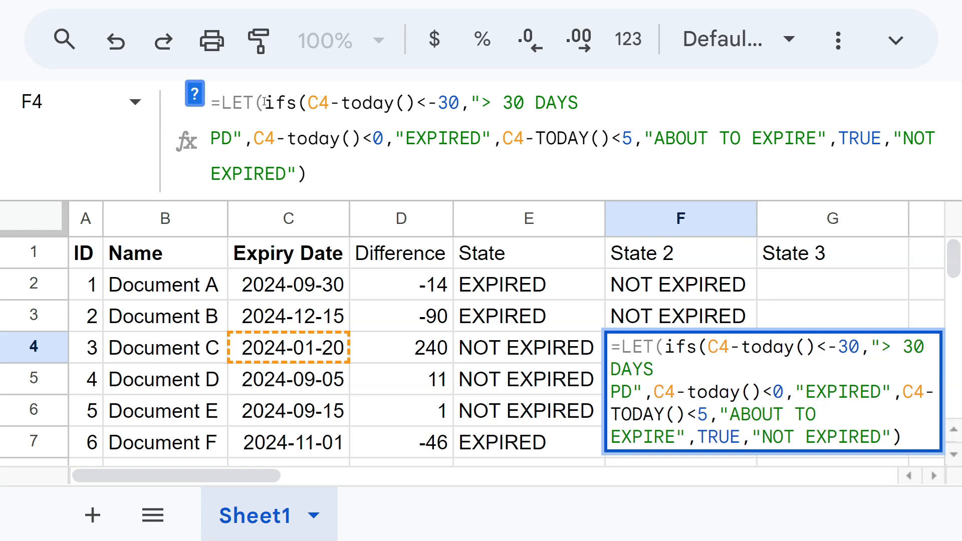
text(D)
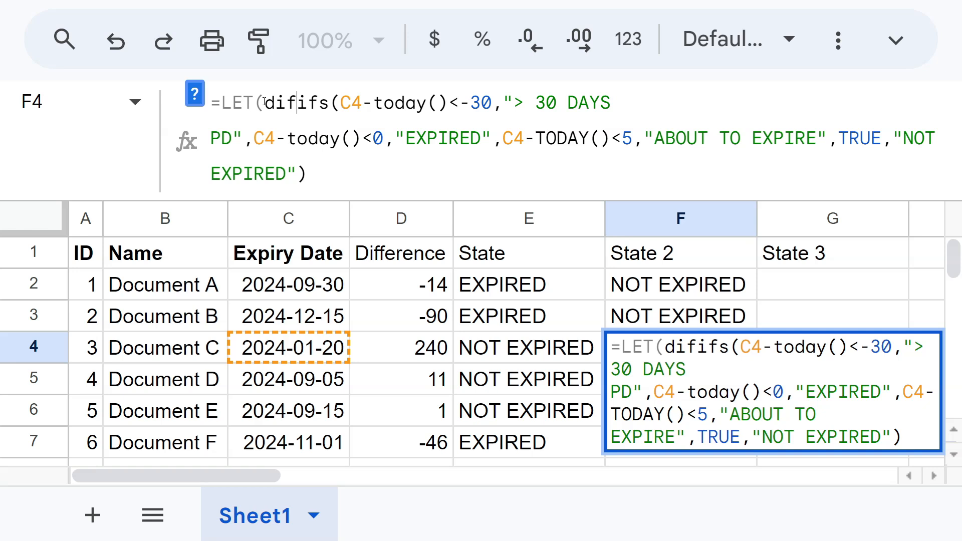
text(,)
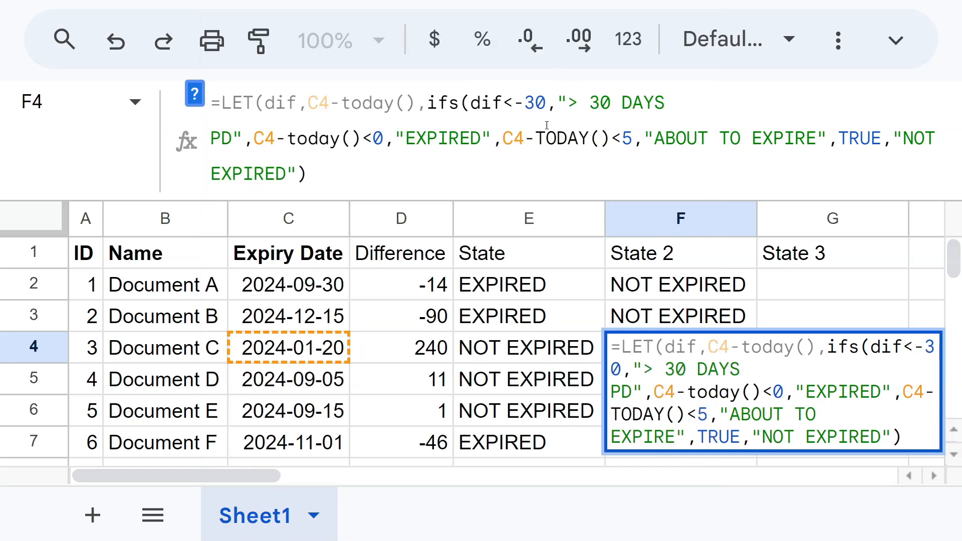
double_click(307, 138)
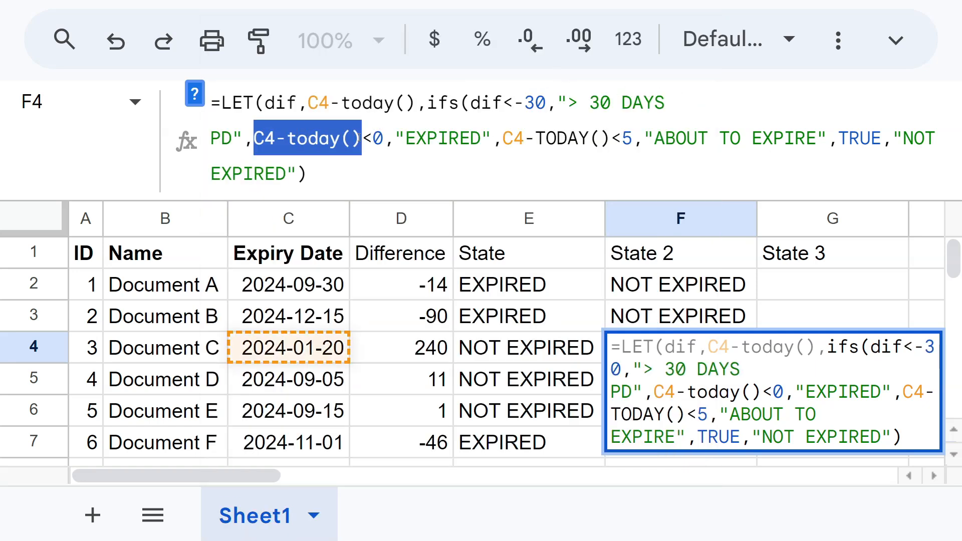
text(dif)
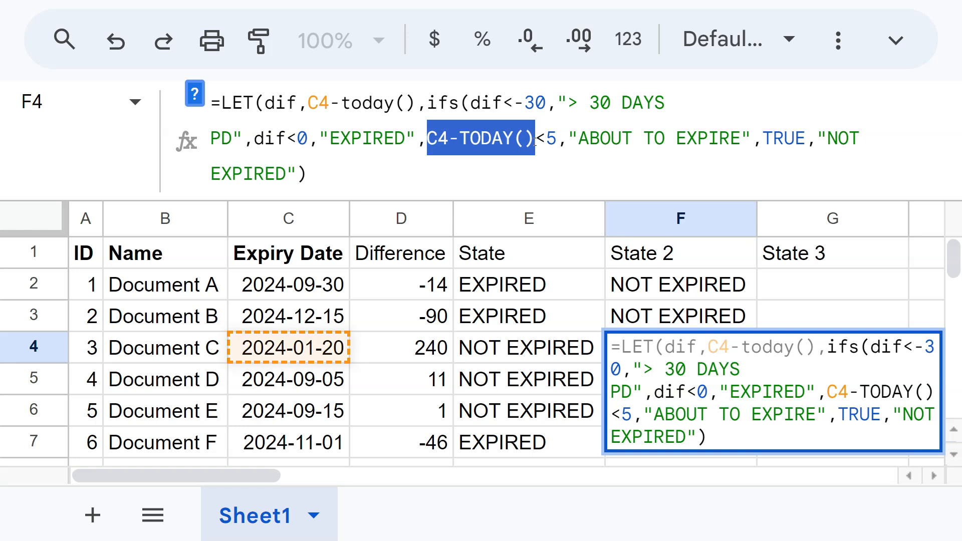
text(dif)
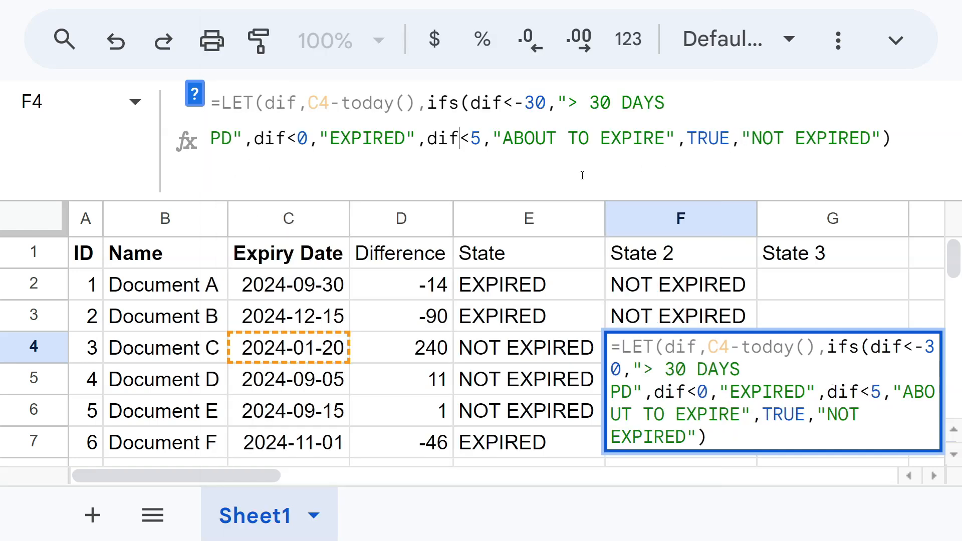
mouse_move(253, 84)
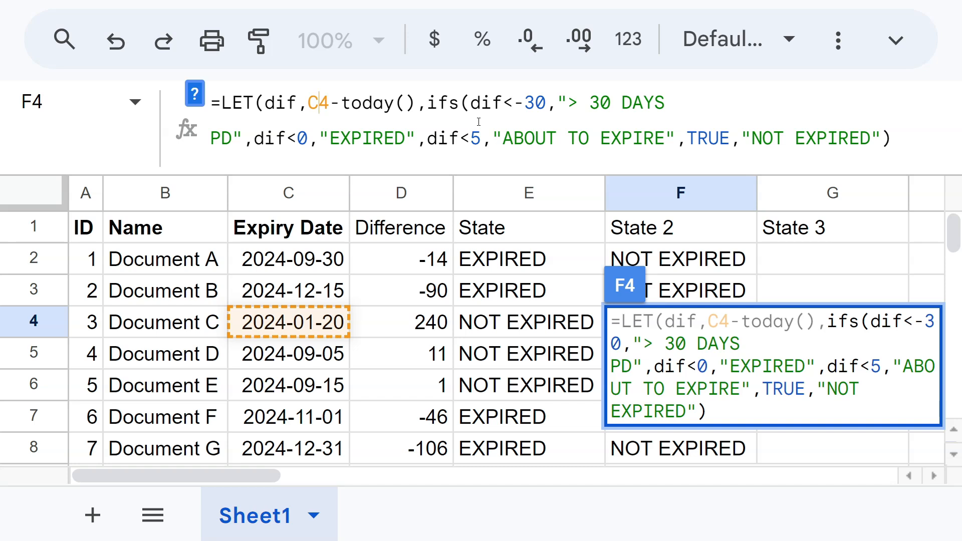
mouse_move(439, 124)
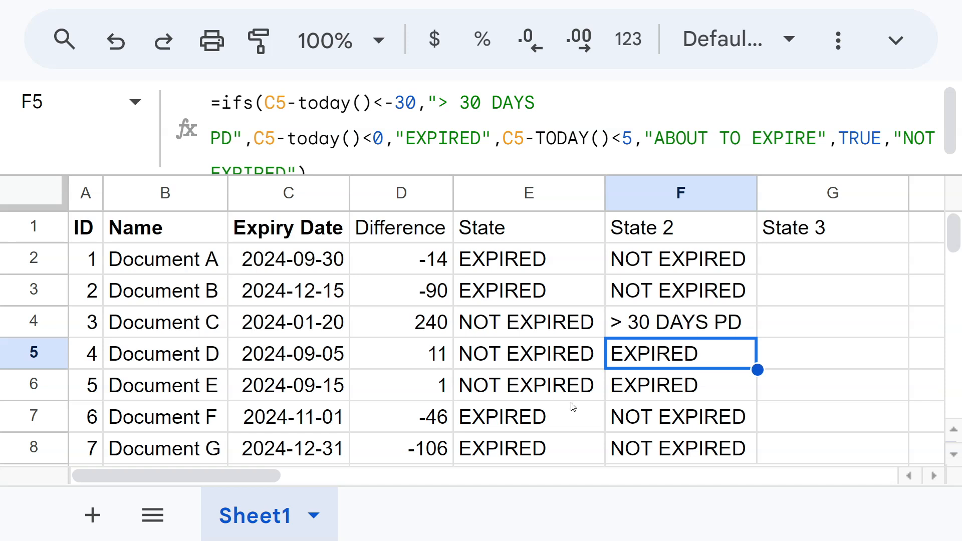
mouse_move(708, 353)
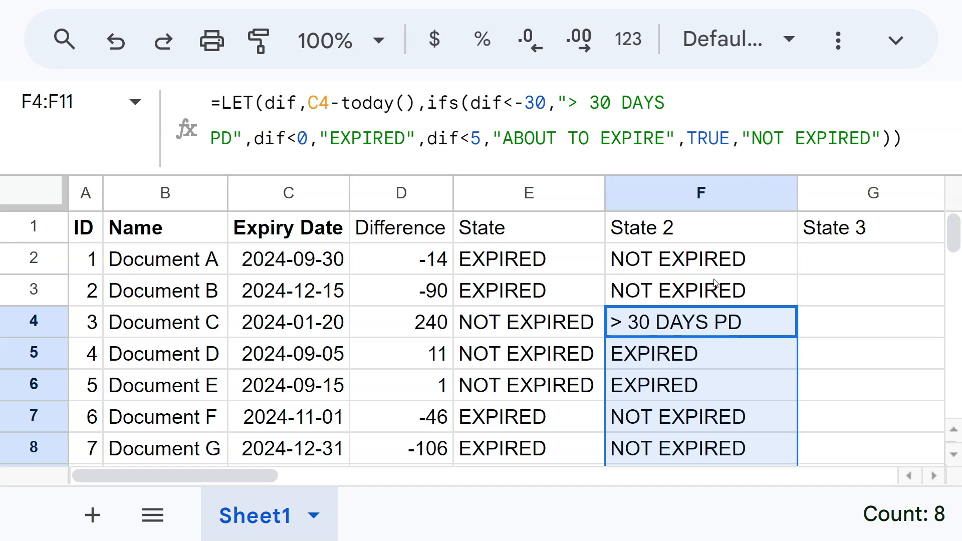
mouse_move(152, 515)
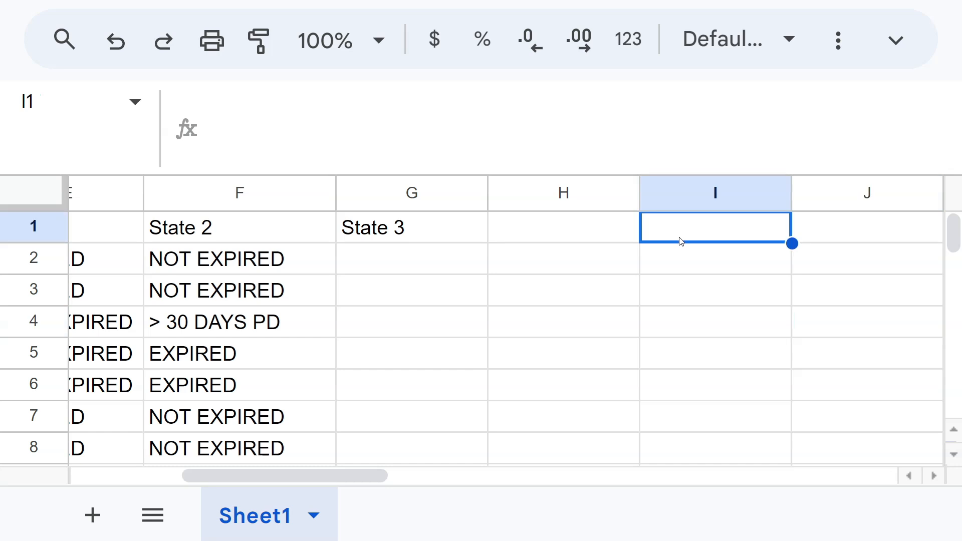
Step: Add Dif and State headers and enter -90 as the first Dif threshold
text(Dif)
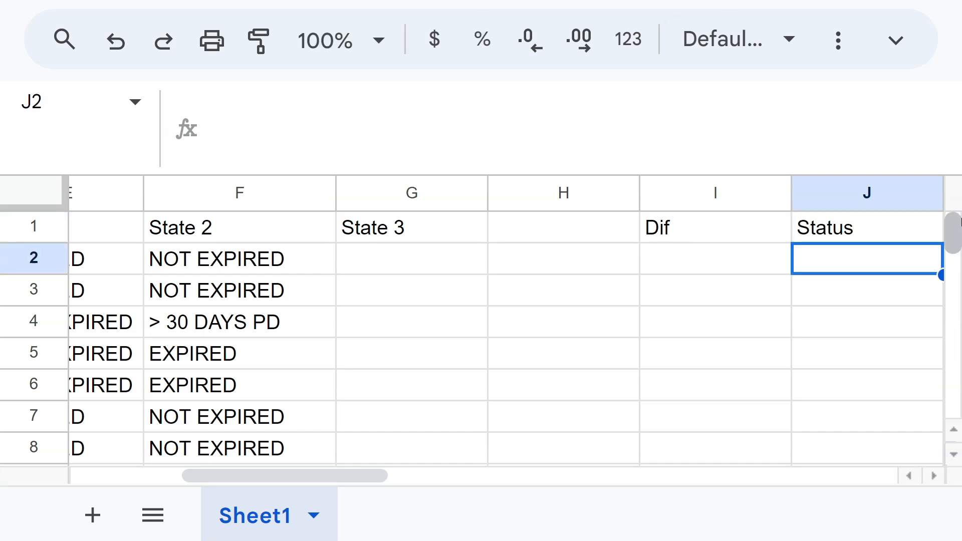
text(State)
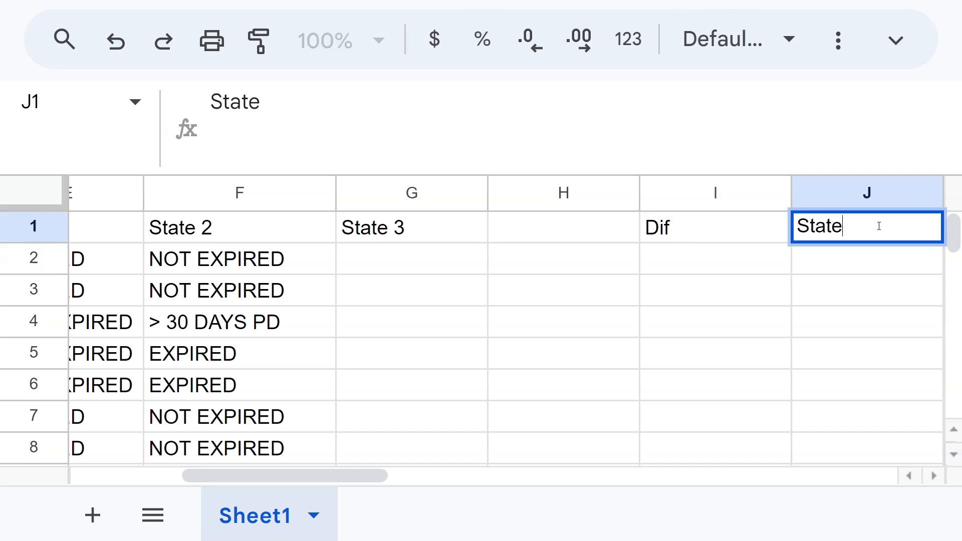
click(713, 176)
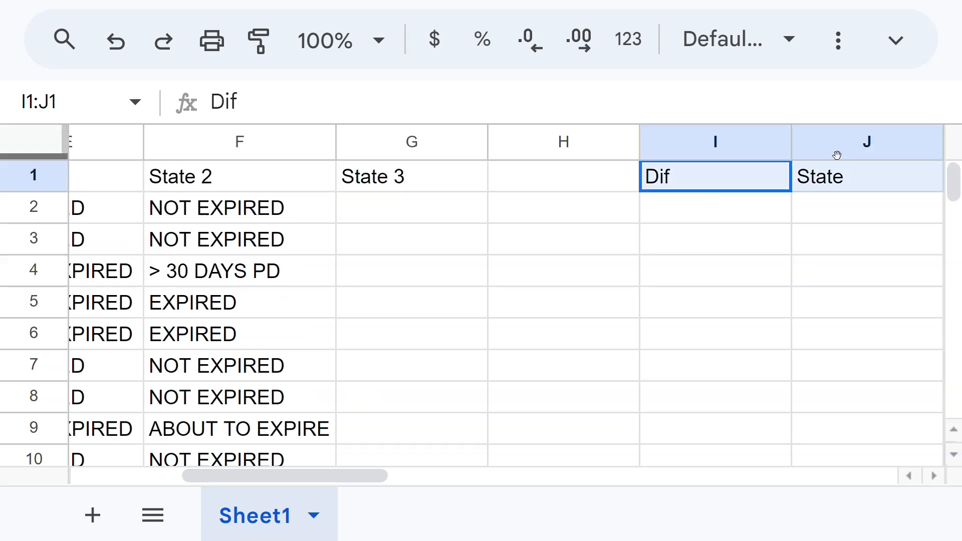
click(867, 176)
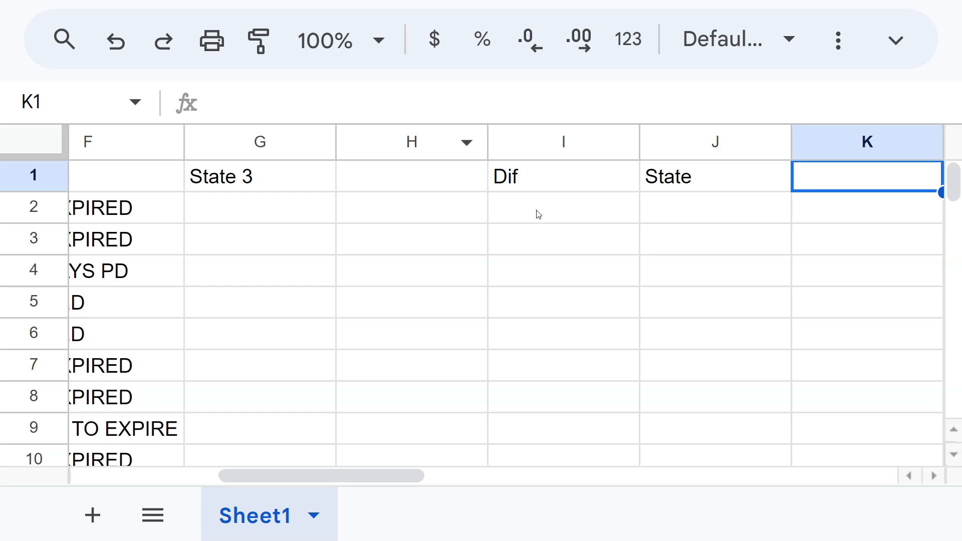
click(562, 207)
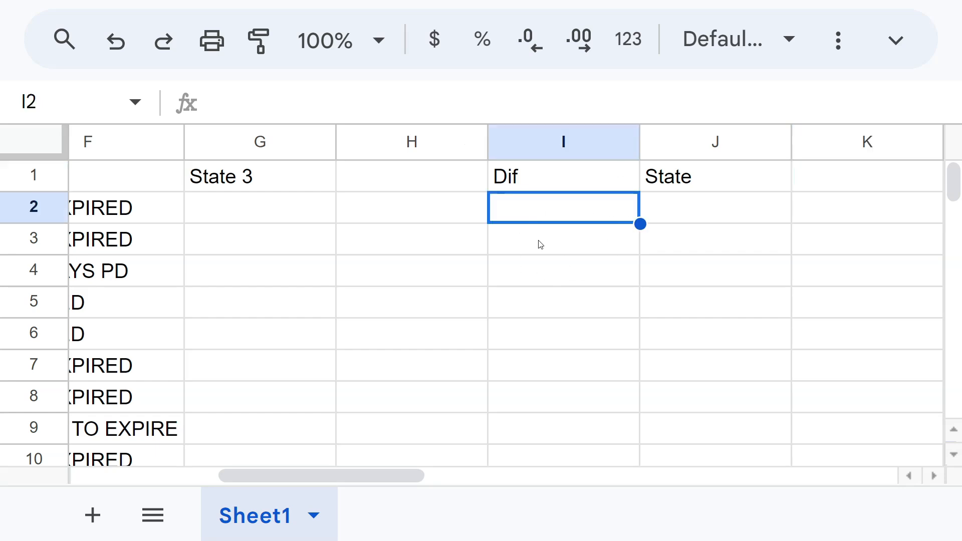
mouse_move(547, 236)
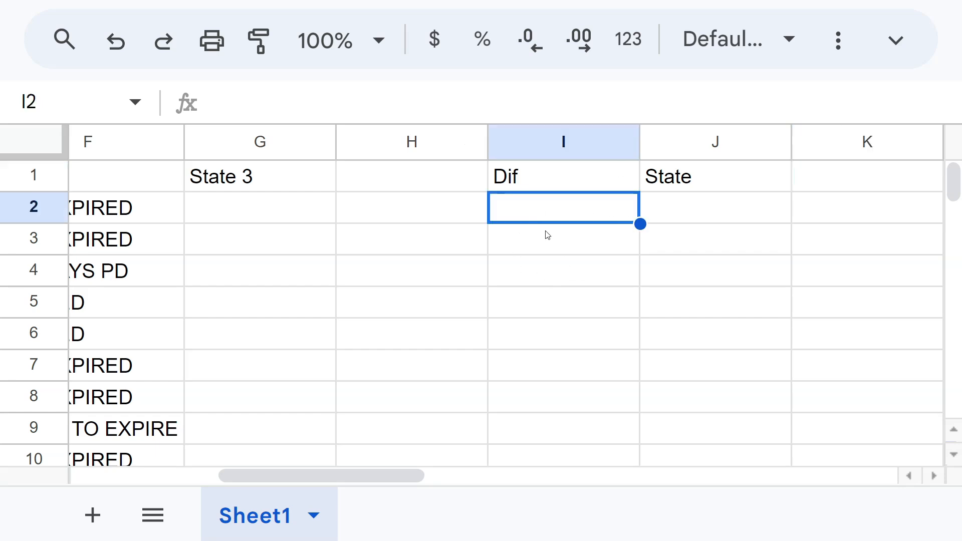
text(-)
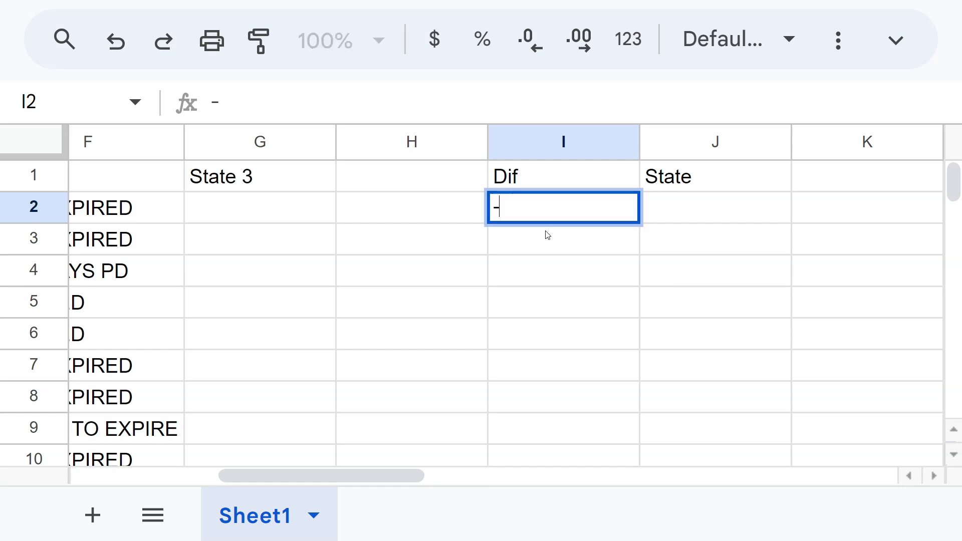
text(60)
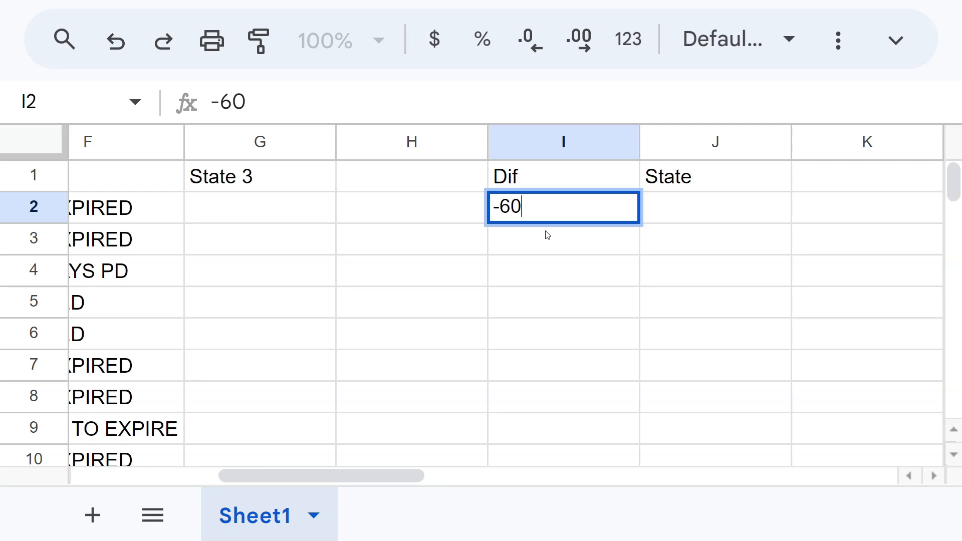
key(Backspace)
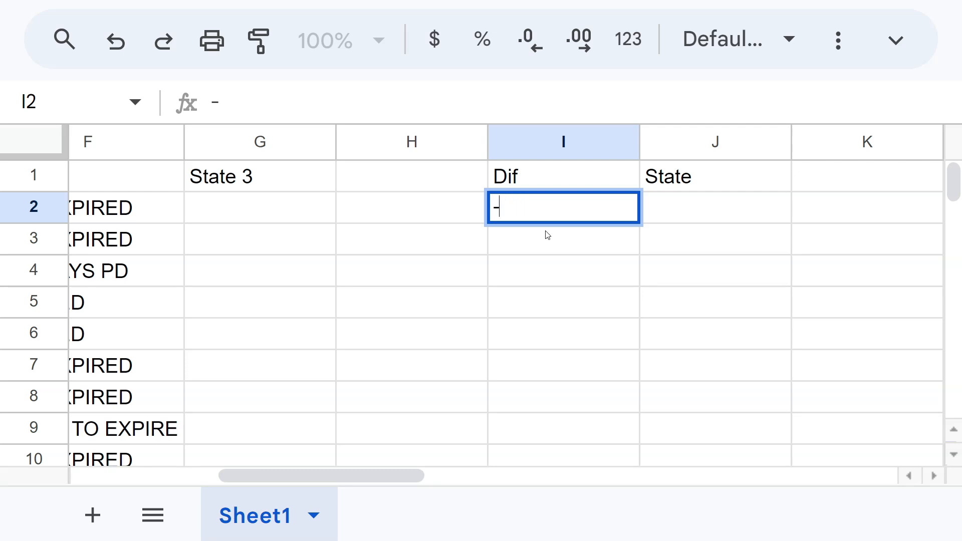
key(Tab)
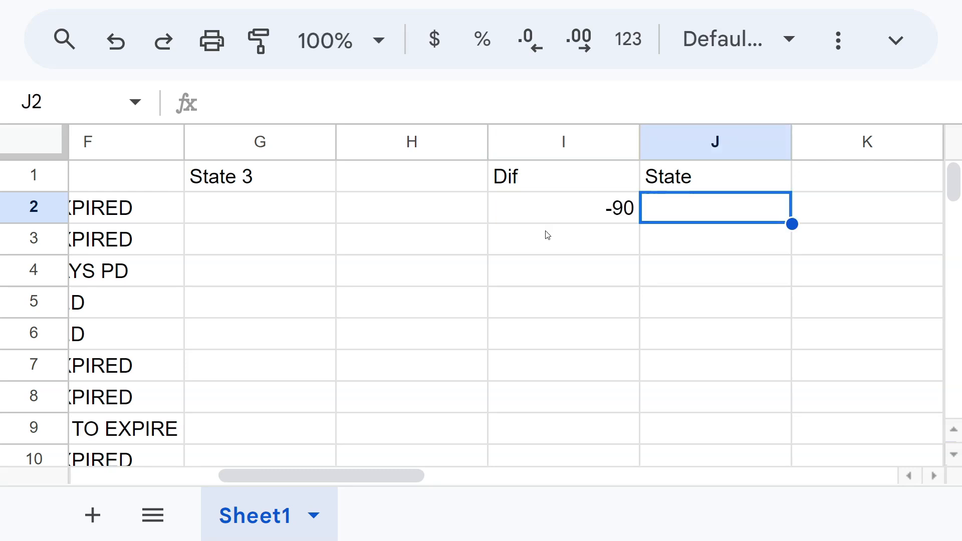
Step: Enter State labels >90 DAYS PD, >60 DAYS, >30 DAYS, ABOUT TO EXPIRE and 1 MONTH TO EXPIRE
text(>90)
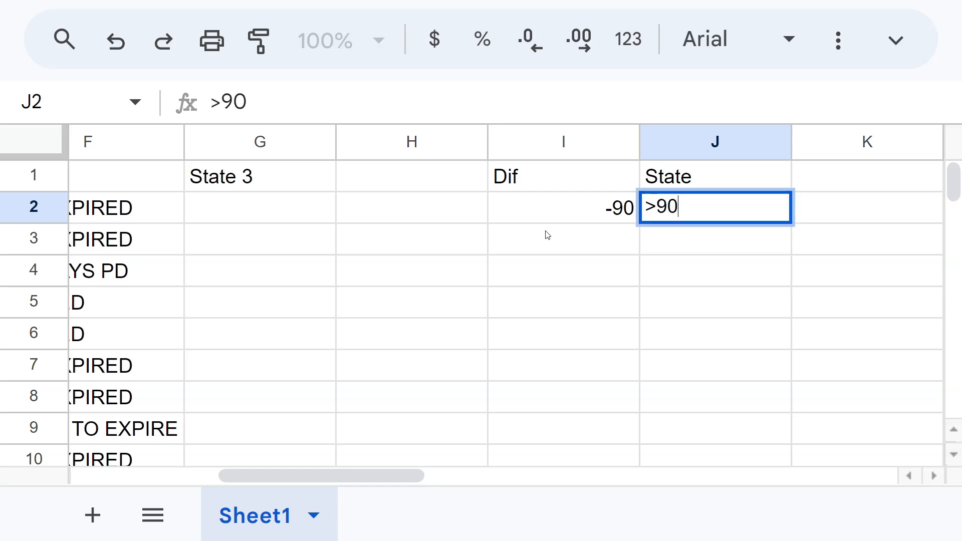
text(DAYS PD)
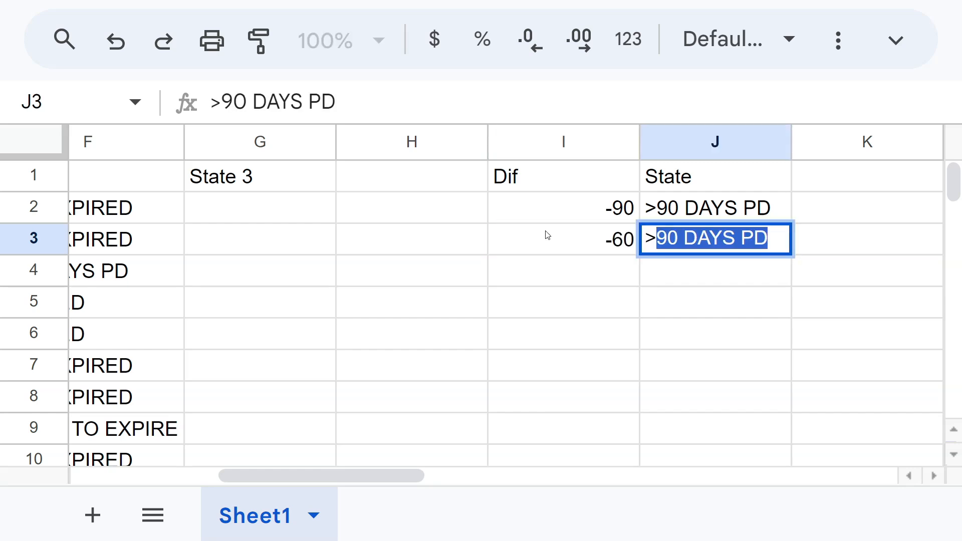
text(>60 DAYS)
click(563, 270)
text(-)
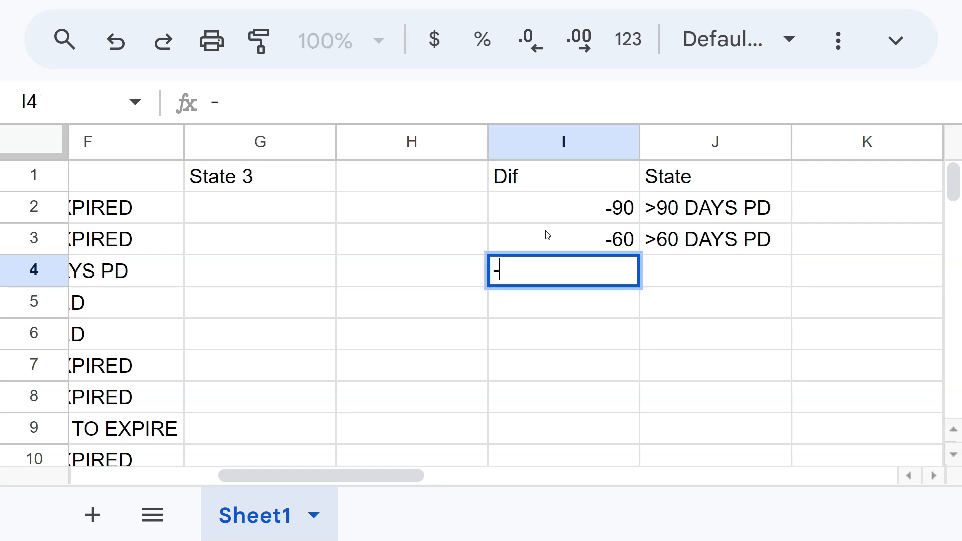
text(>30 DAYS PD)
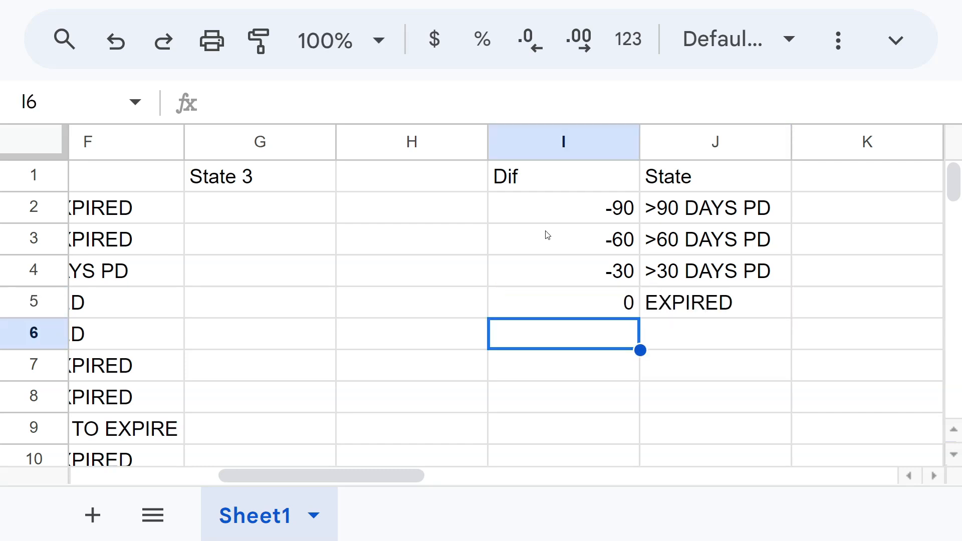
text(5)
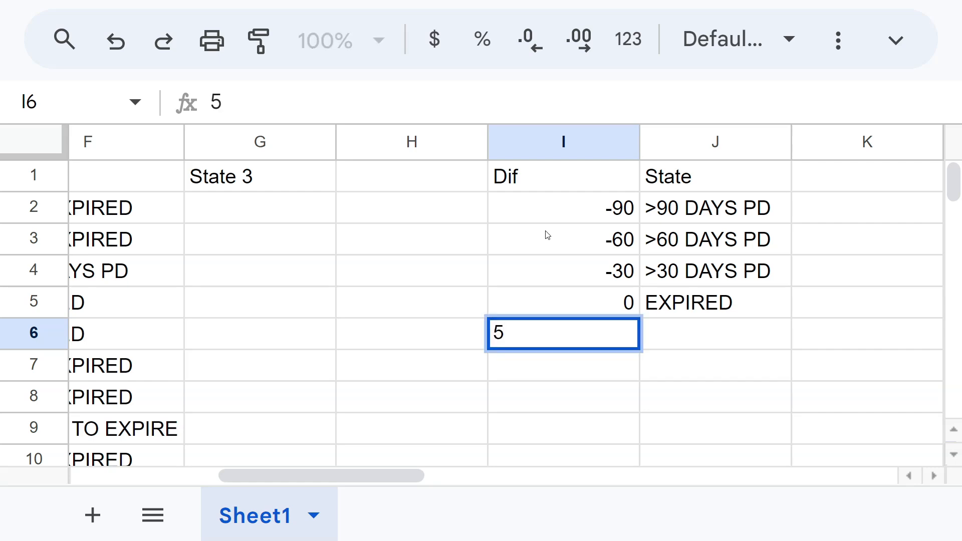
text(ABOUT TO EXPIRE)
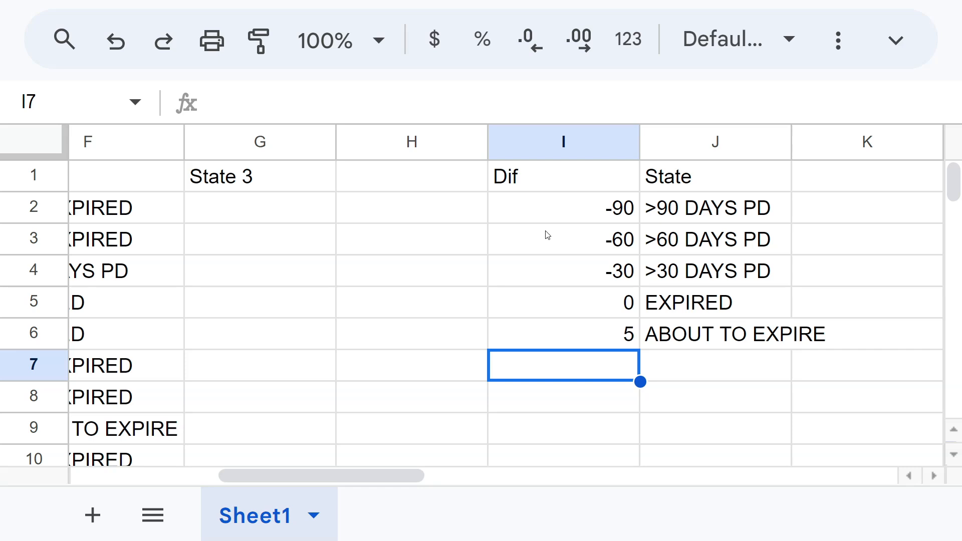
text(1)
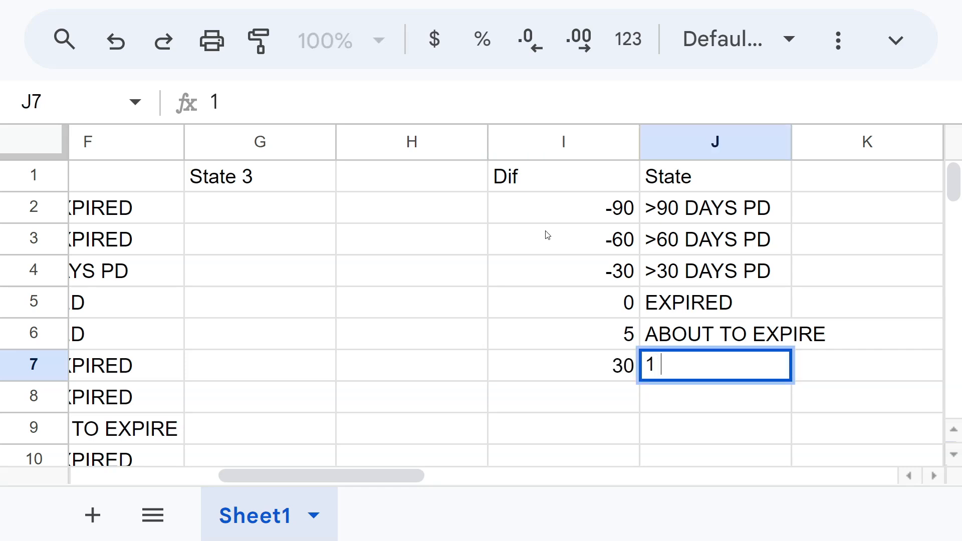
text(MONTH TO E)
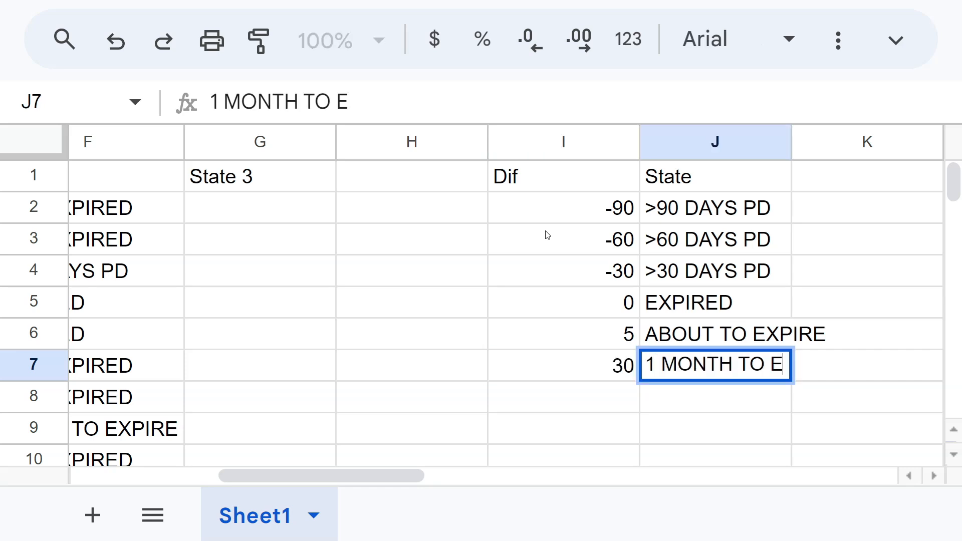
text(XPIRE)
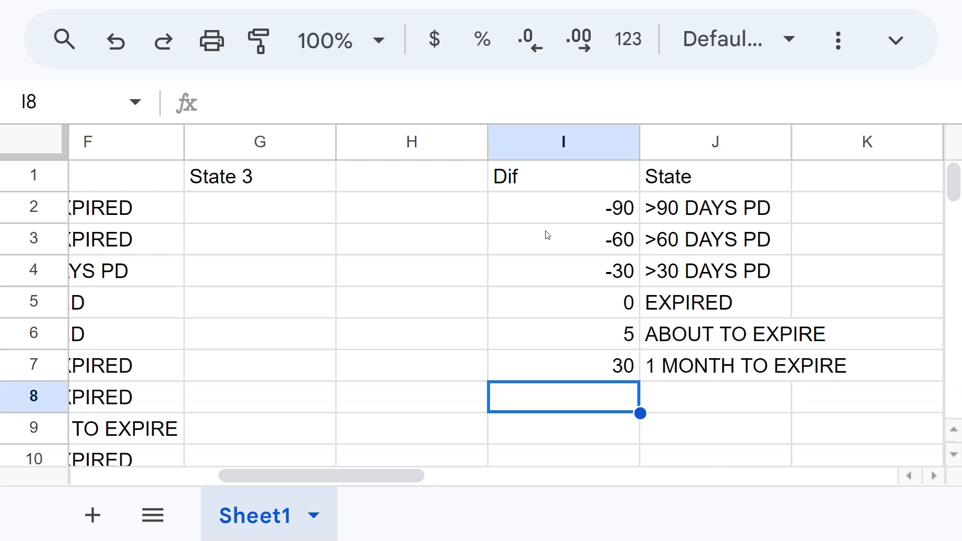
Step: Finish the table with Dif 10000 giving NORMAL and review the LET/IFS formula in F2
text(1000)
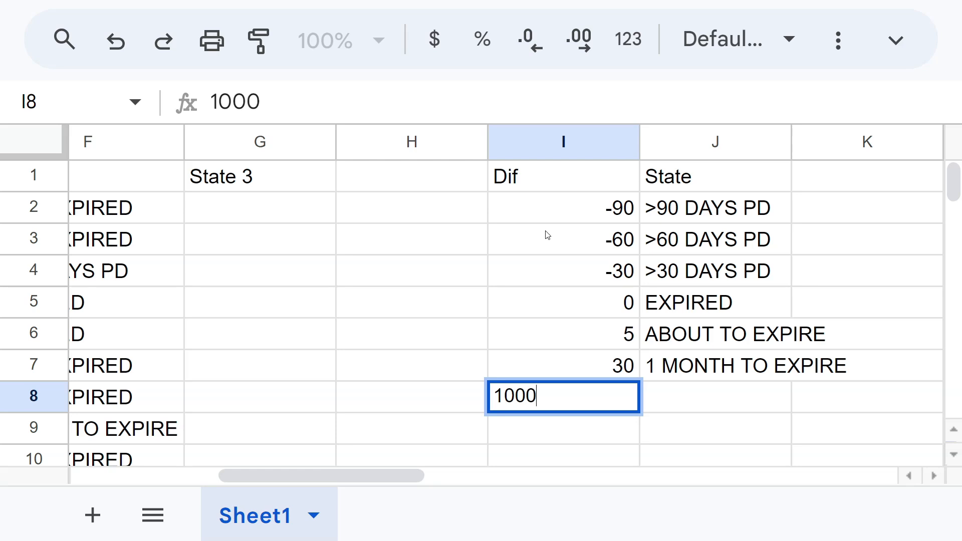
key(Tab)
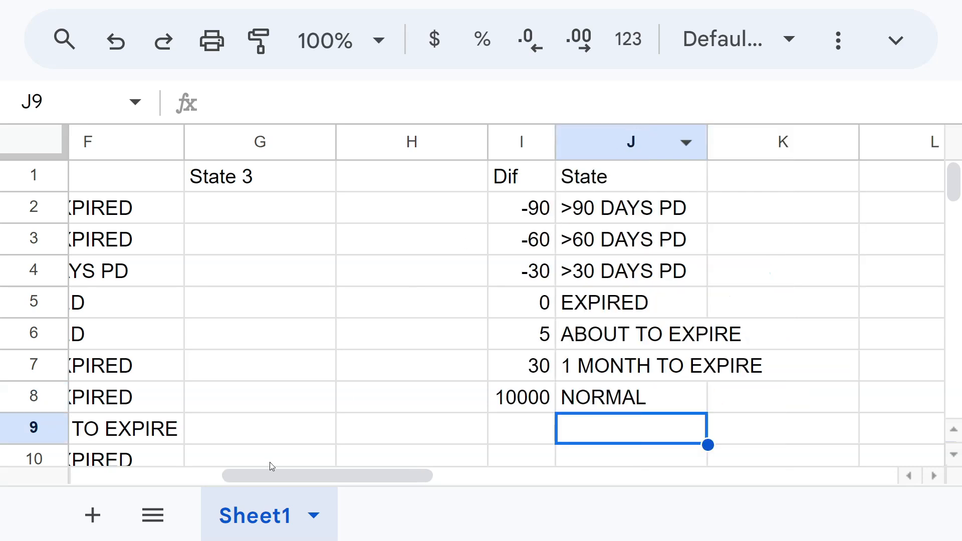
click(127, 206)
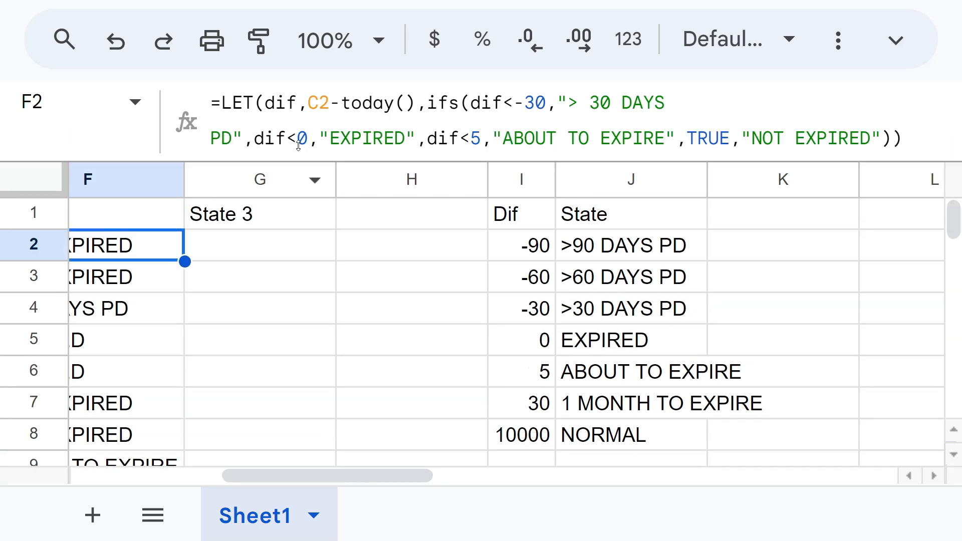
mouse_move(186, 180)
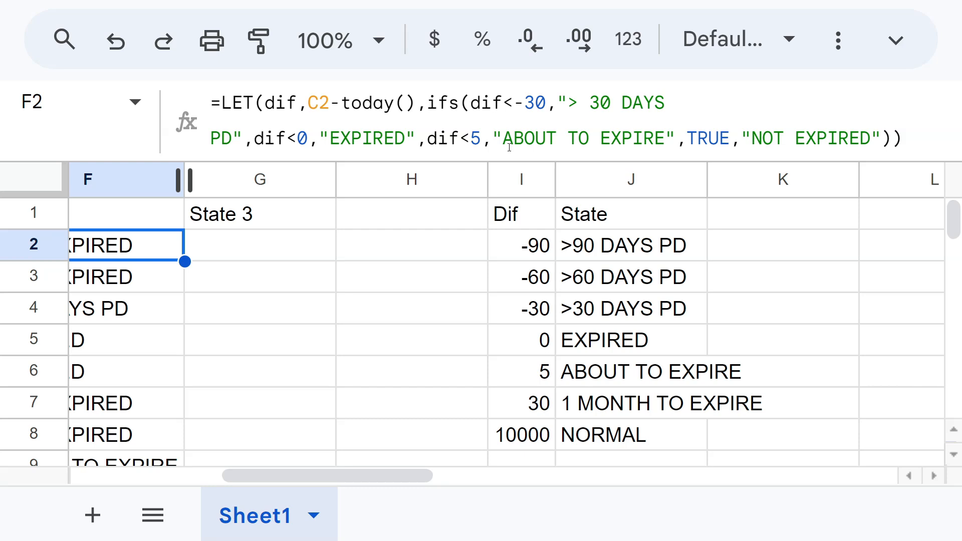
Step: Start =XLOOKUP in G2 with D2-TODAY() as the lookup value
click(259, 244)
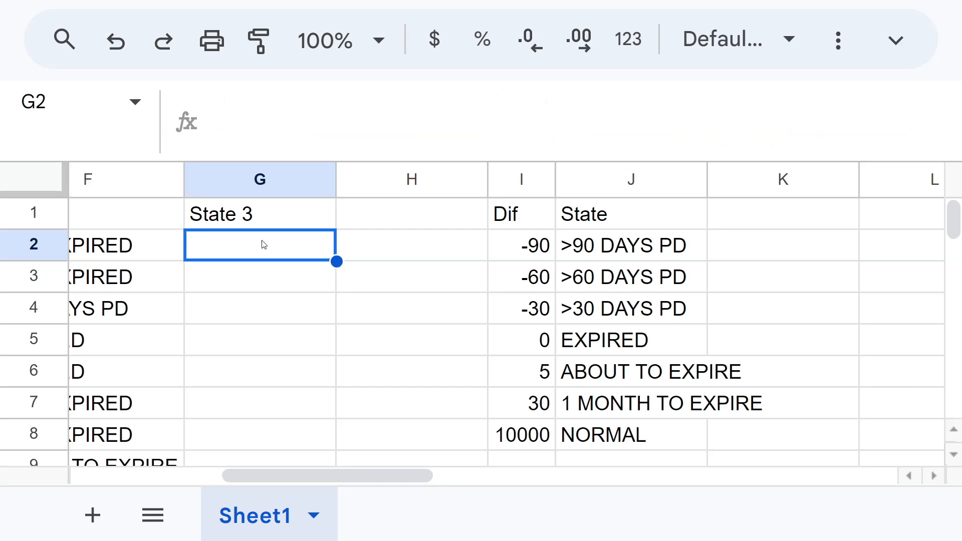
mouse_move(325, 223)
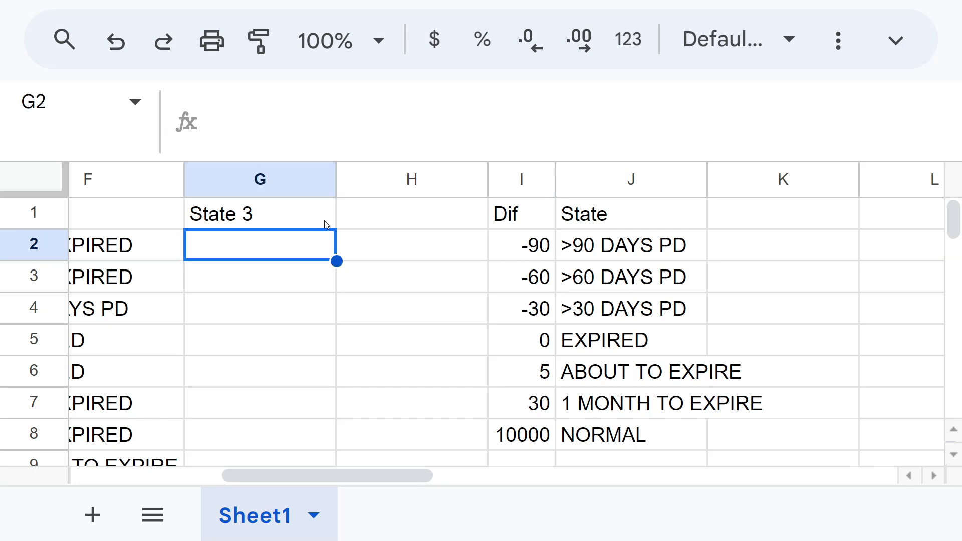
text(=XLOO)
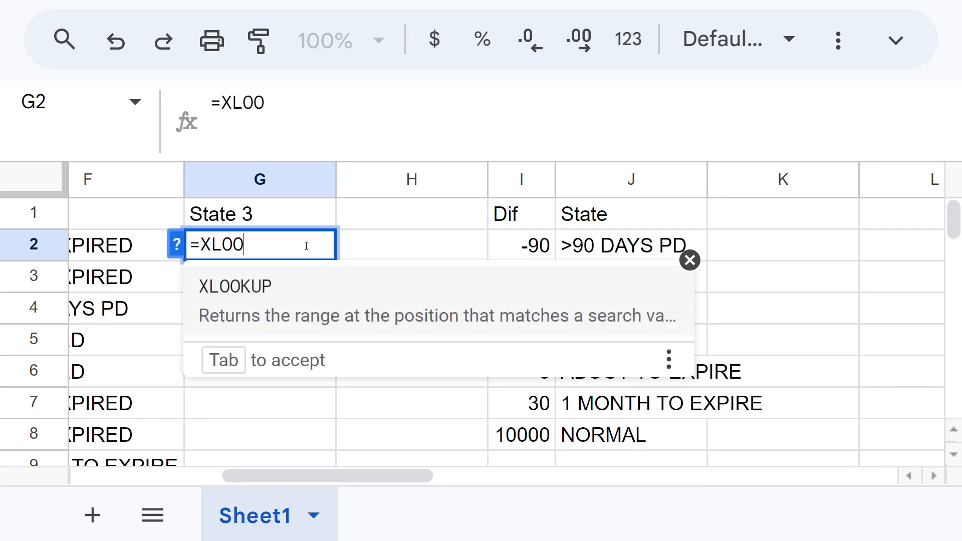
key(Tab)
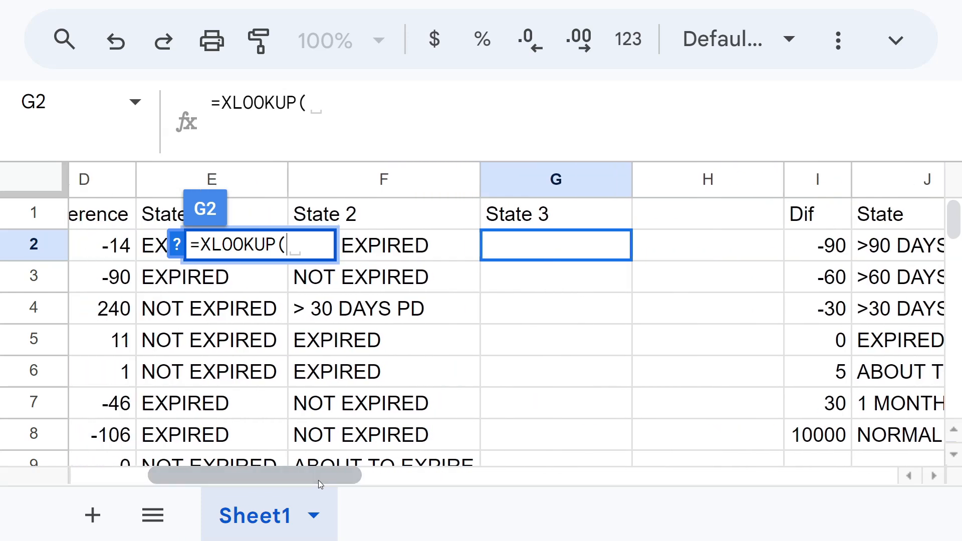
click(113, 244)
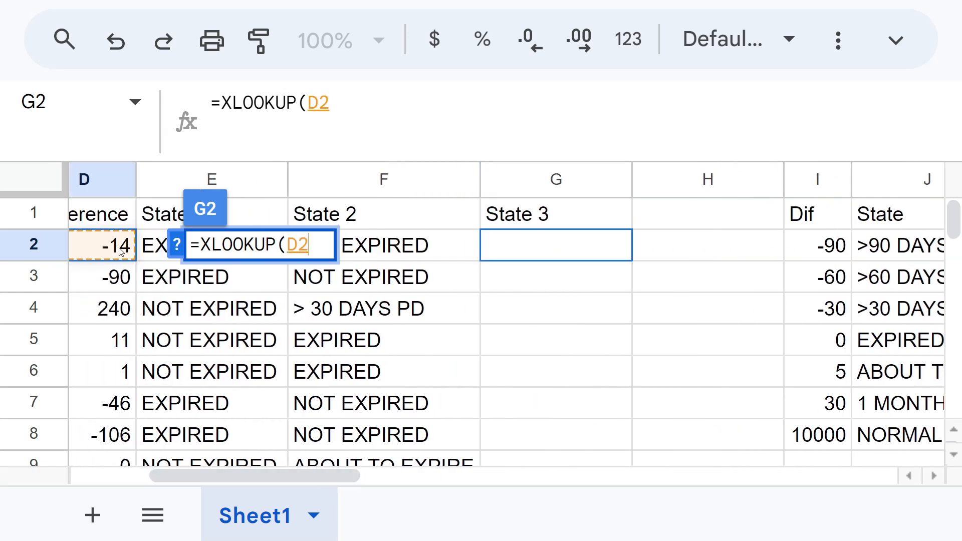
text(-TODAY();)
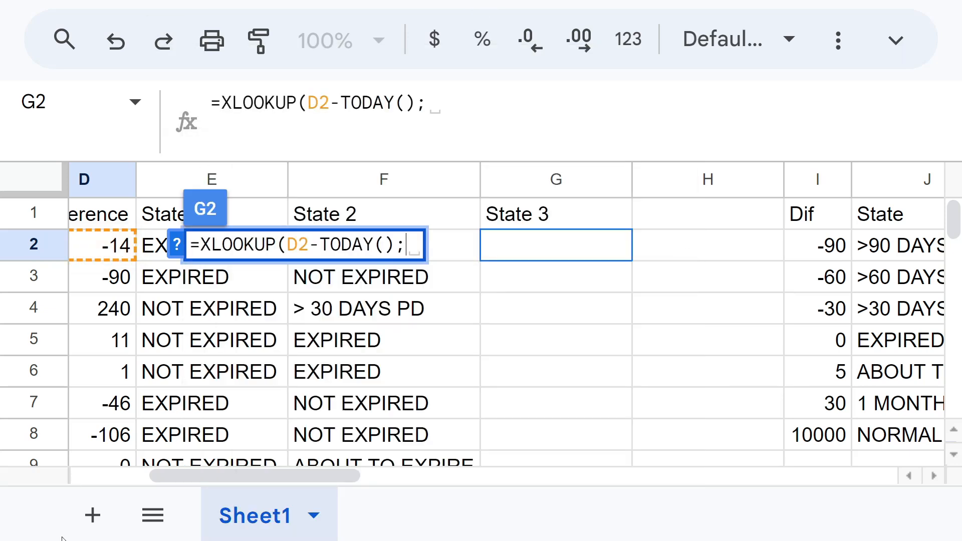
Step: Use the Dif column as lookup range, State column as result, and match mode 1
scroll(right, 3)
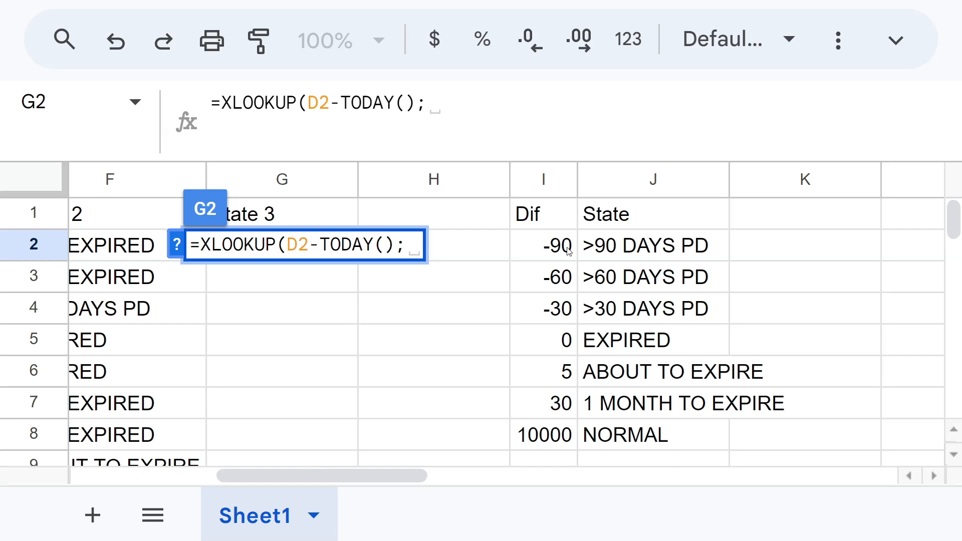
click(542, 214)
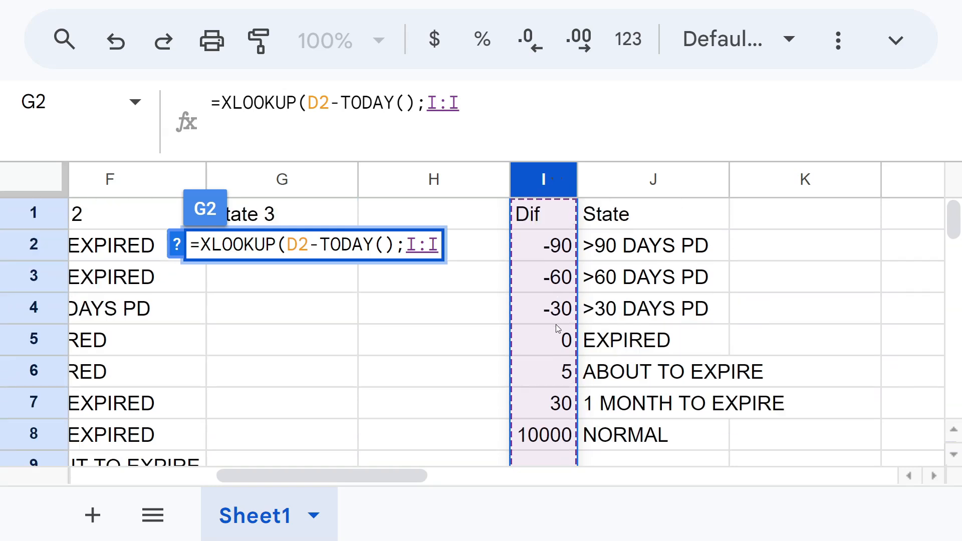
mouse_move(524, 413)
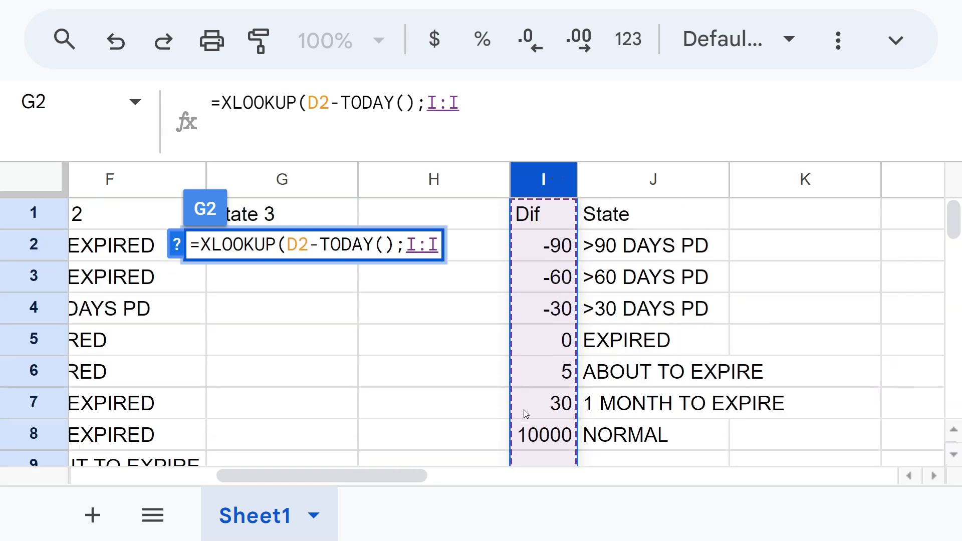
text(;)
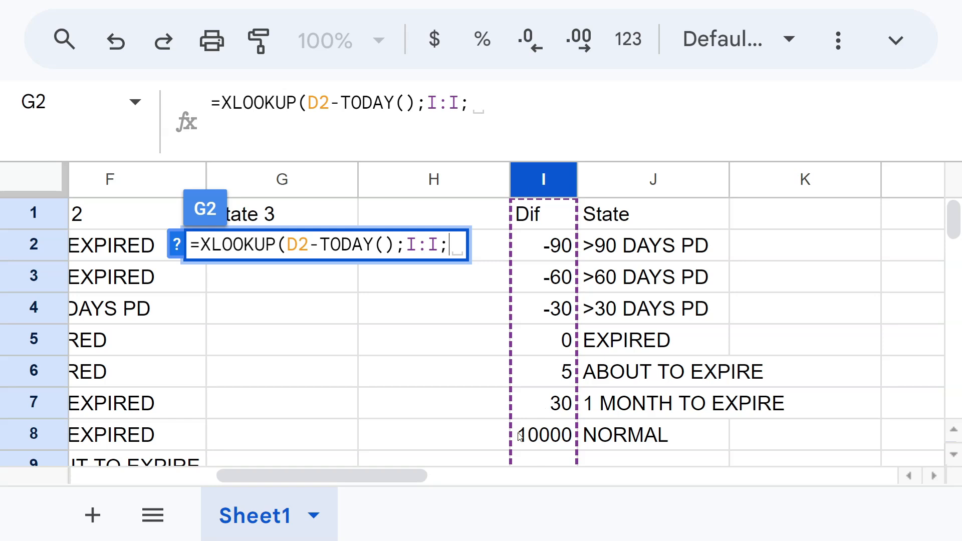
mouse_move(616, 192)
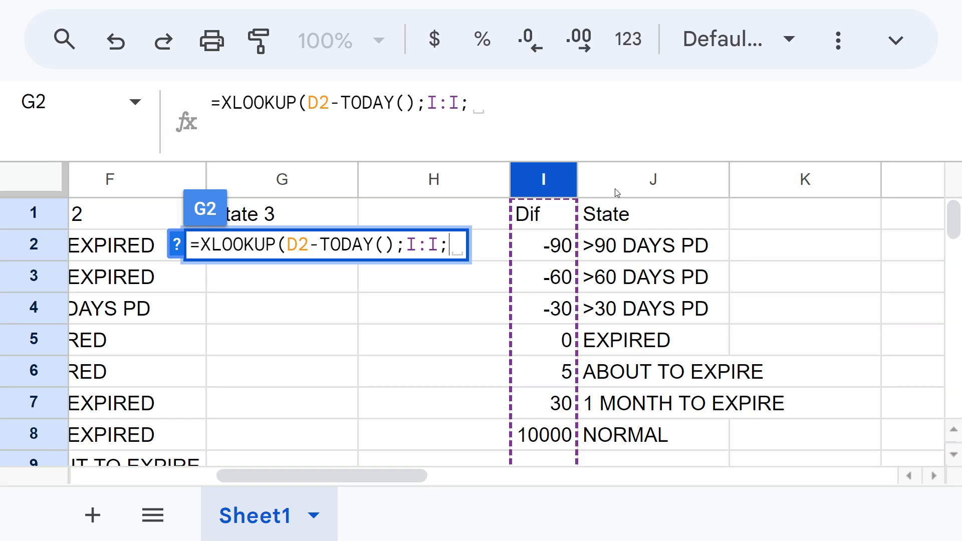
click(651, 179)
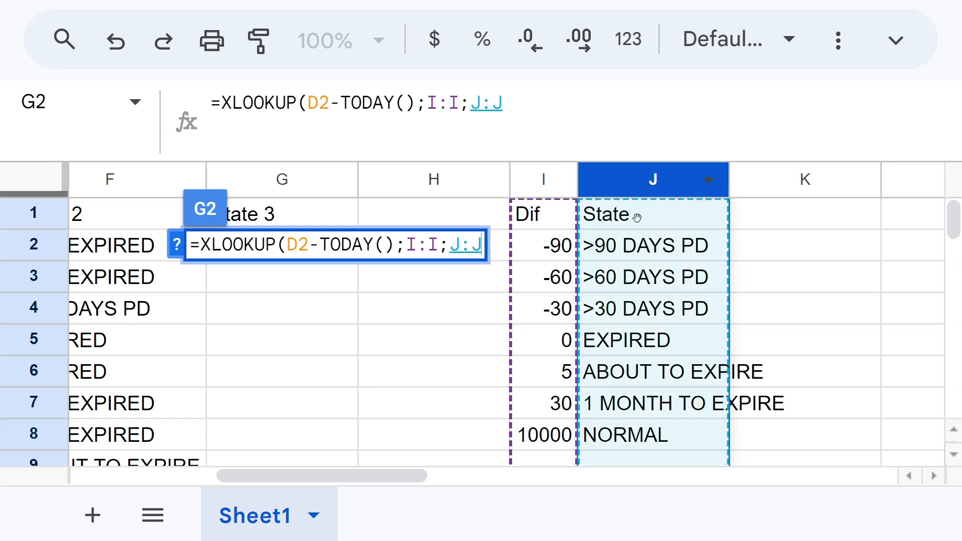
text(;)
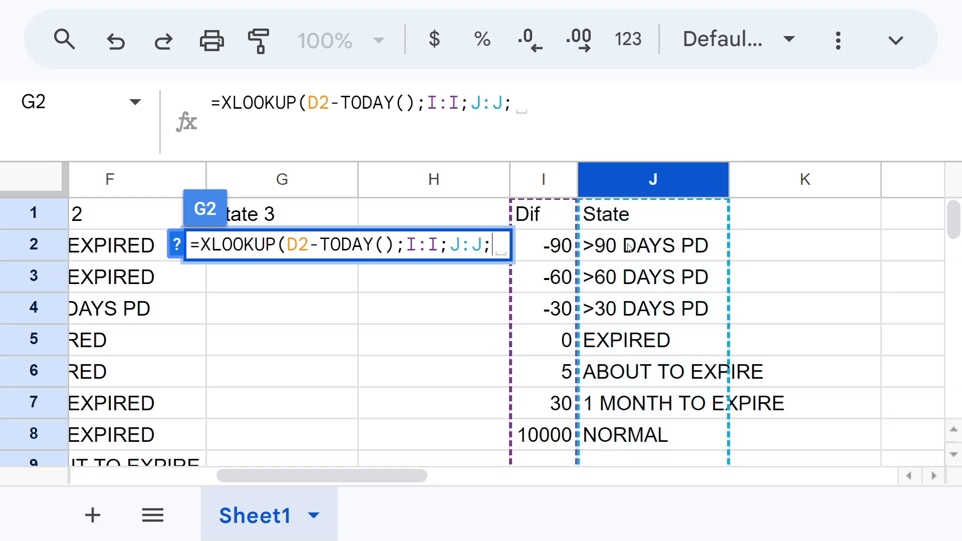
text(;)
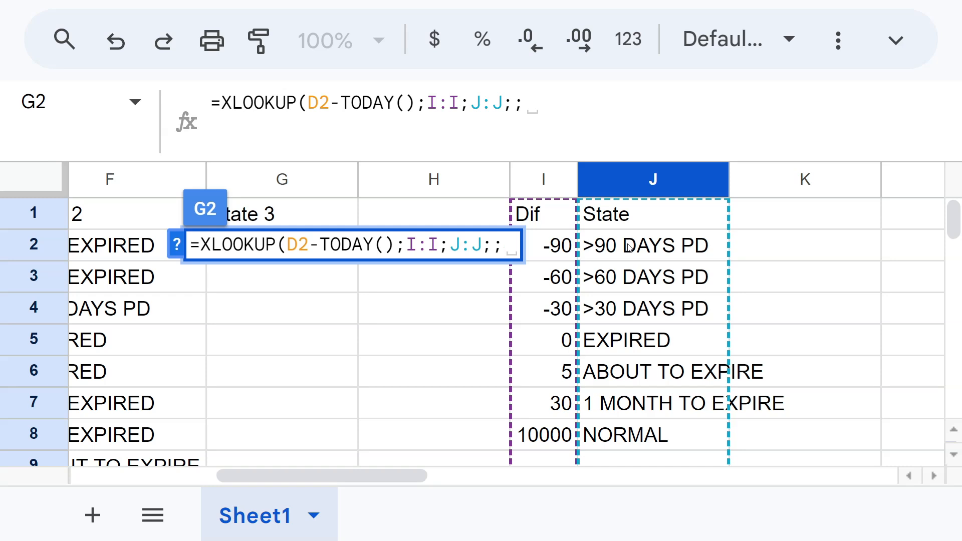
text(1)
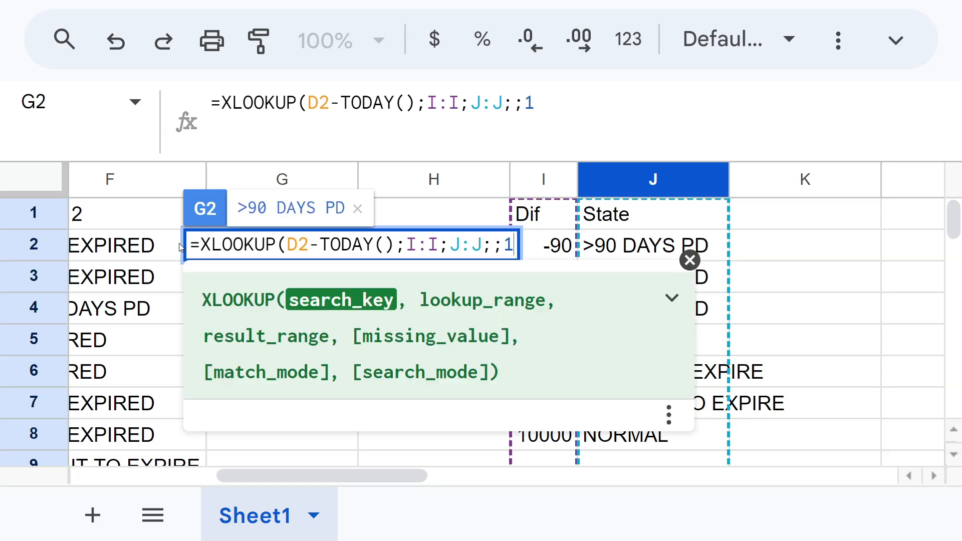
Step: Expand and scroll the XLOOKUP argument help to check the missing-value and match-mode arguments
click(671, 298)
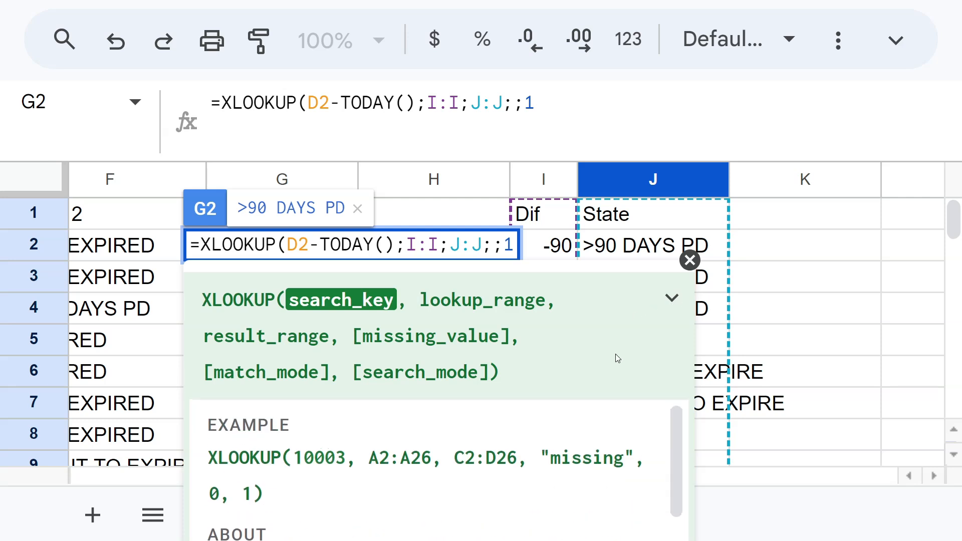
click(672, 298)
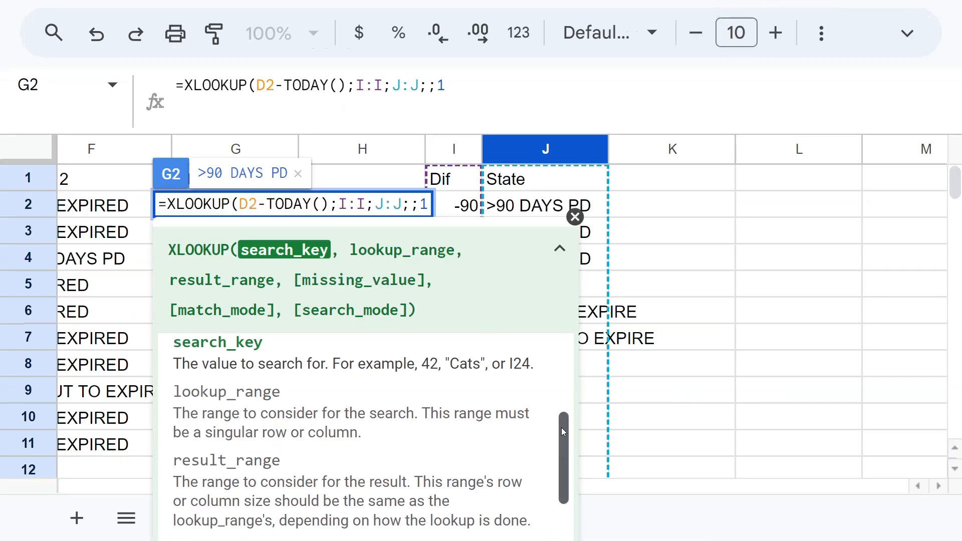
scroll(down, 3)
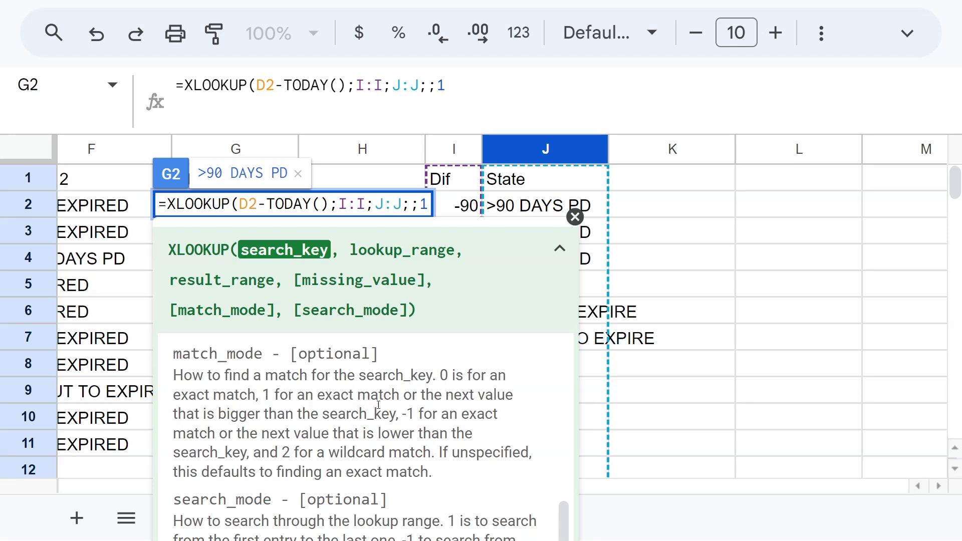
mouse_move(574, 217)
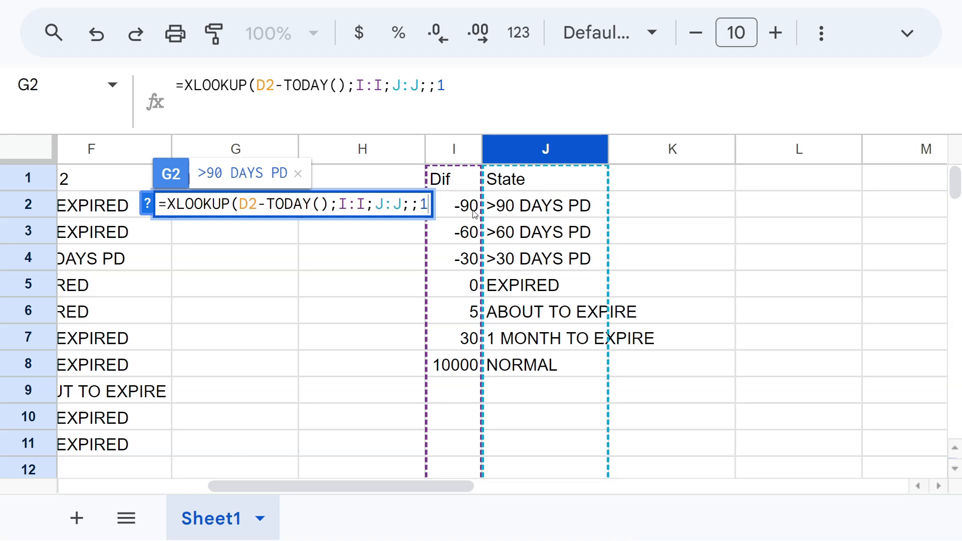
mouse_move(472, 217)
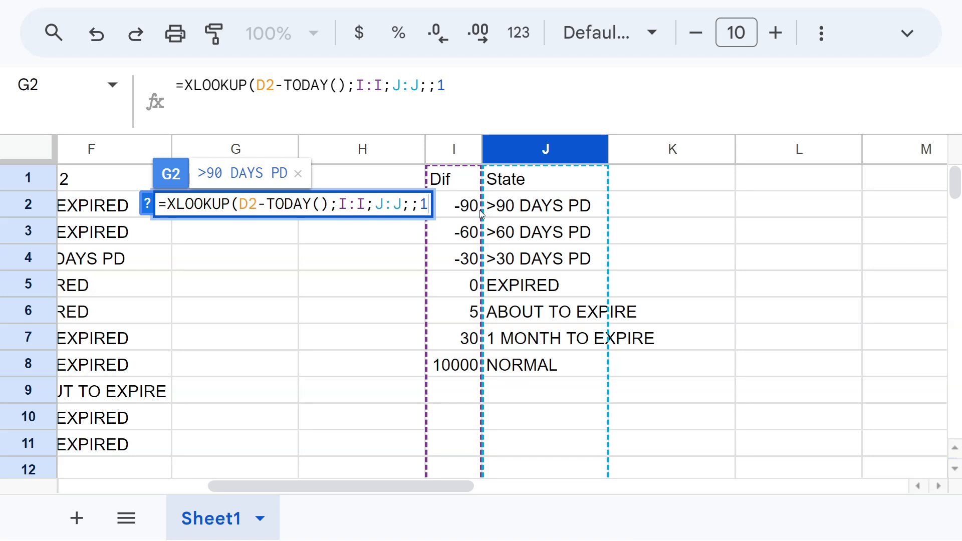
mouse_move(520, 205)
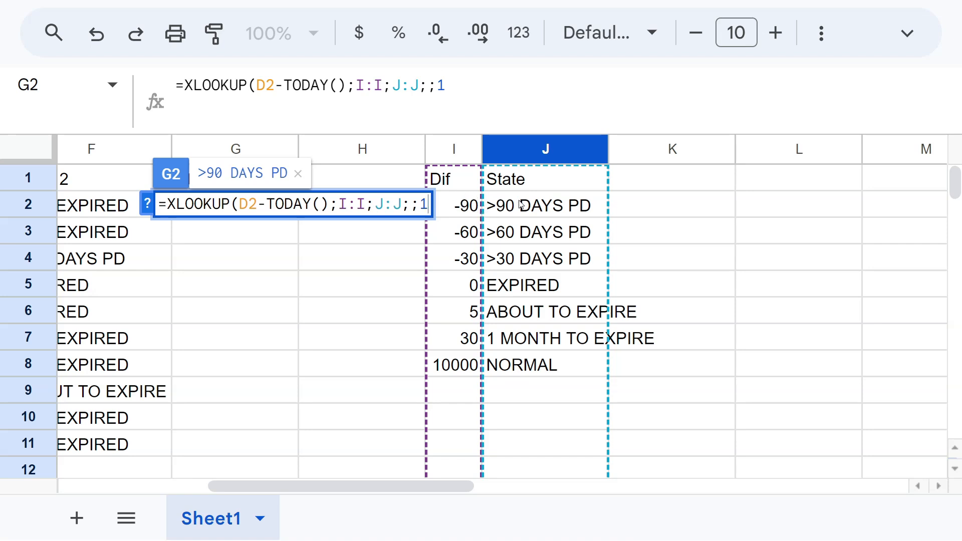
mouse_move(520, 336)
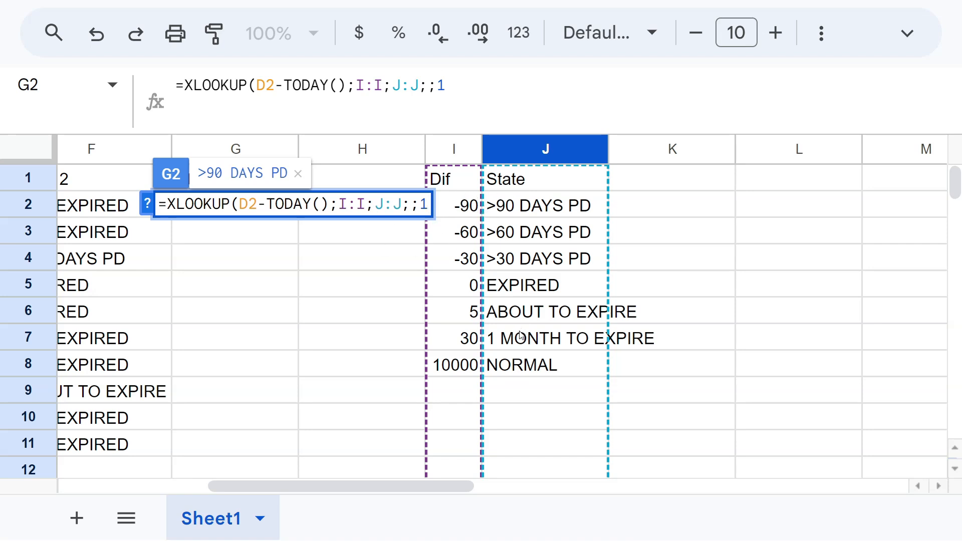
mouse_move(467, 359)
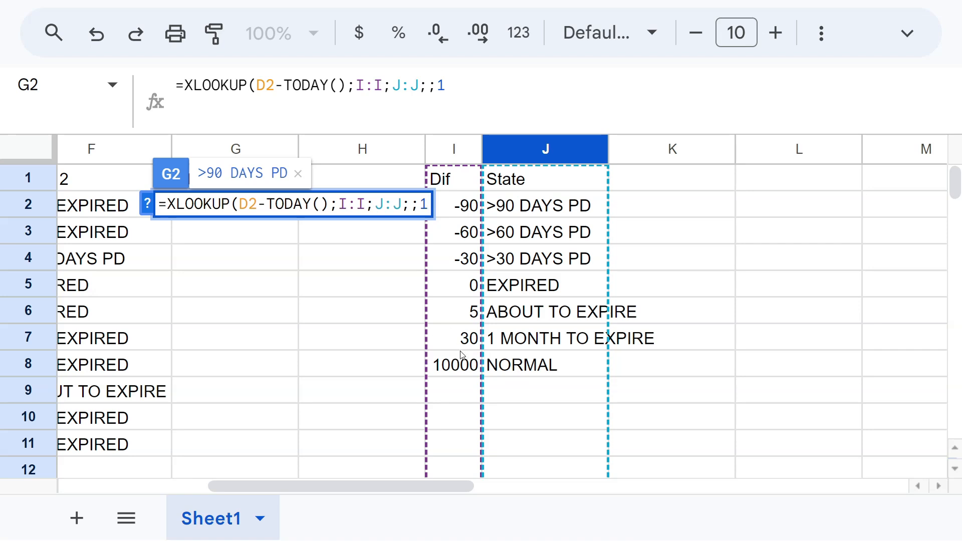
mouse_move(502, 367)
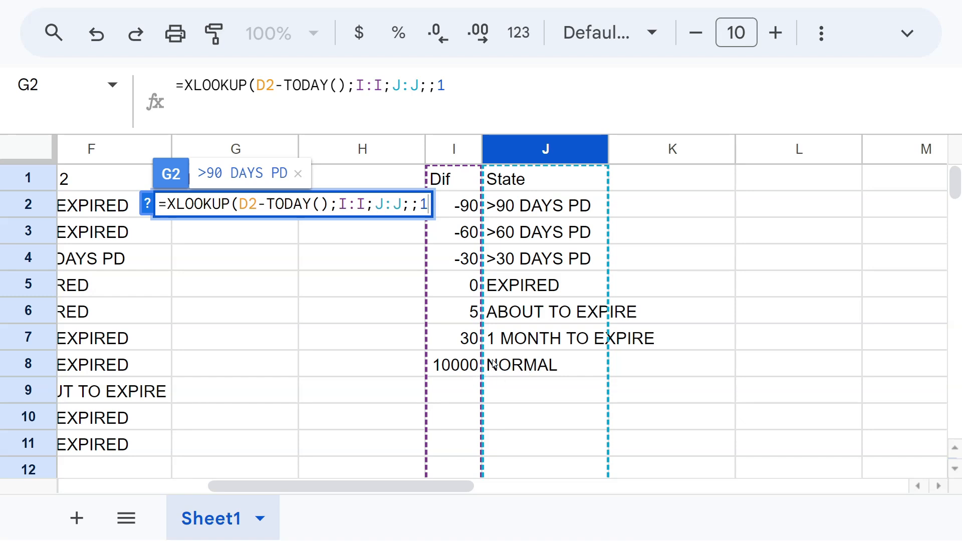
mouse_move(499, 389)
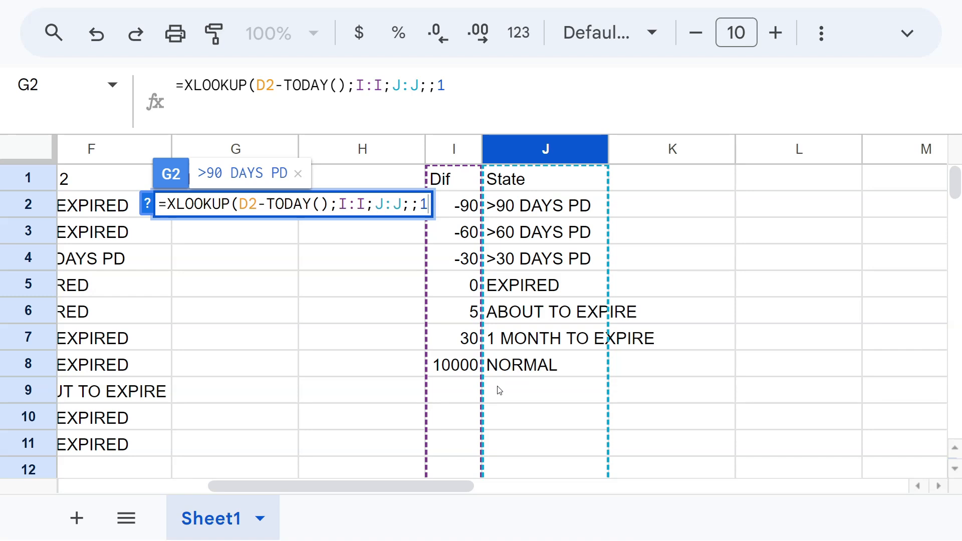
Step: Confirm the XLOOKUP in G2 and compare it with the Difference formula in D2
key(Enter)
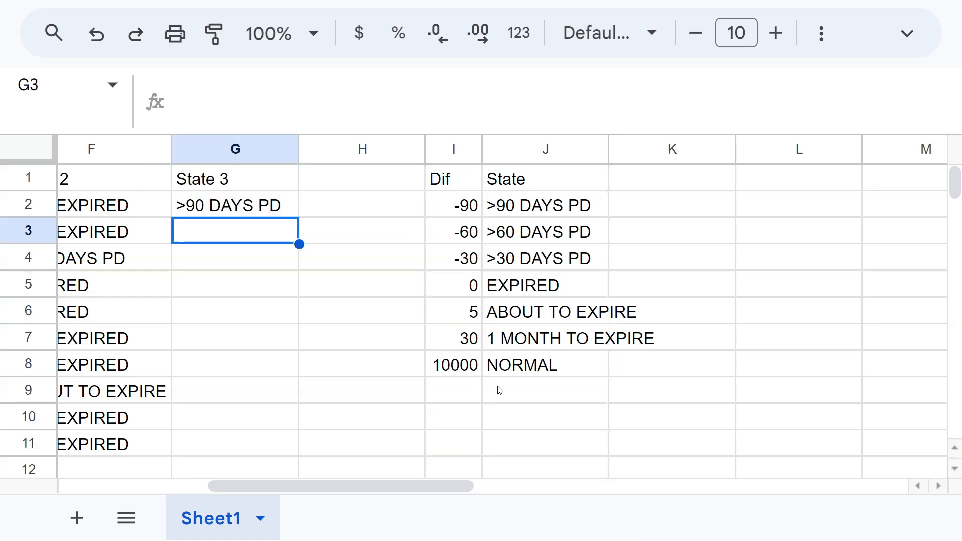
click(234, 204)
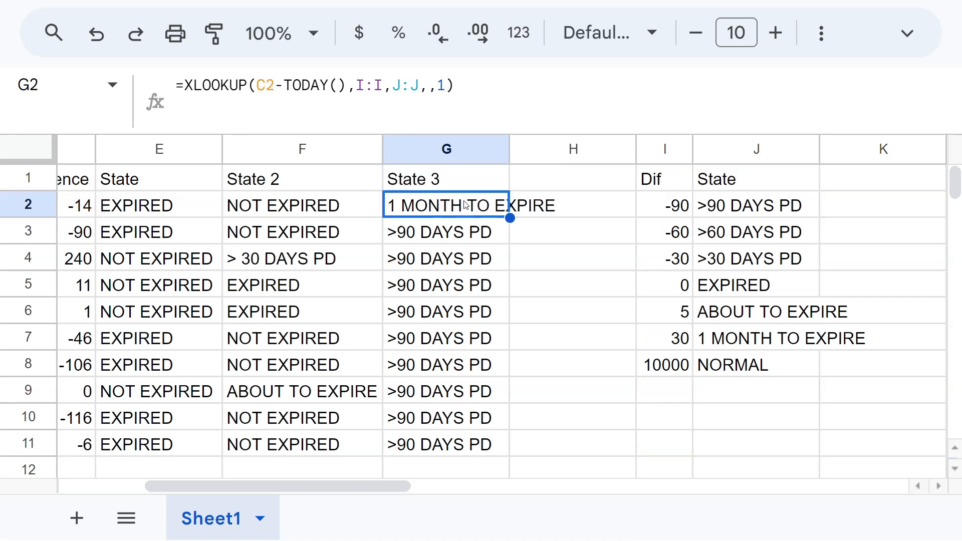
click(445, 257)
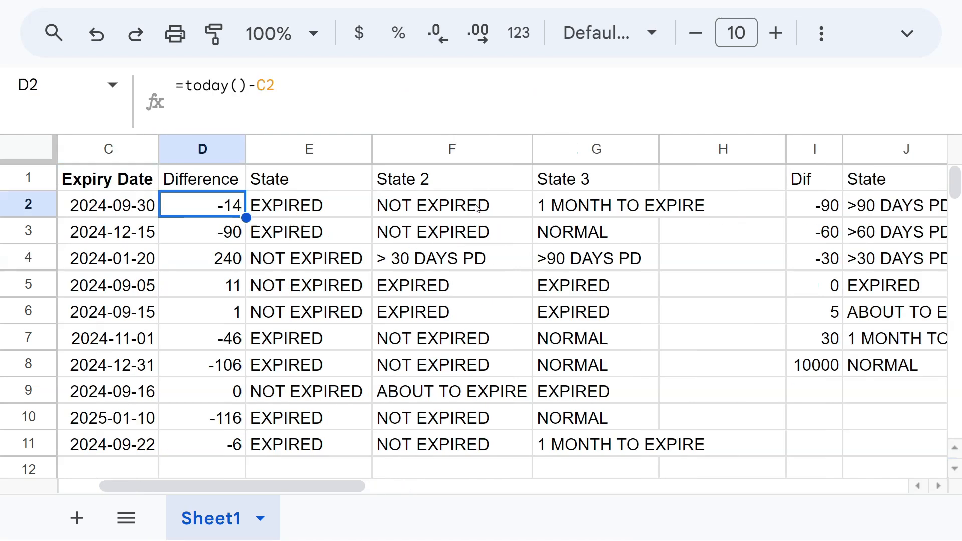
click(595, 204)
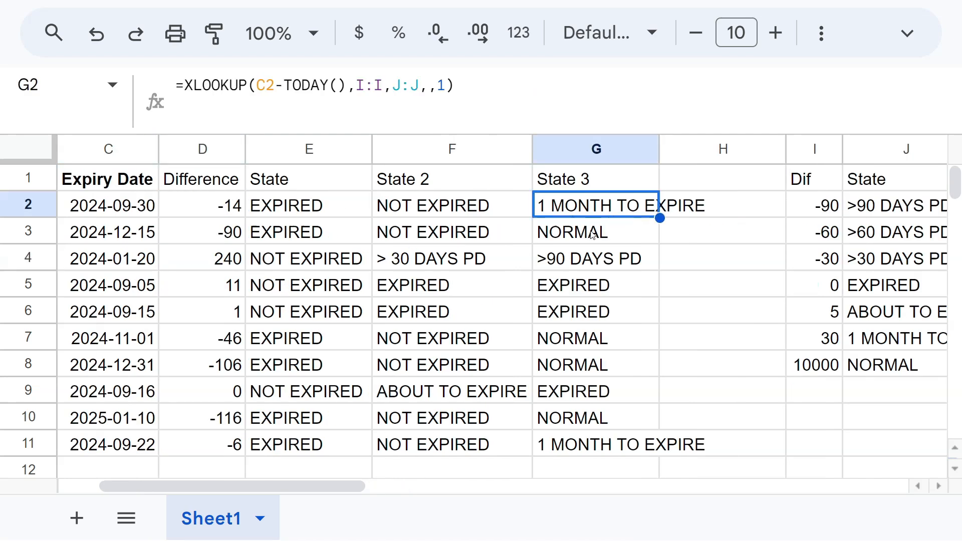
Step: Edit the E2 IF formula to use C2-TODAY()<0 and check the updated State results
click(451, 204)
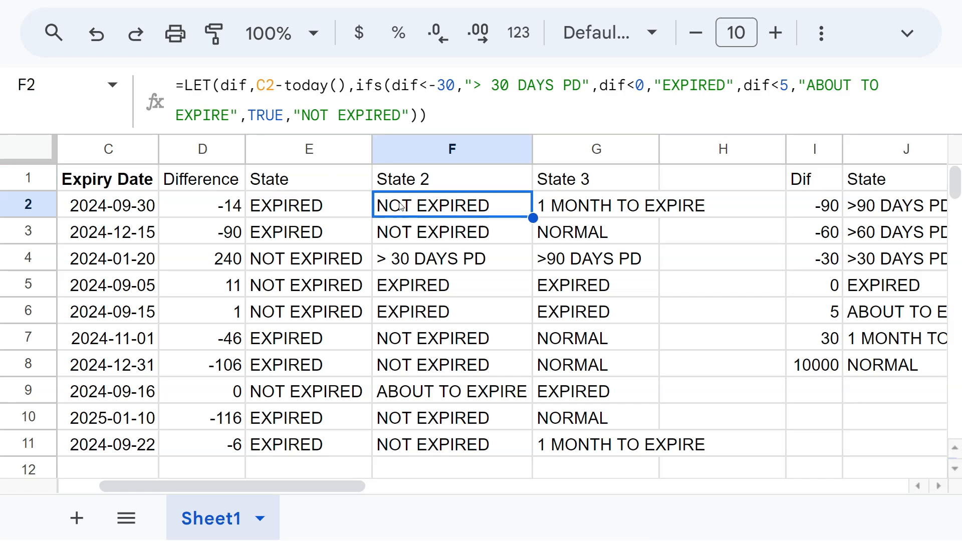
click(309, 204)
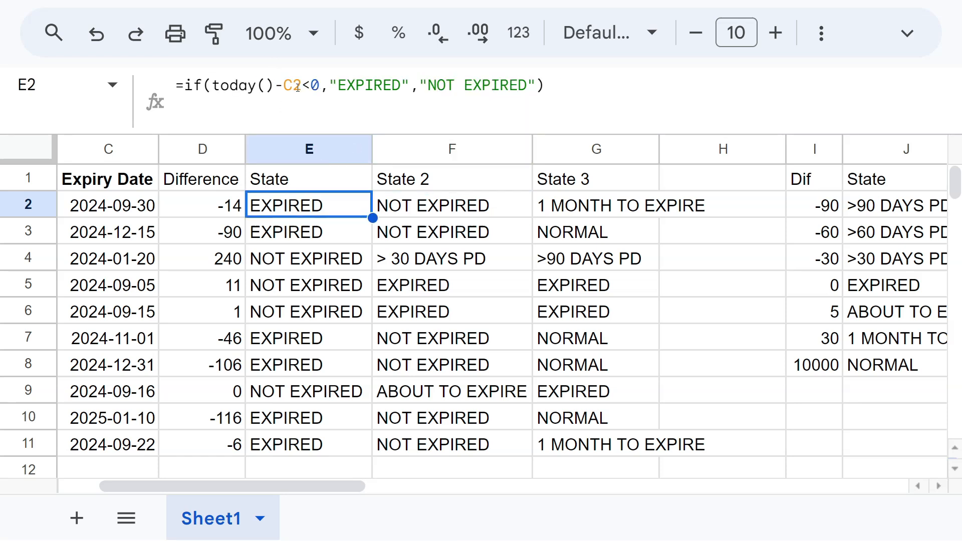
double_click(307, 204)
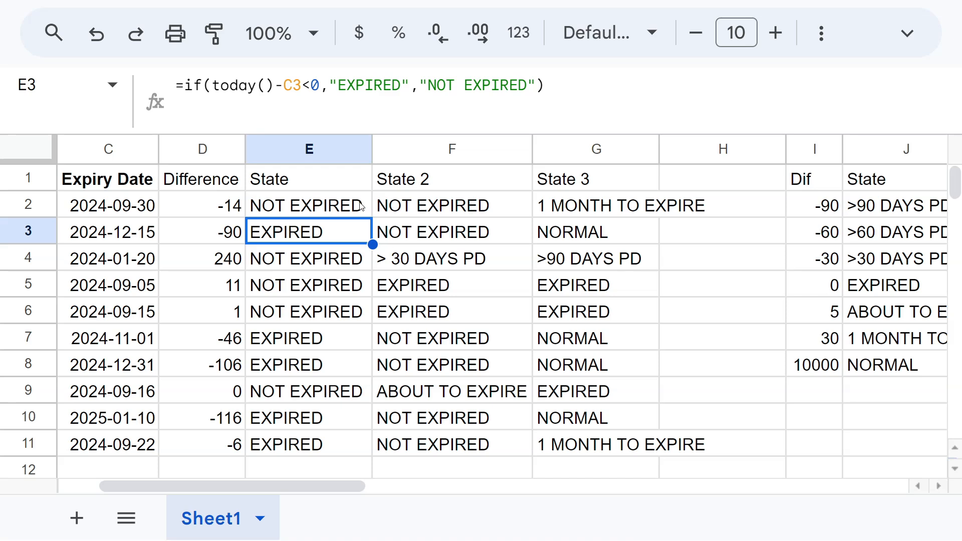
click(451, 258)
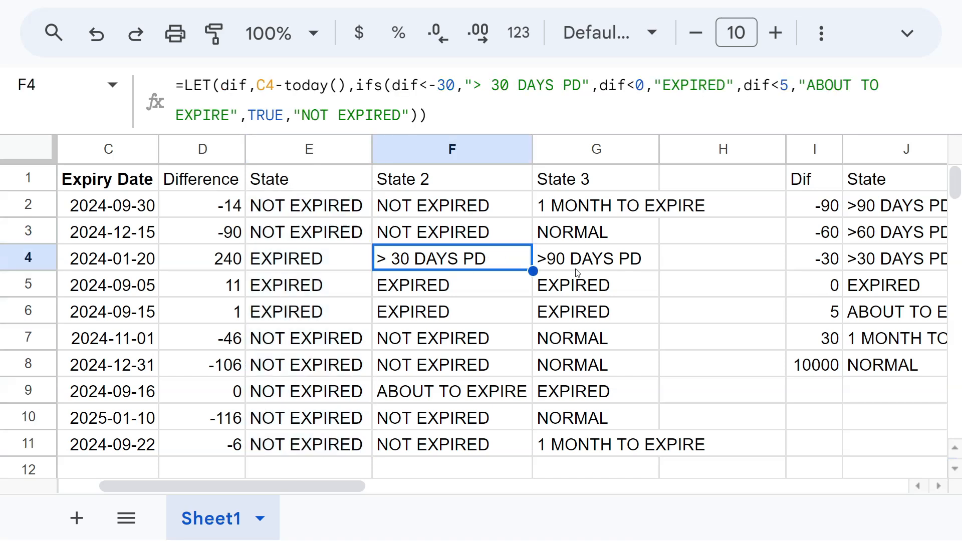
click(595, 178)
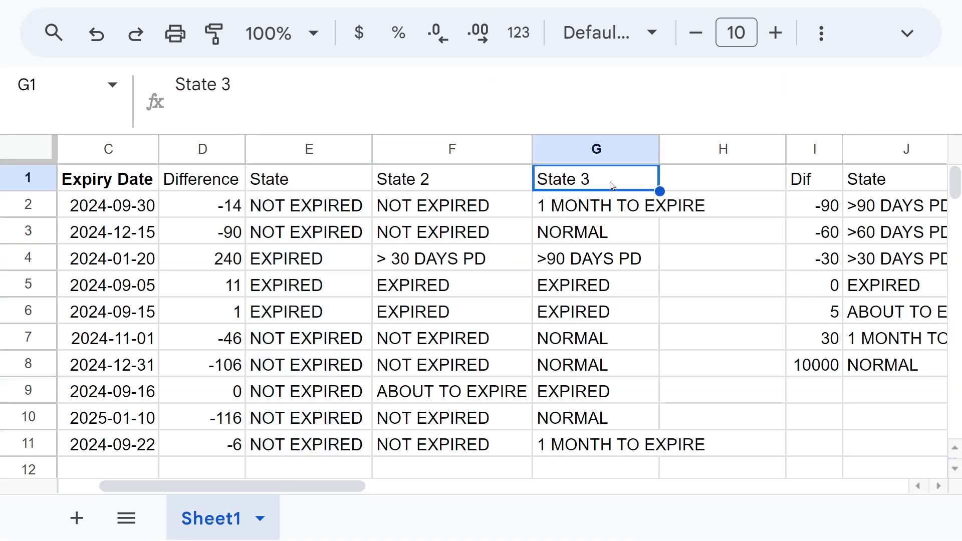
click(309, 231)
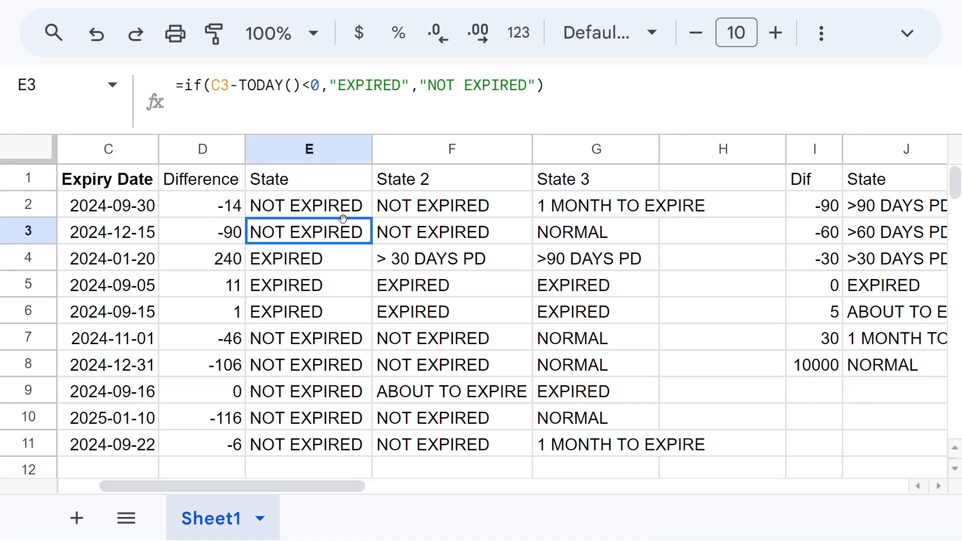
click(595, 205)
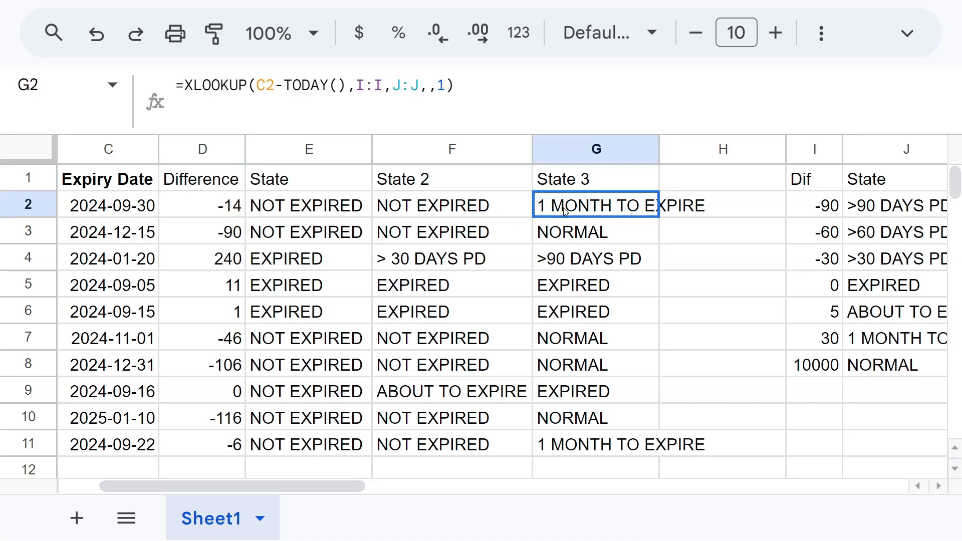
Step: Rewrite the Difference formula in D2 as =C2-TODAY()
click(200, 204)
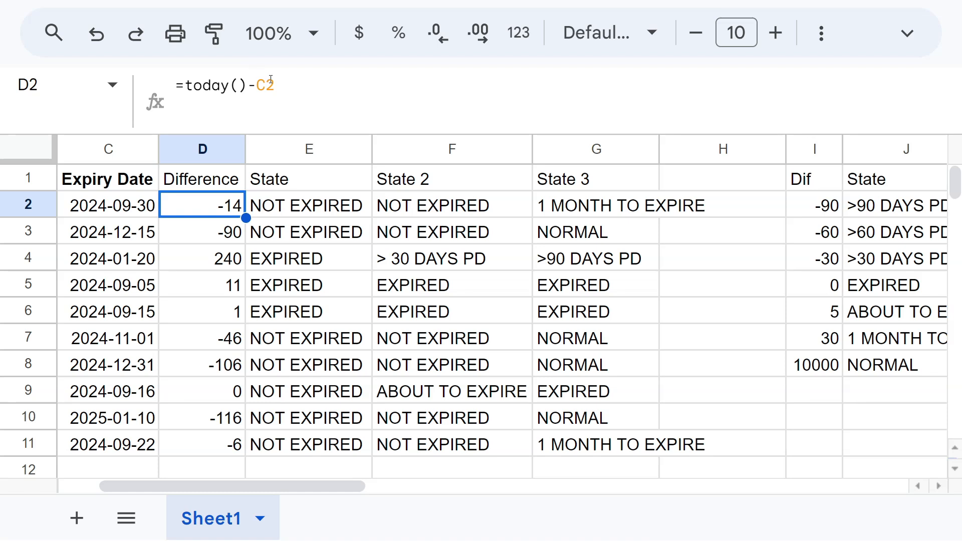
double_click(201, 205)
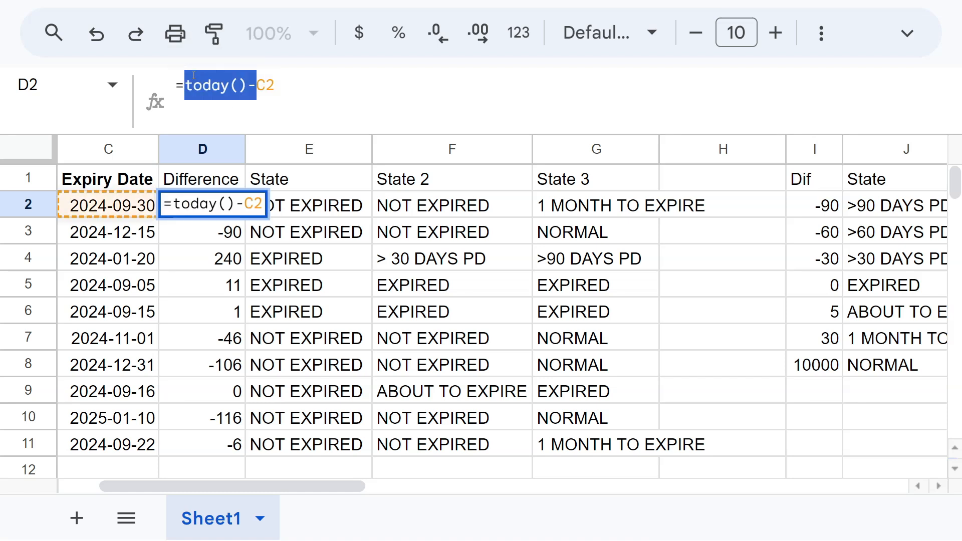
text(=C2-TODAY()
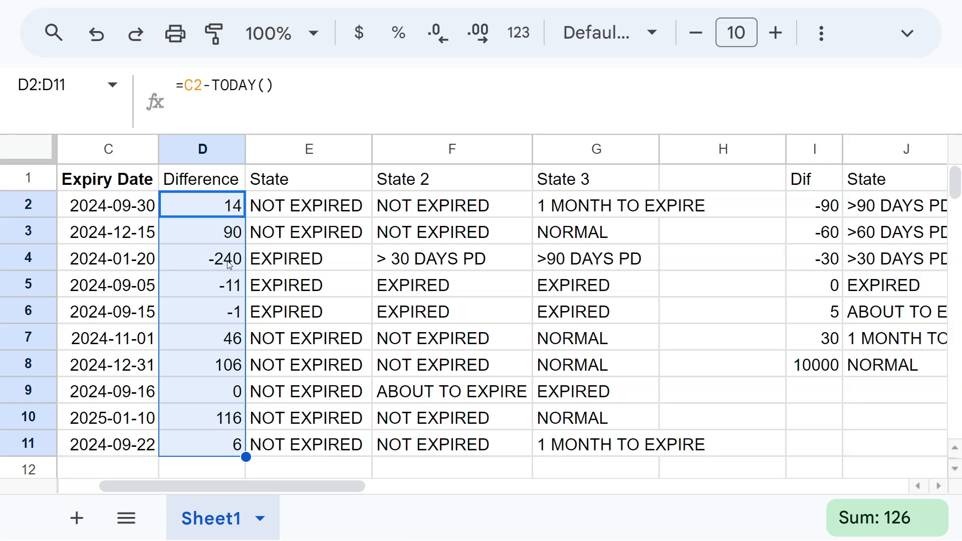
Step: Review the recalculated Difference values against the State 3 results in rows 2-9
click(202, 204)
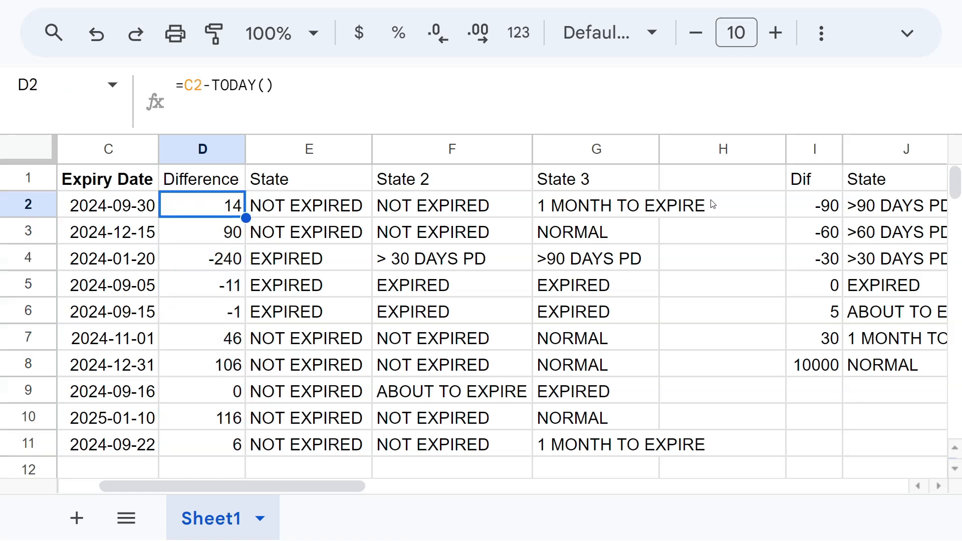
click(595, 205)
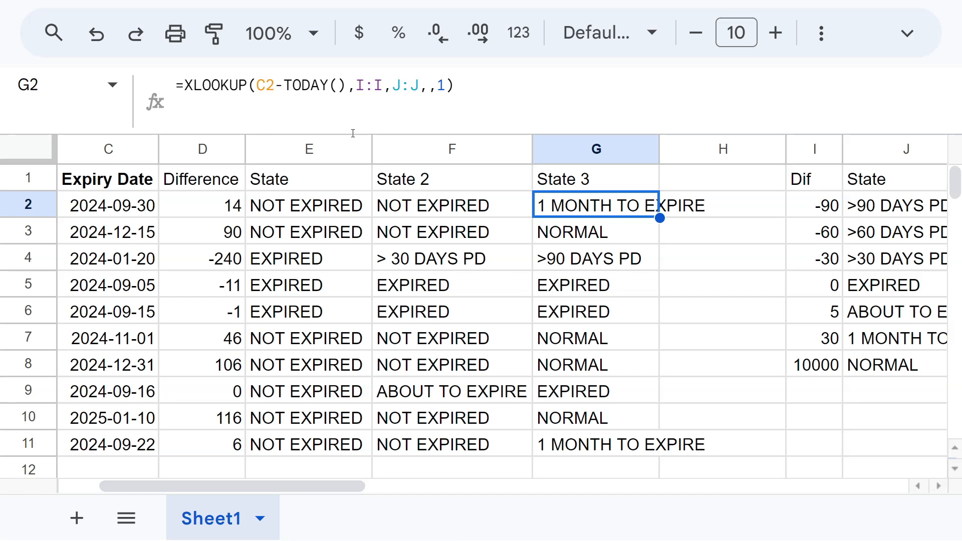
click(202, 204)
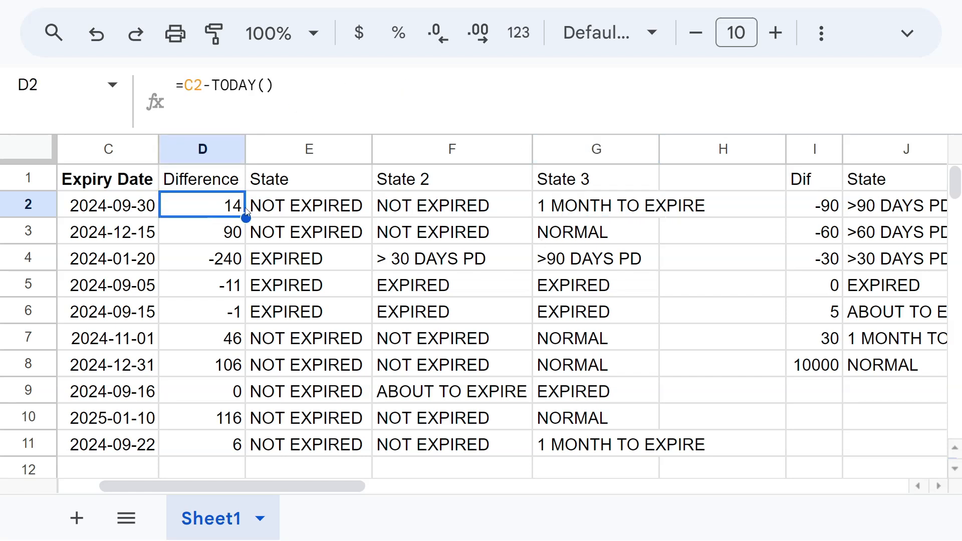
click(200, 231)
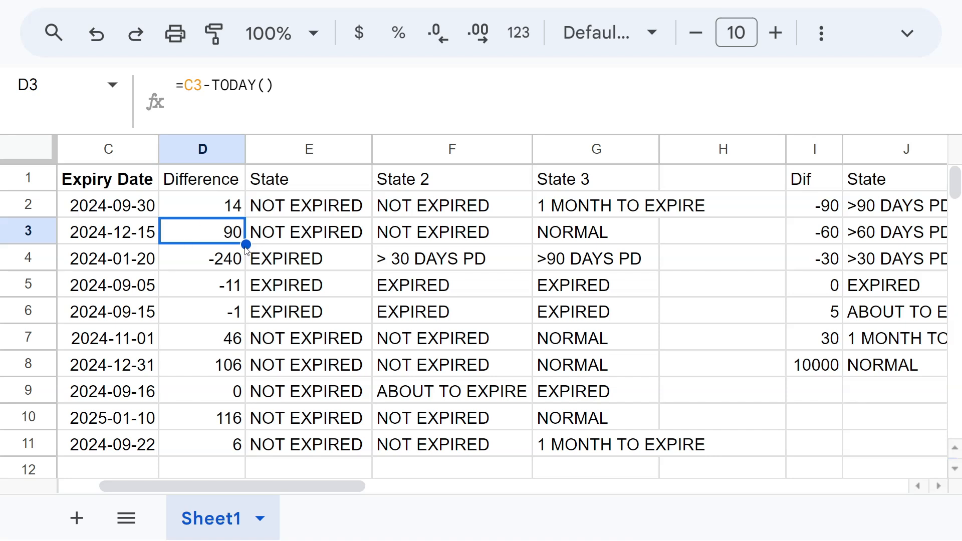
click(594, 258)
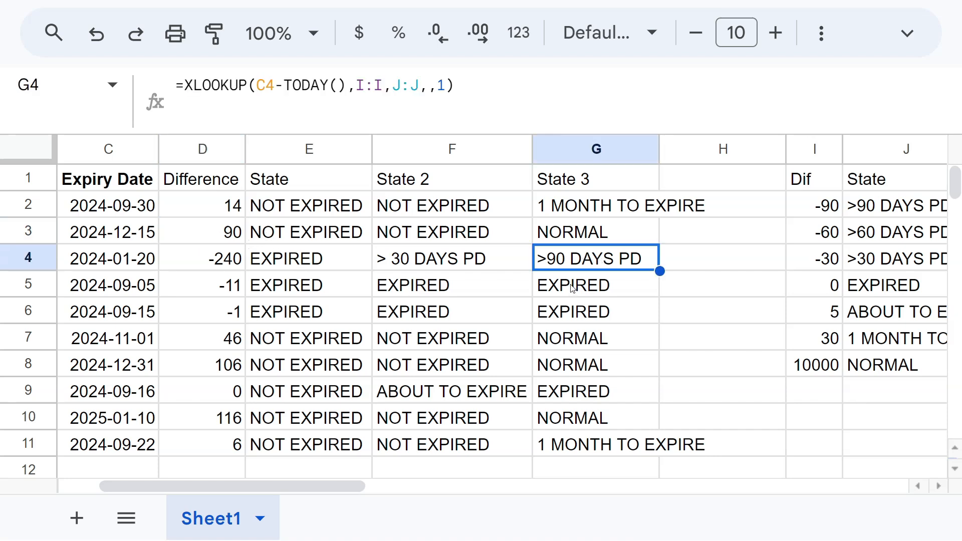
click(595, 310)
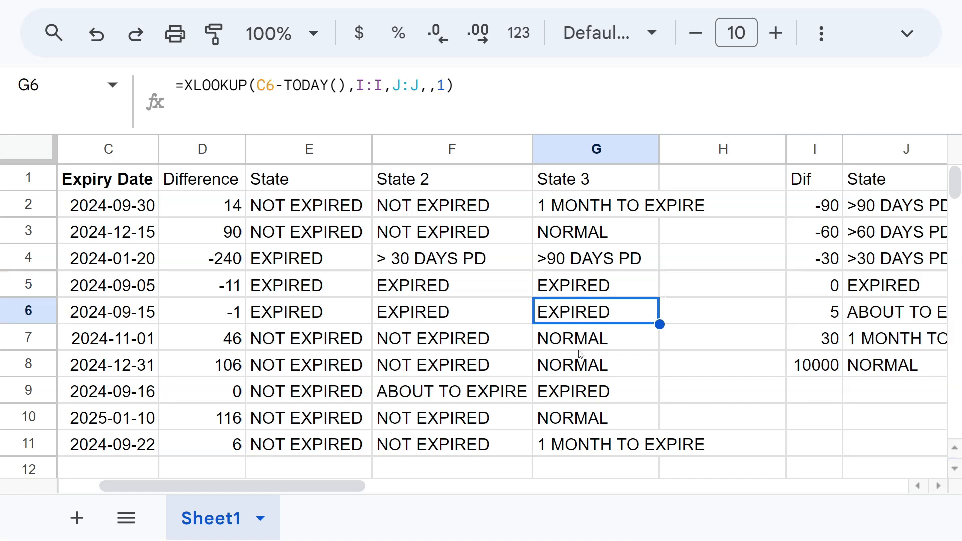
click(595, 390)
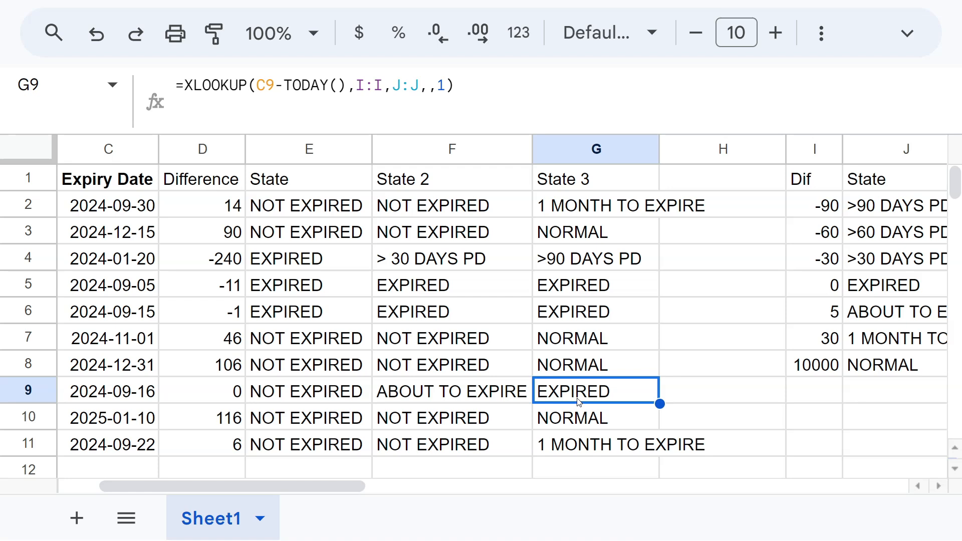
Step: Change the EXPIRED Dif threshold from 0 to -1 and check rows 8 and 9 update
click(814, 284)
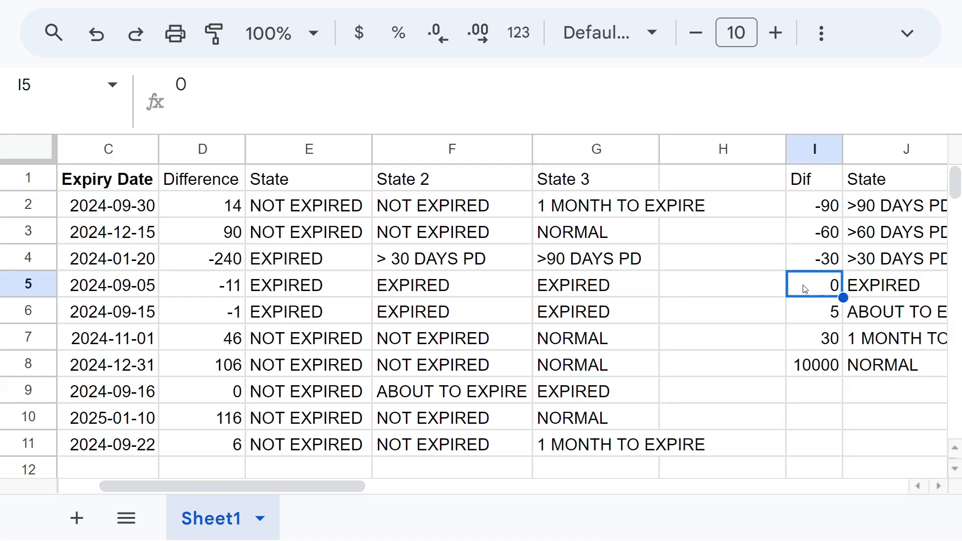
text(-1)
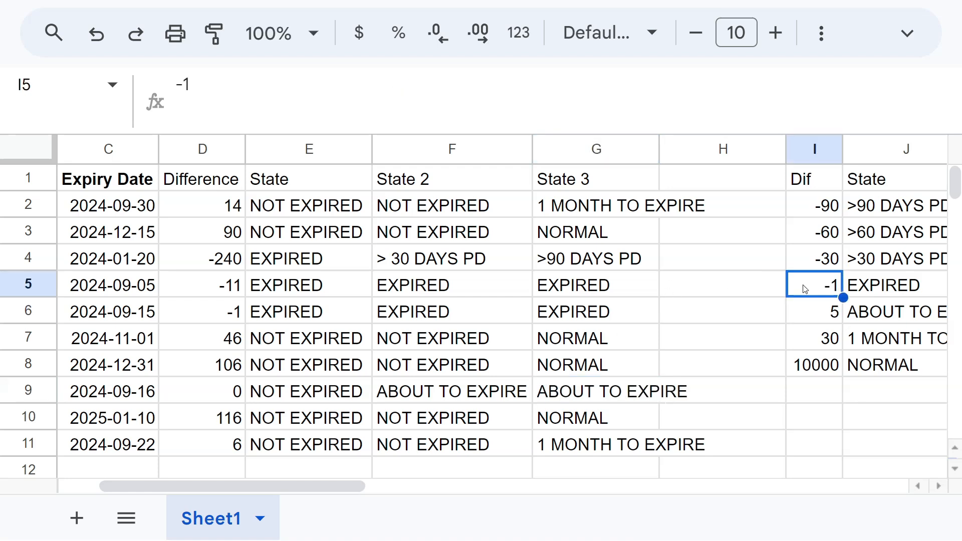
mouse_move(690, 300)
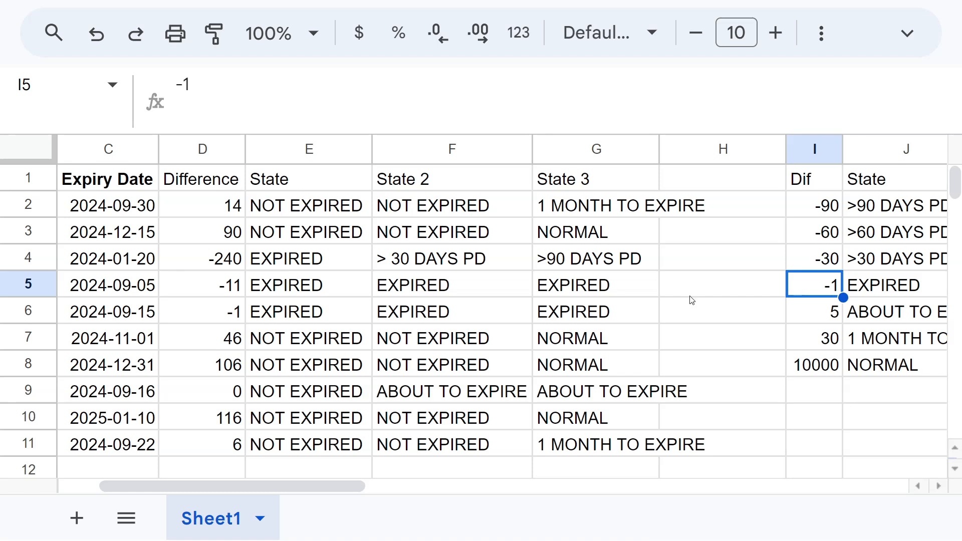
click(202, 364)
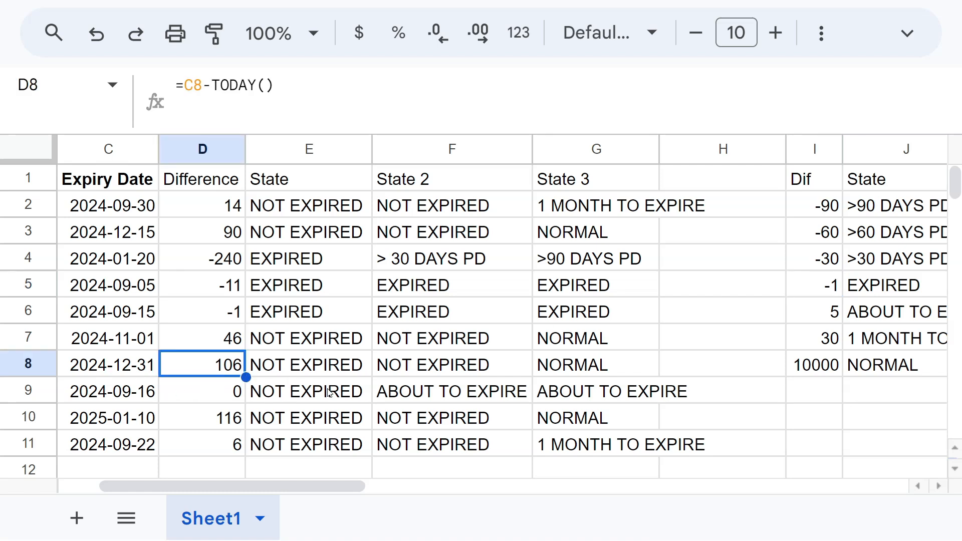
click(201, 390)
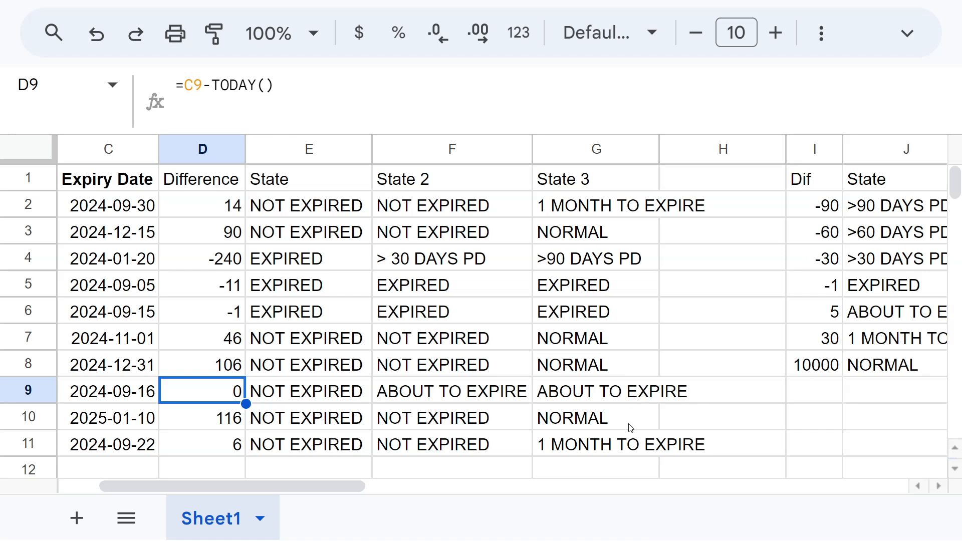
click(814, 311)
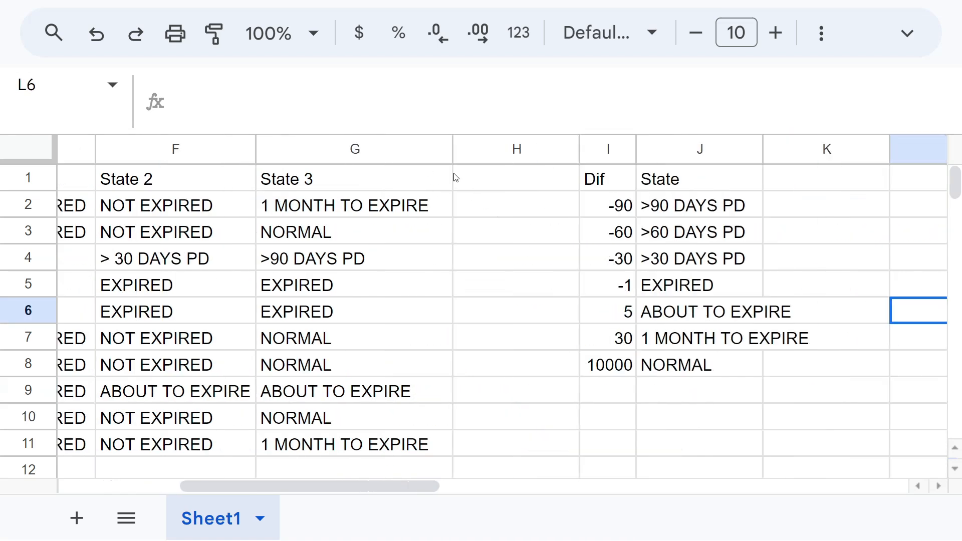
Step: Compare the State 2 and State 3 formulas with the Dif/State lookup table
click(353, 205)
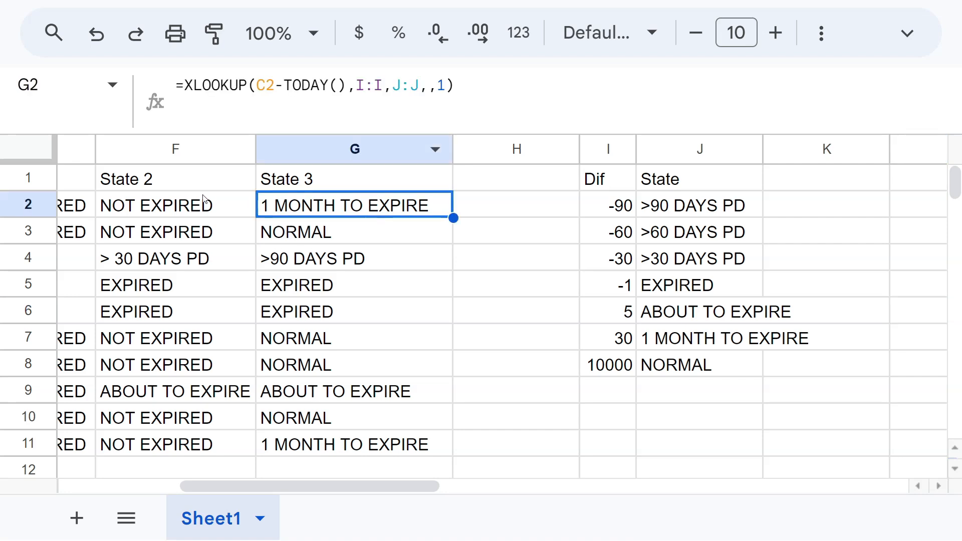
click(174, 204)
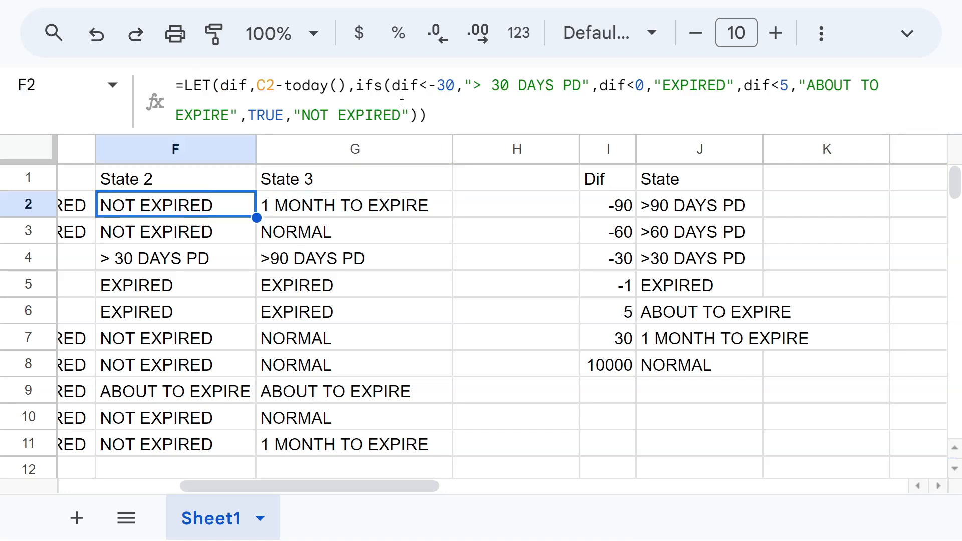
click(354, 204)
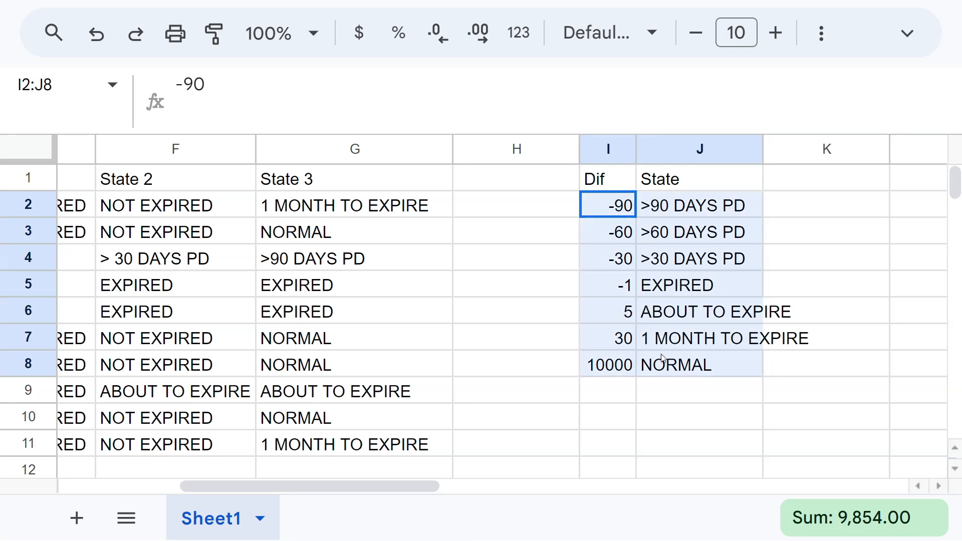
click(354, 205)
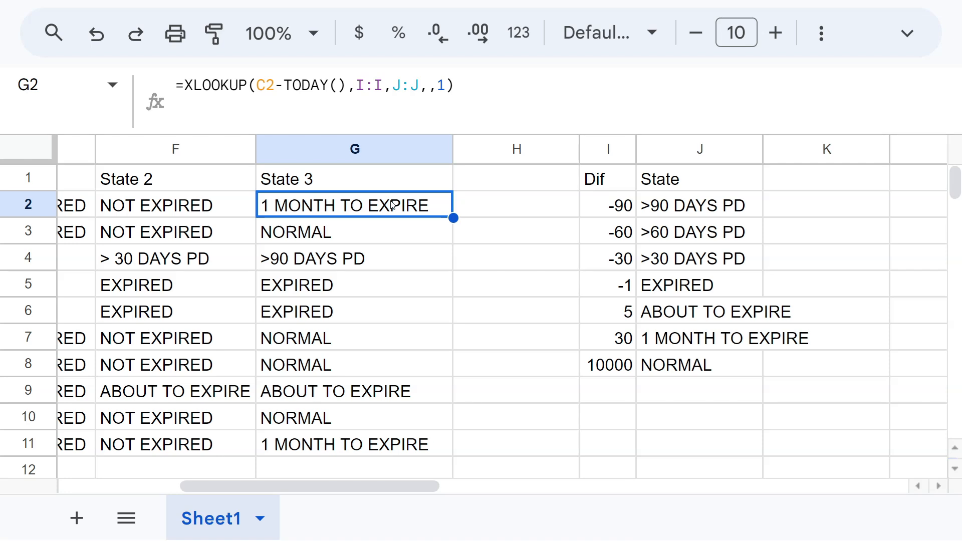
click(174, 204)
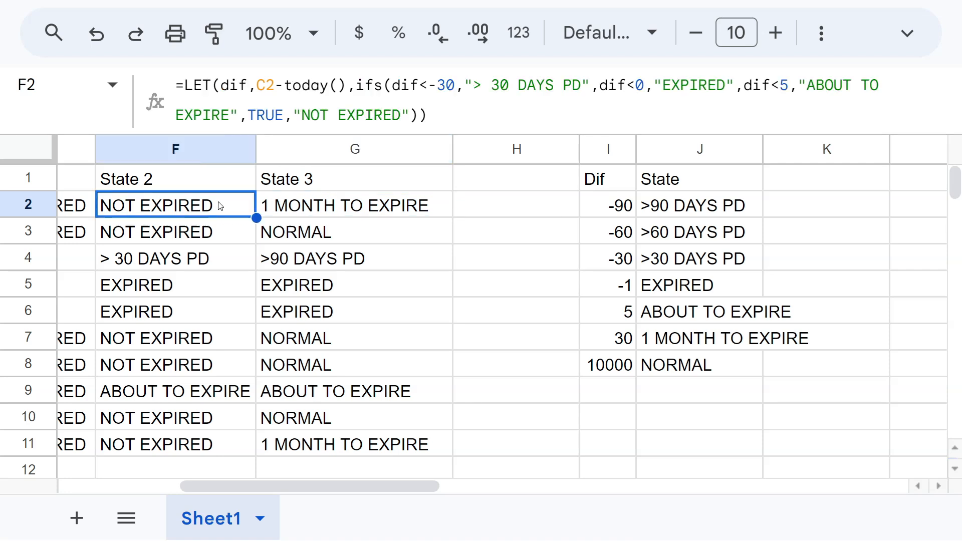
double_click(174, 205)
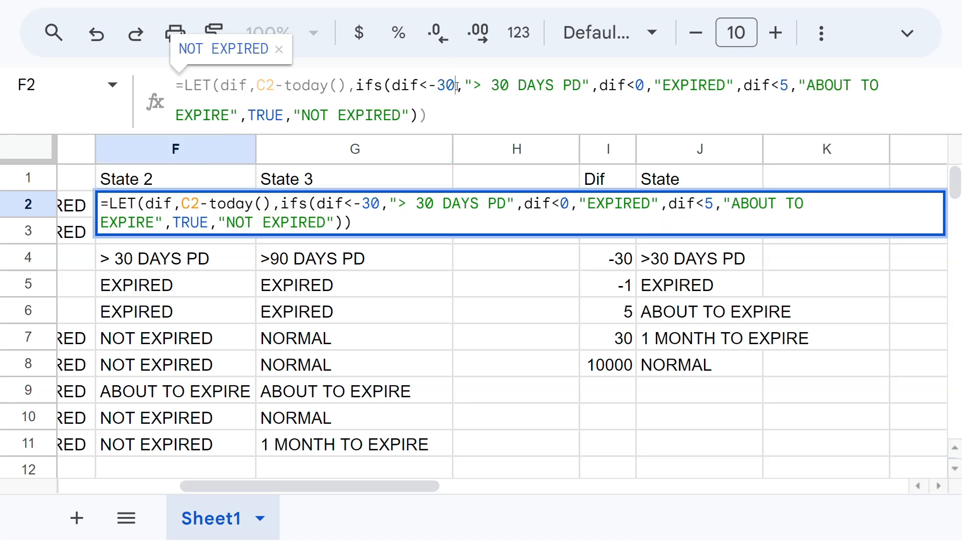
mouse_move(488, 168)
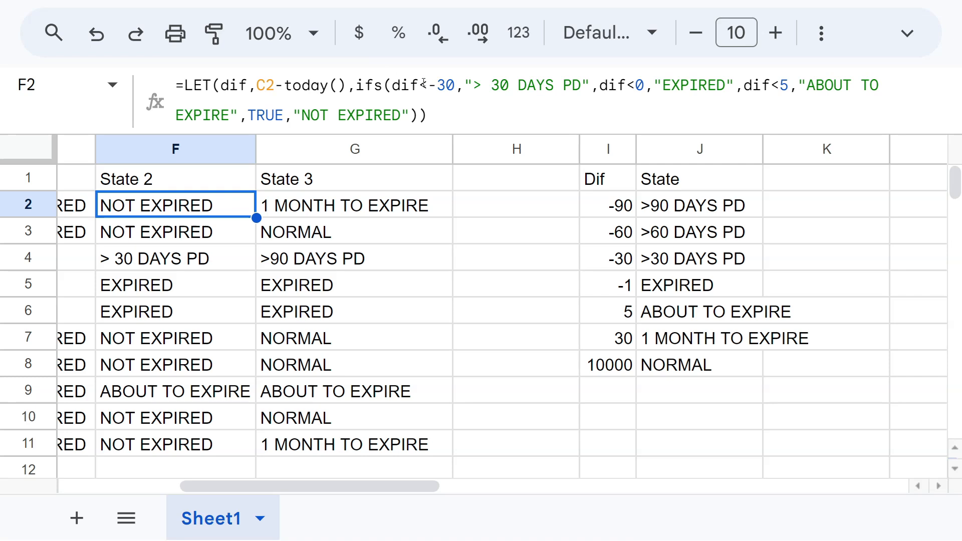
Step: Replace -30 with $I$4 and the "> 30 DAYS PD" label with $J$4 in F2
double_click(175, 204)
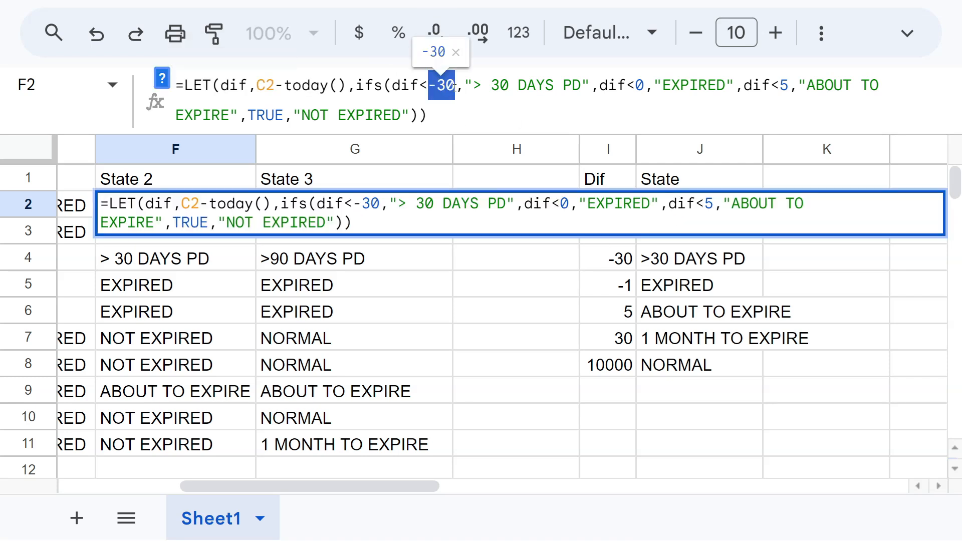
click(607, 258)
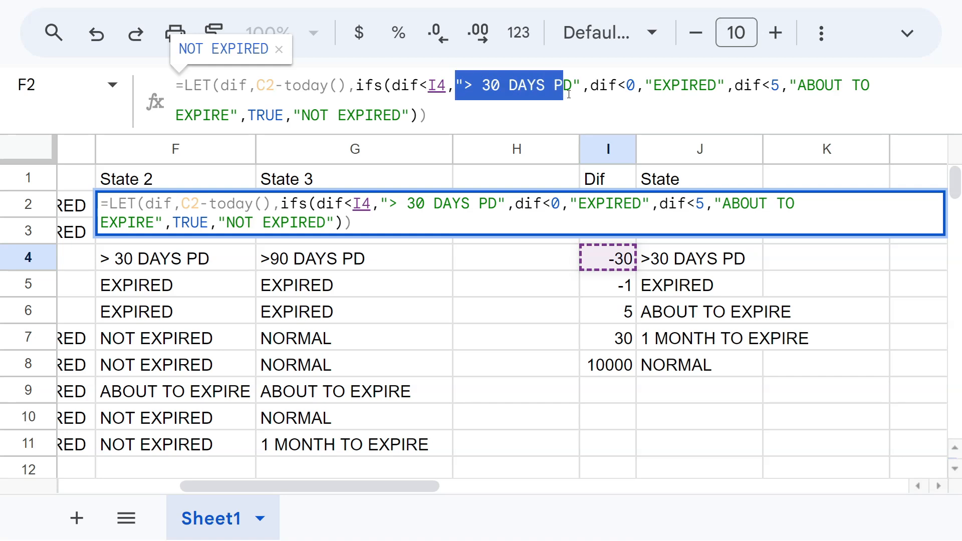
click(698, 258)
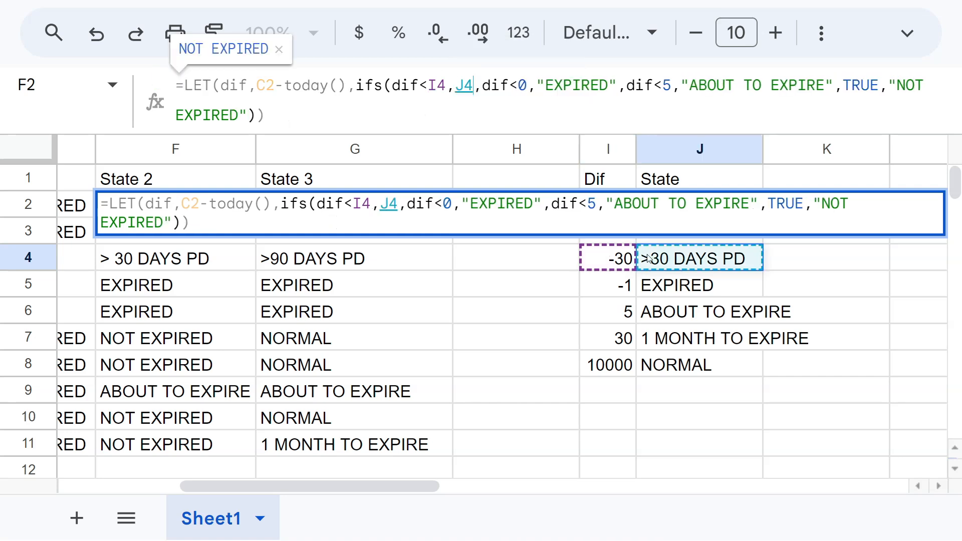
click(176, 232)
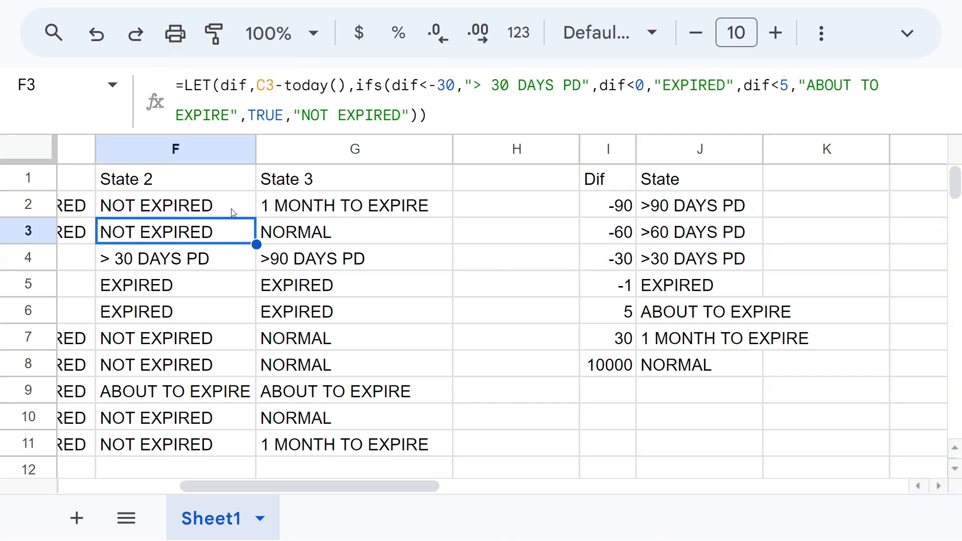
click(174, 204)
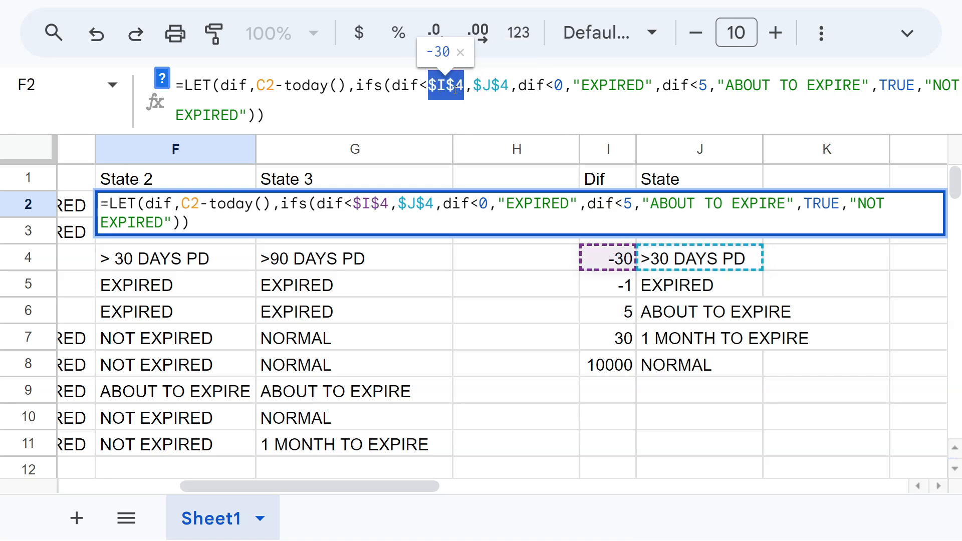
key(Enter)
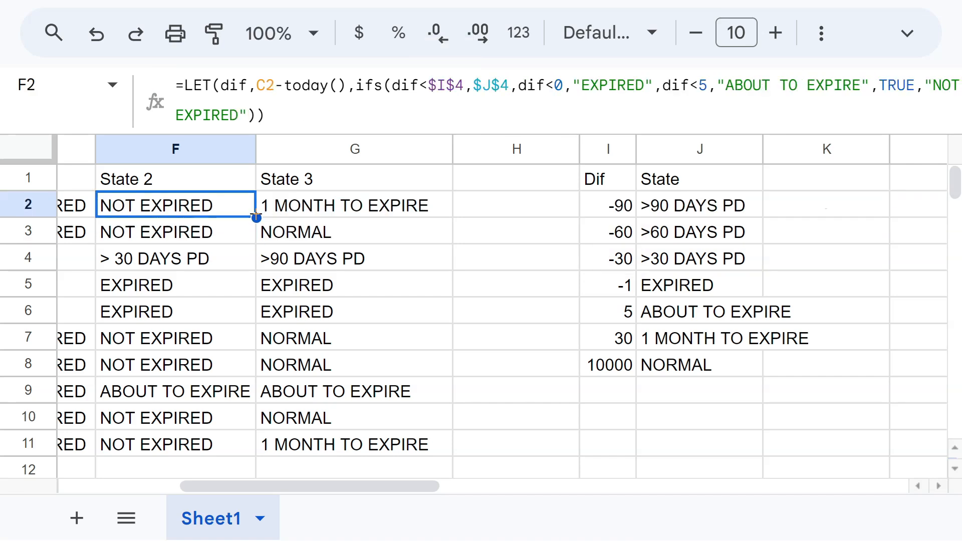
Step: Fill the formula down column F and verify F4 picks up the table label
click(175, 257)
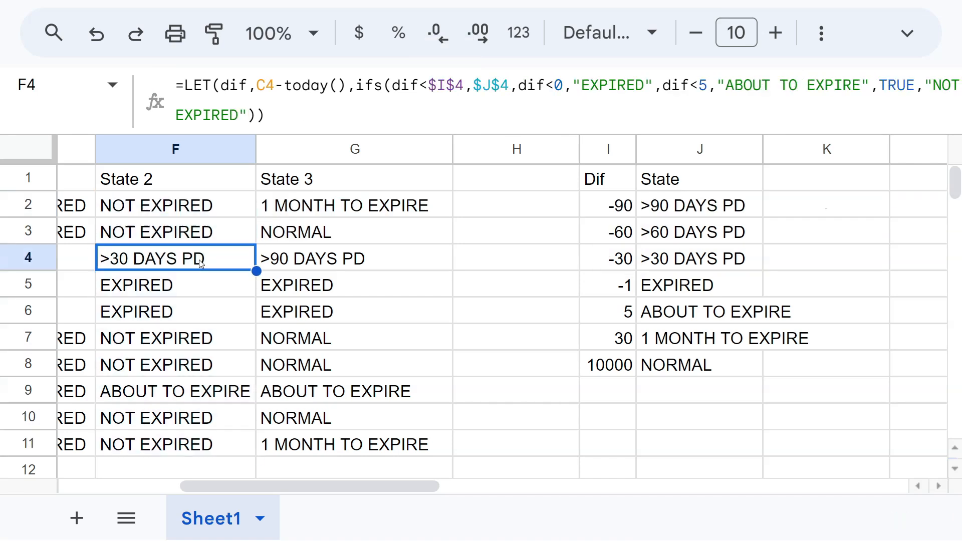
mouse_move(218, 273)
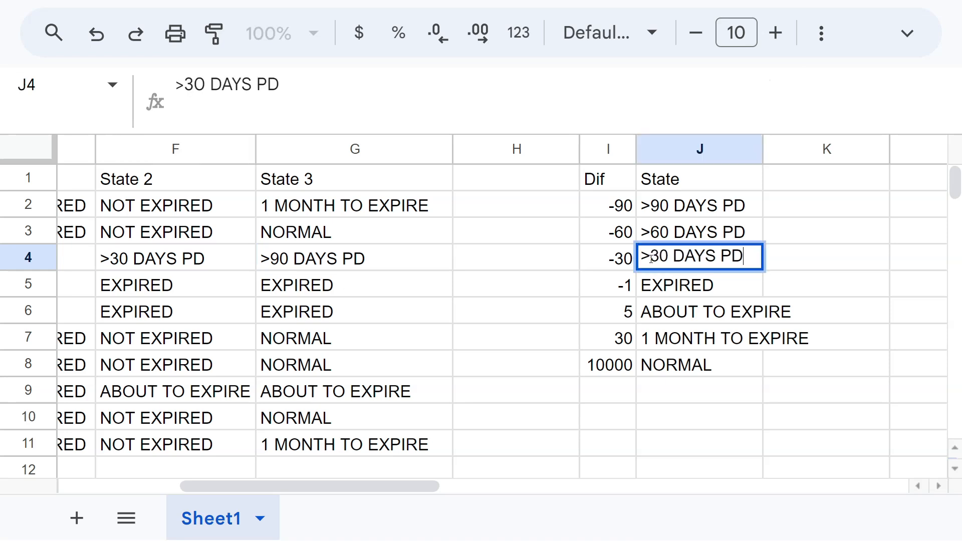
click(175, 257)
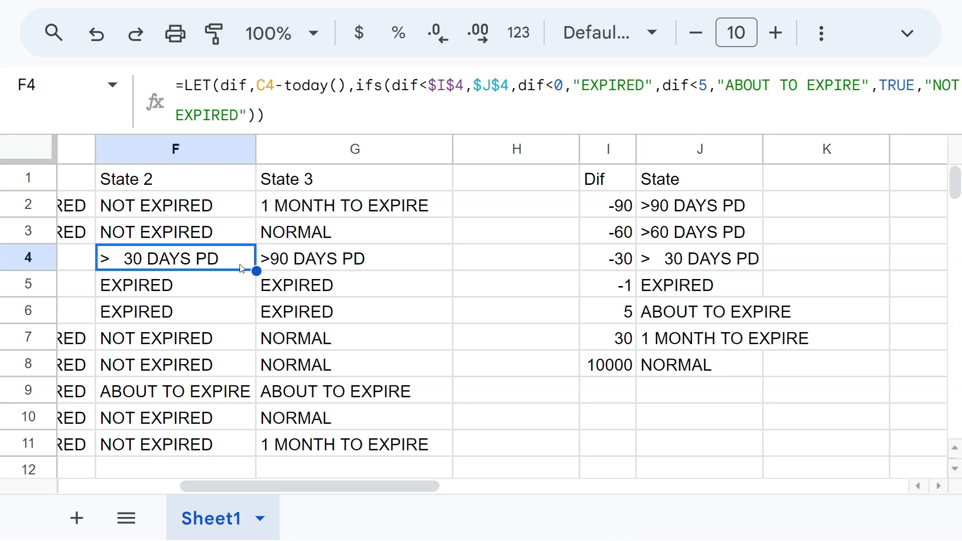
click(174, 204)
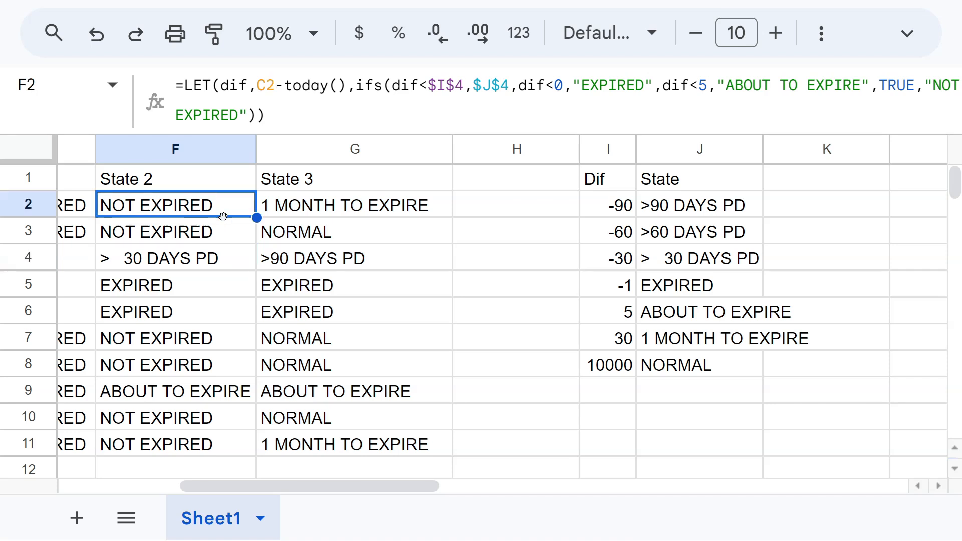
click(174, 258)
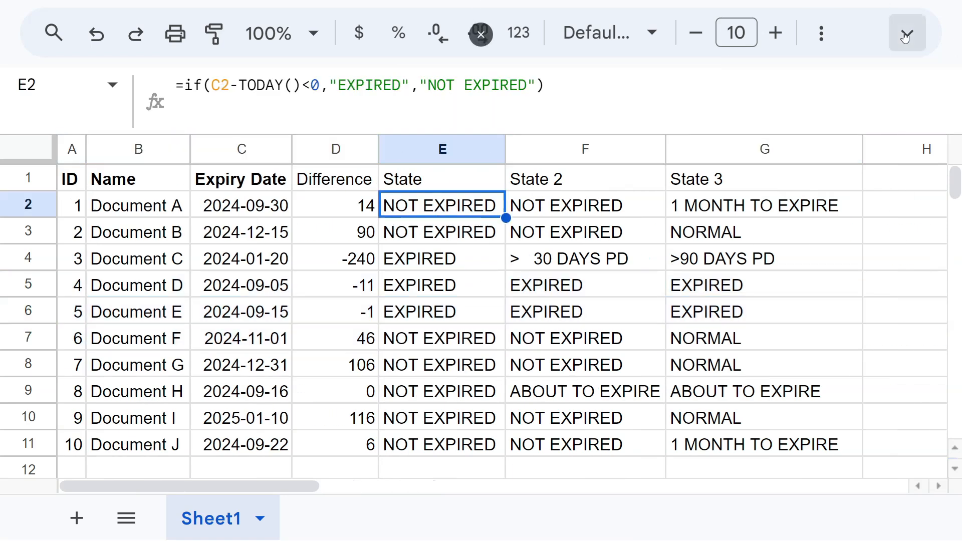
Step: Use Format > Convert to table to turn the expiry tracker range into Table1
click(330, 57)
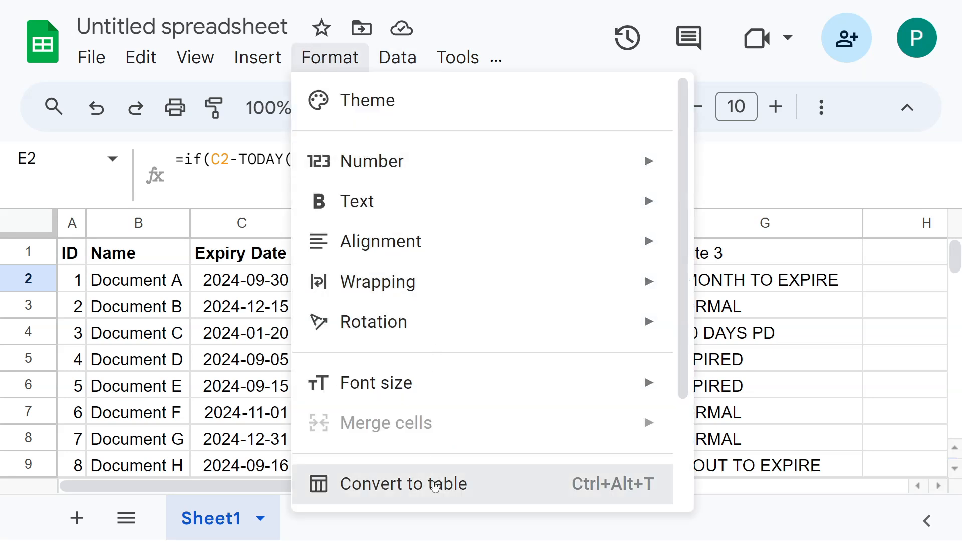
click(404, 484)
text(1)
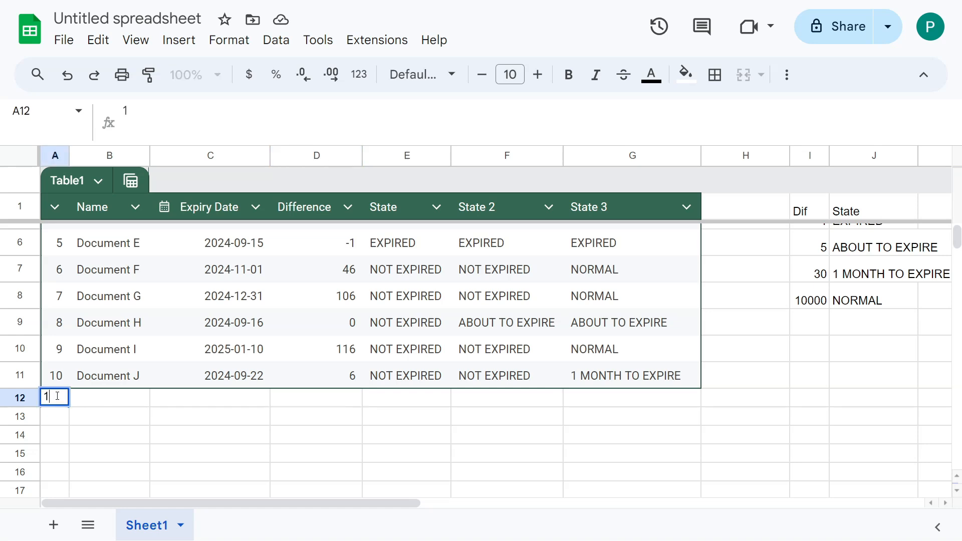
Step: Add ID 11 with expiry date 24 September 2024 so the formula columns fill automatically
key(Return)
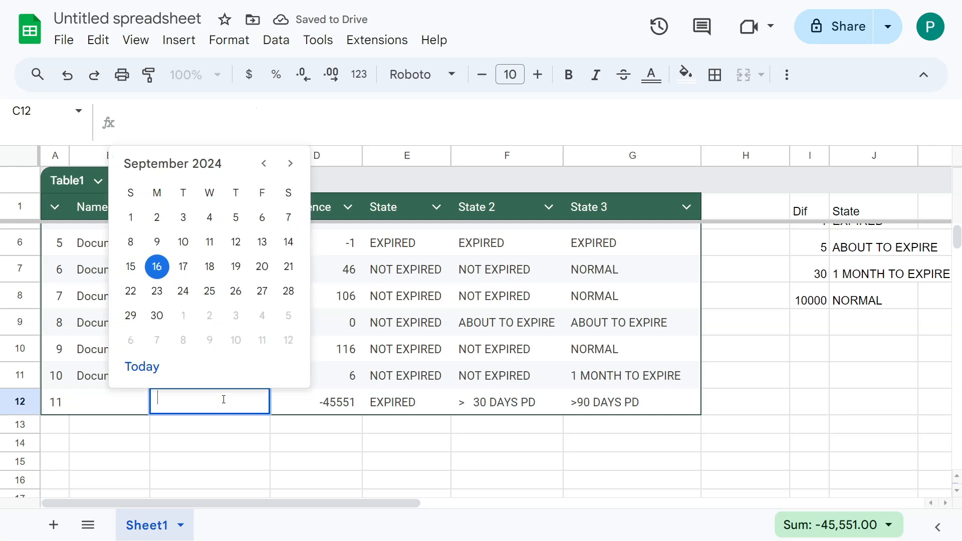
click(208, 290)
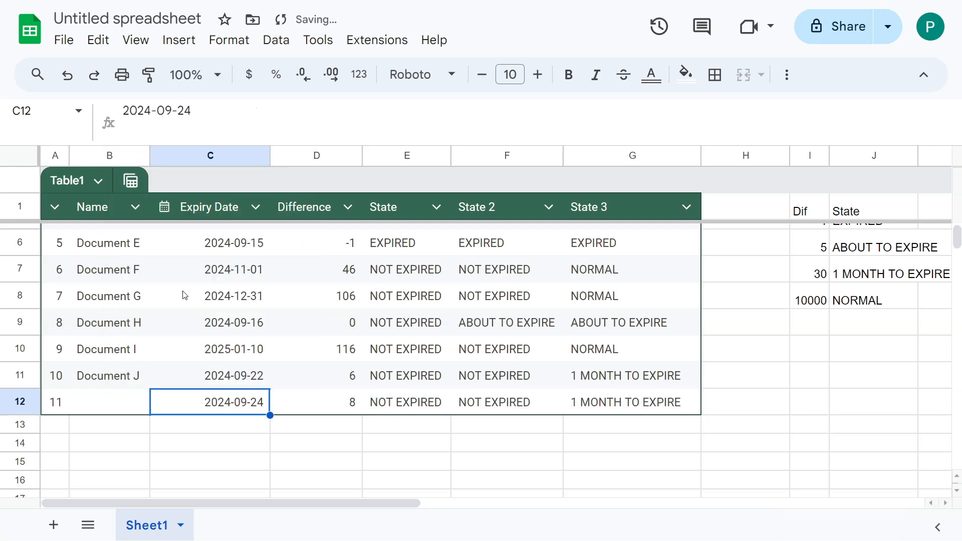
mouse_move(655, 420)
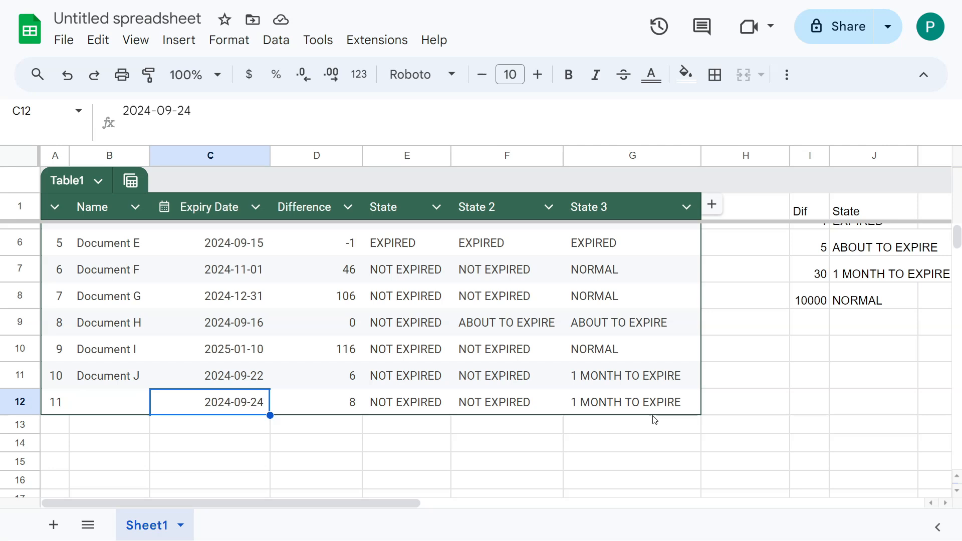
mouse_move(537, 384)
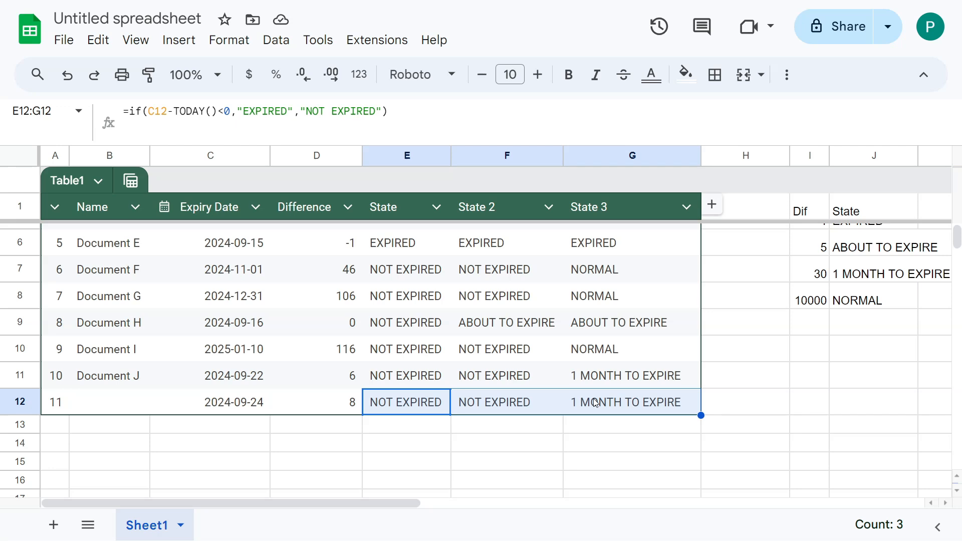
mouse_move(502, 352)
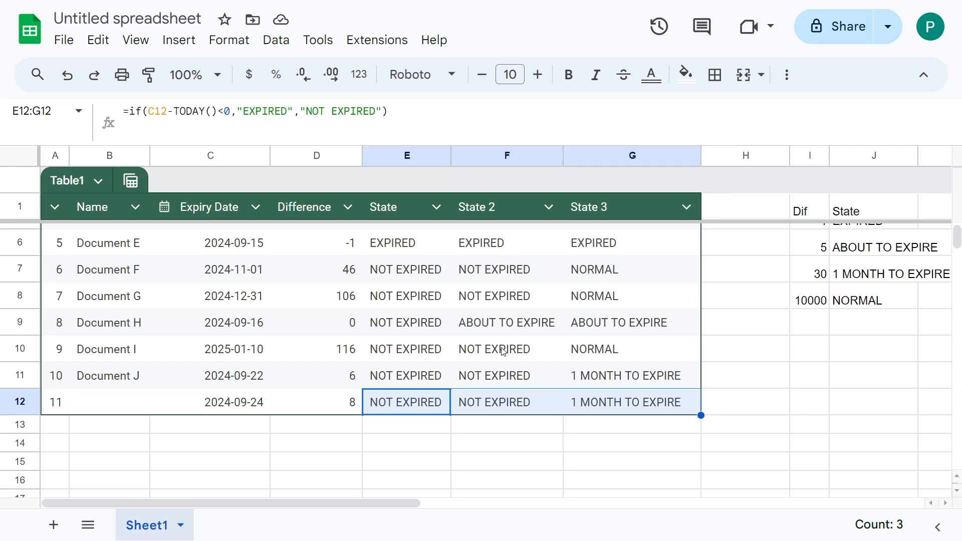
mouse_move(138, 337)
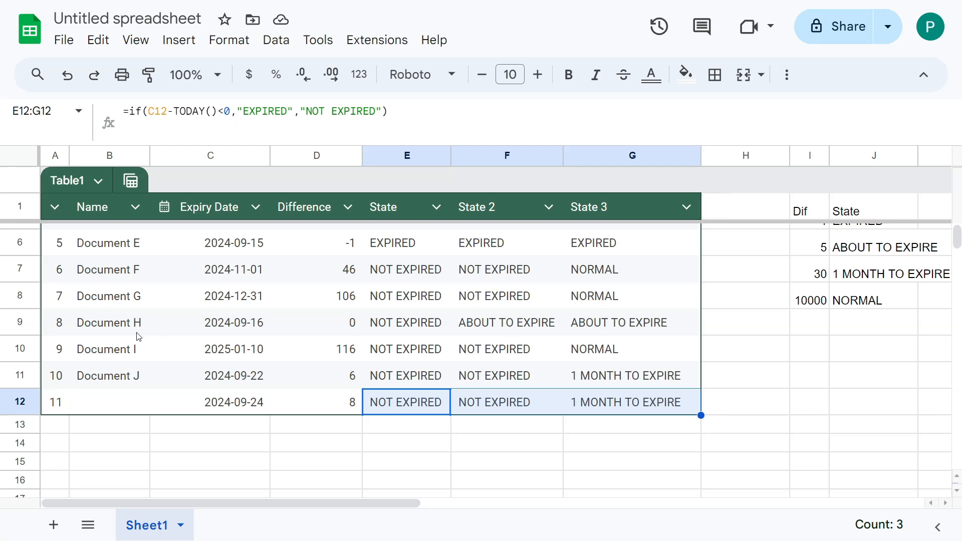
mouse_move(404, 309)
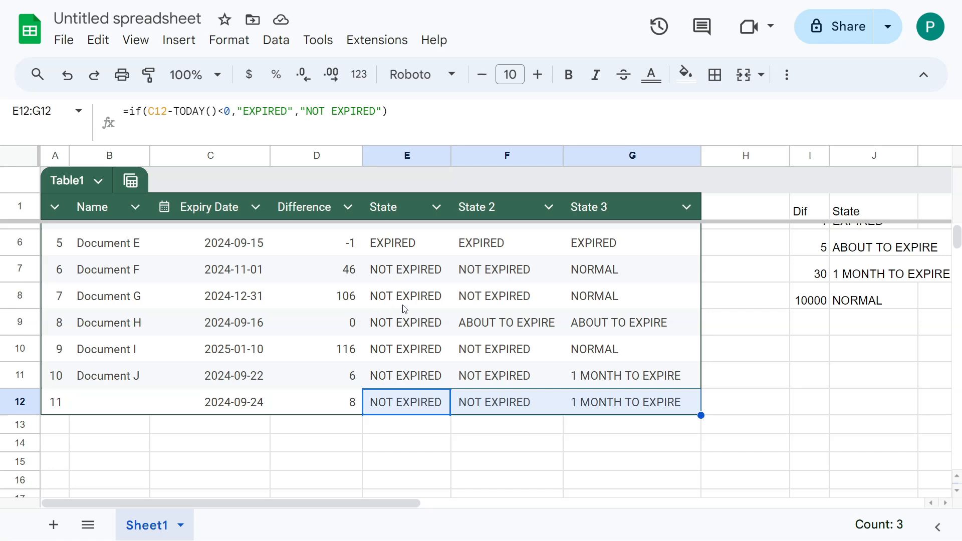